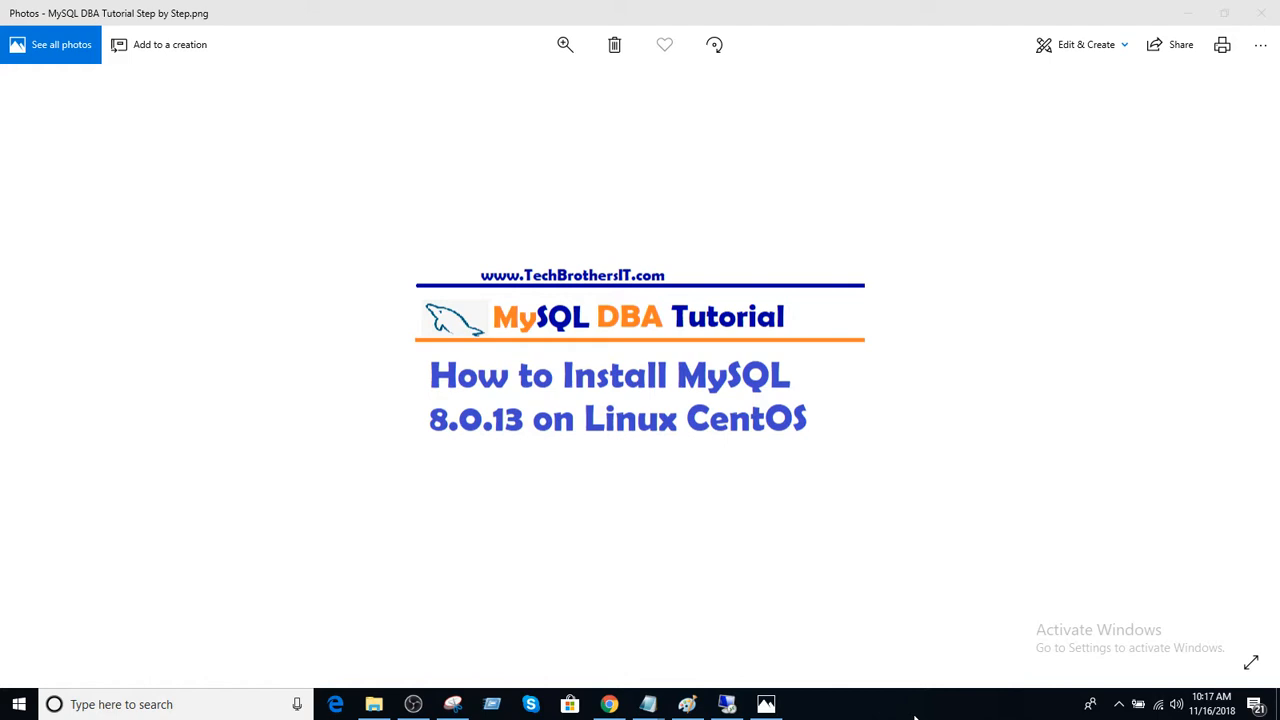
mouse_move(904, 710)
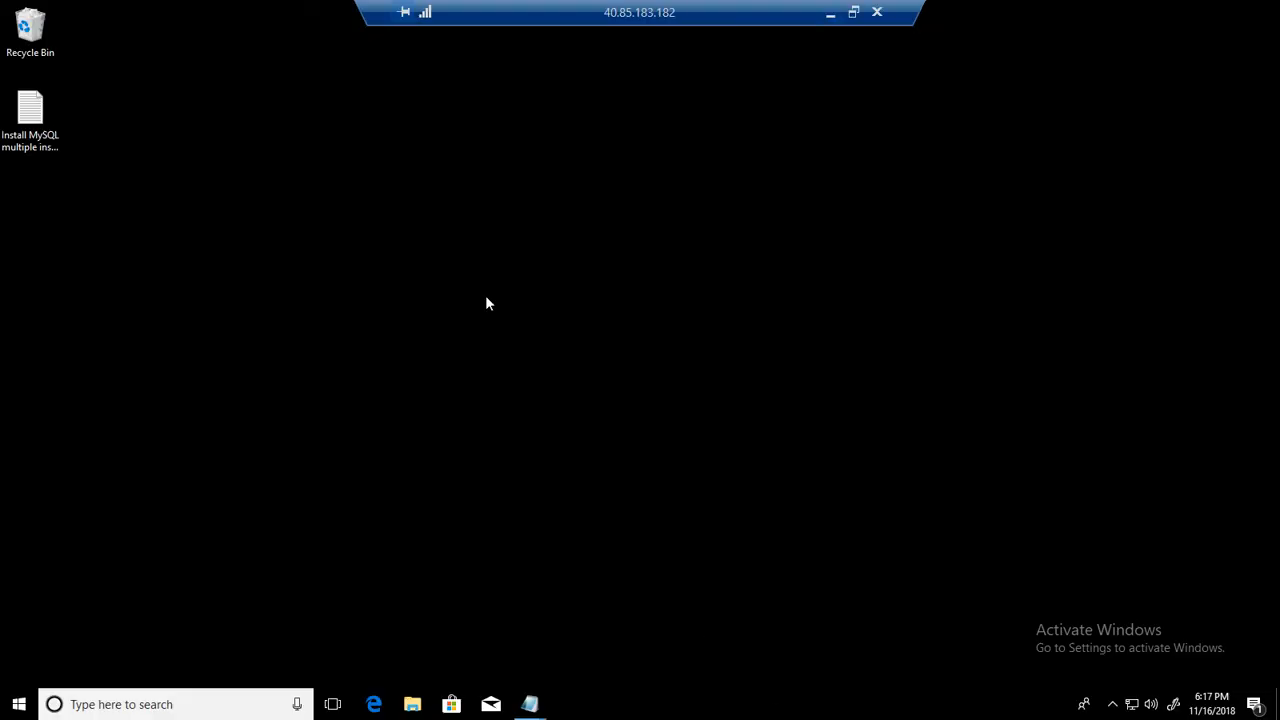
mouse_move(390, 290)
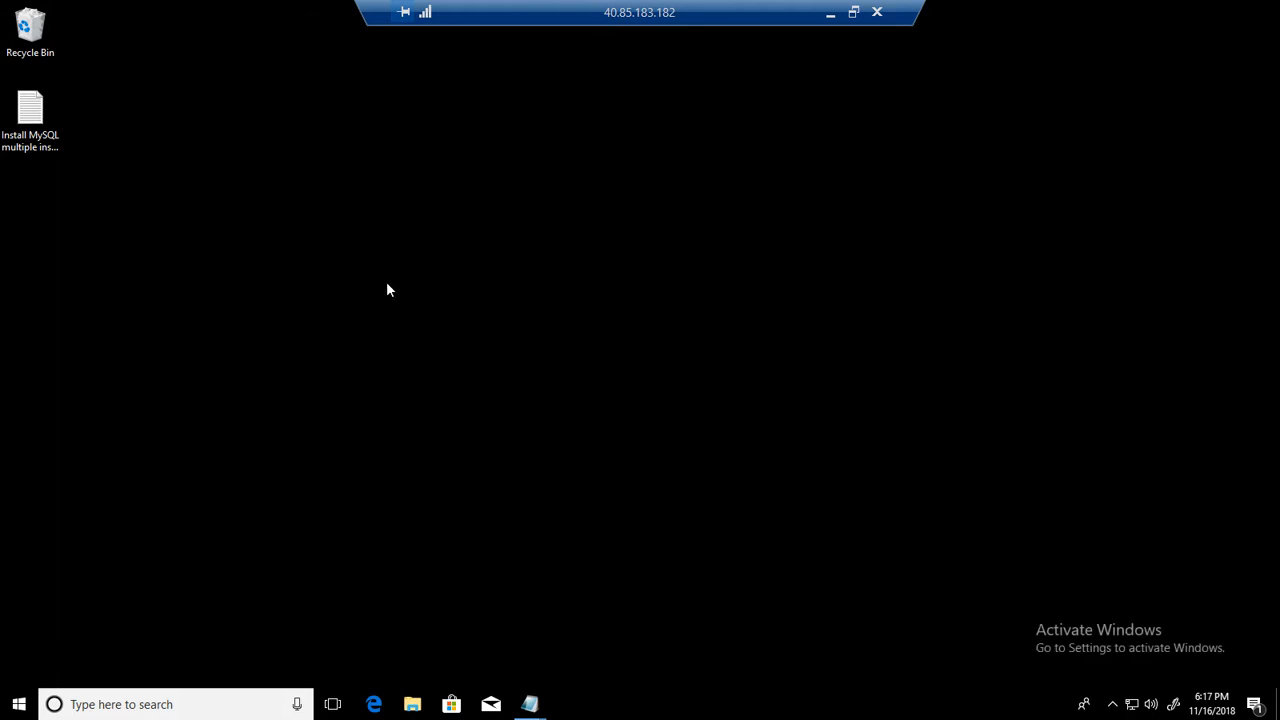
mouse_move(352, 284)
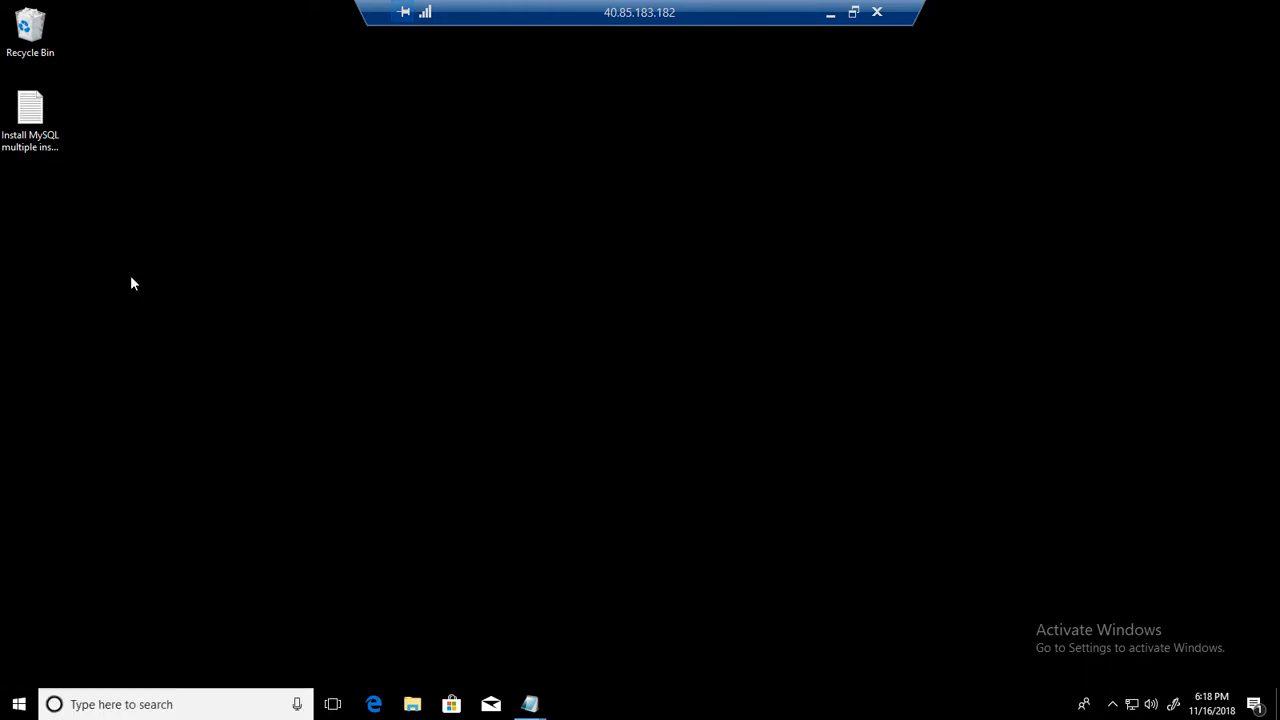
- Enter TechBrothersIT-CentOS as the host for a new PuTTY session
click(568, 704)
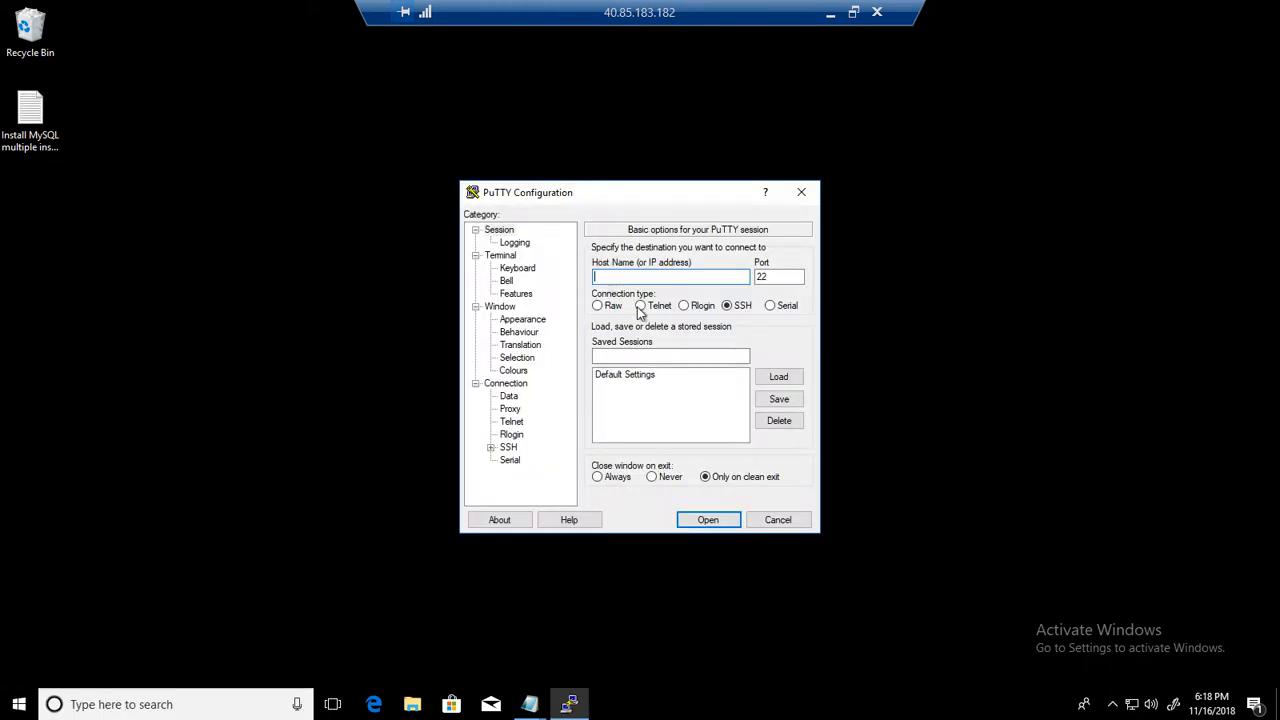
text(TechBrothersIT-)
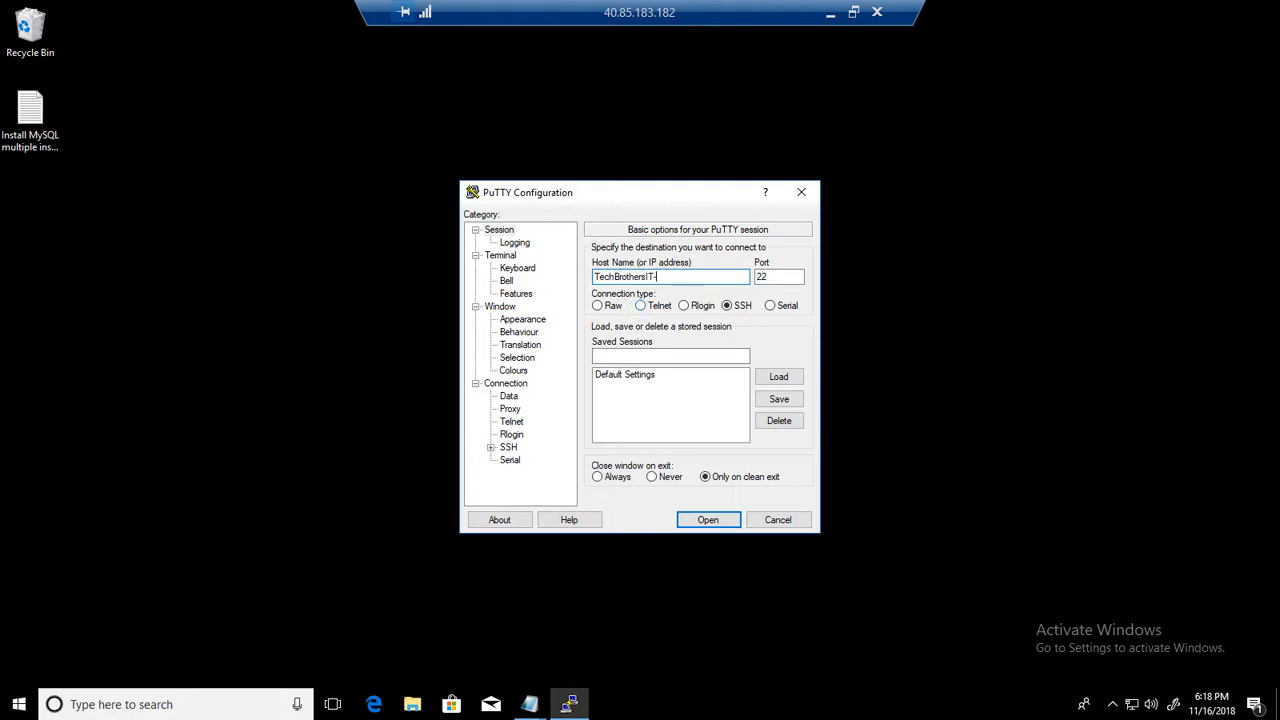
text(CentOS)
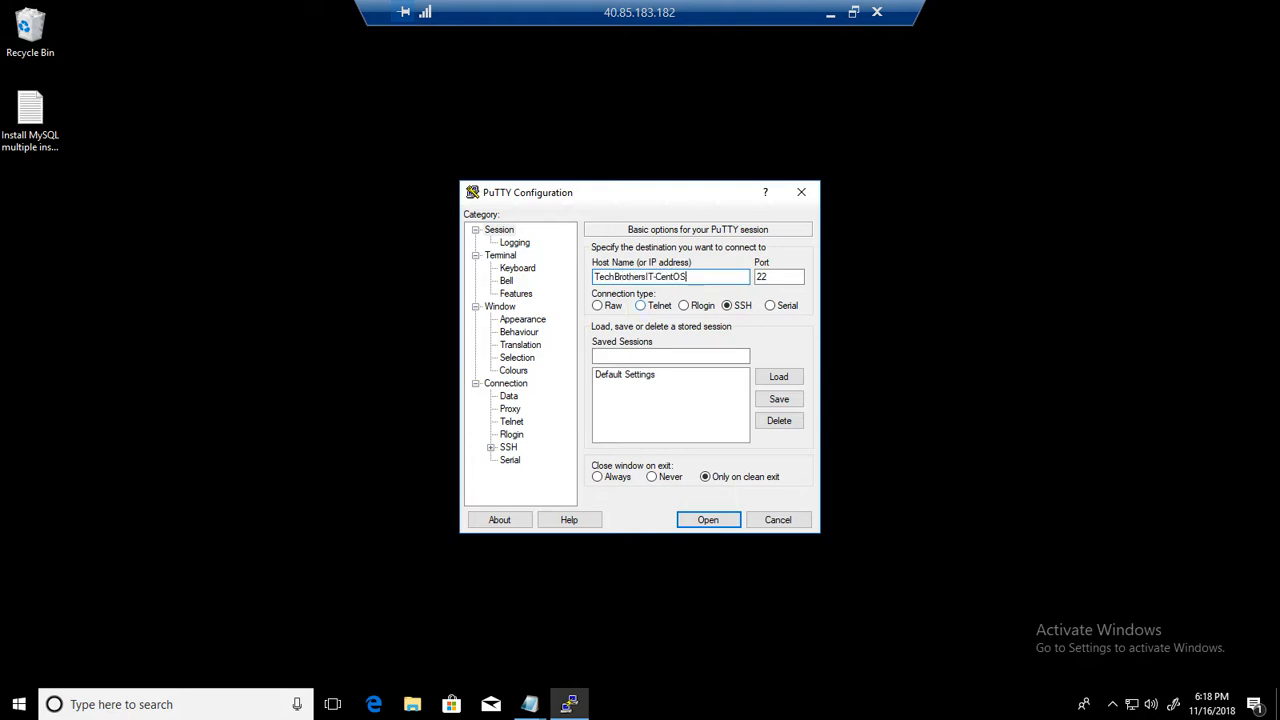
mouse_move(718, 404)
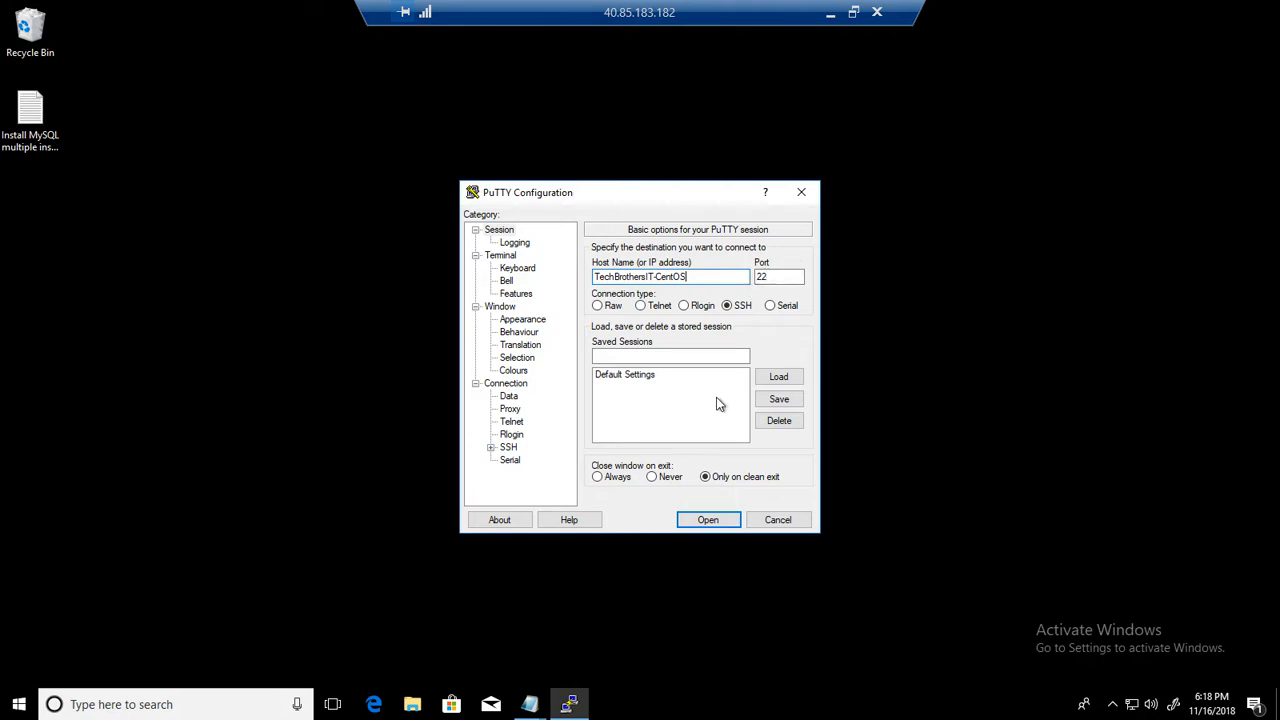
- Set the terminal font to bold 16-point Courier New and connect to the server
click(522, 320)
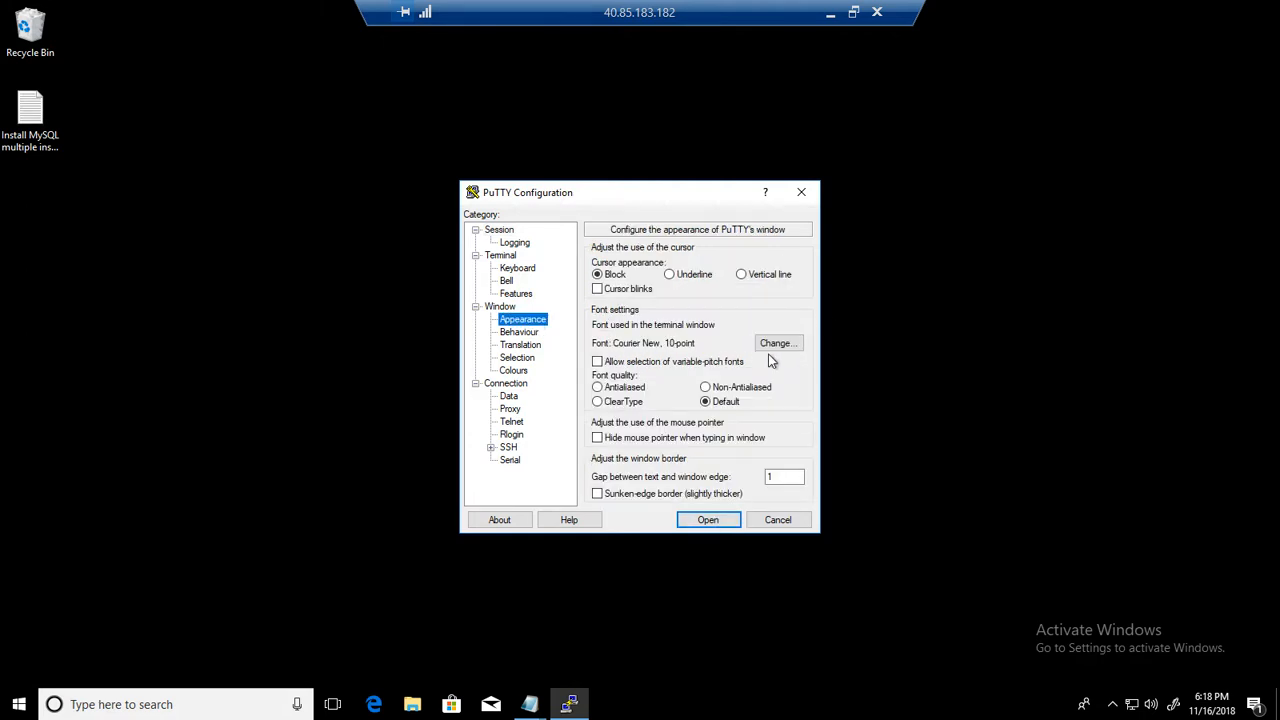
click(776, 344)
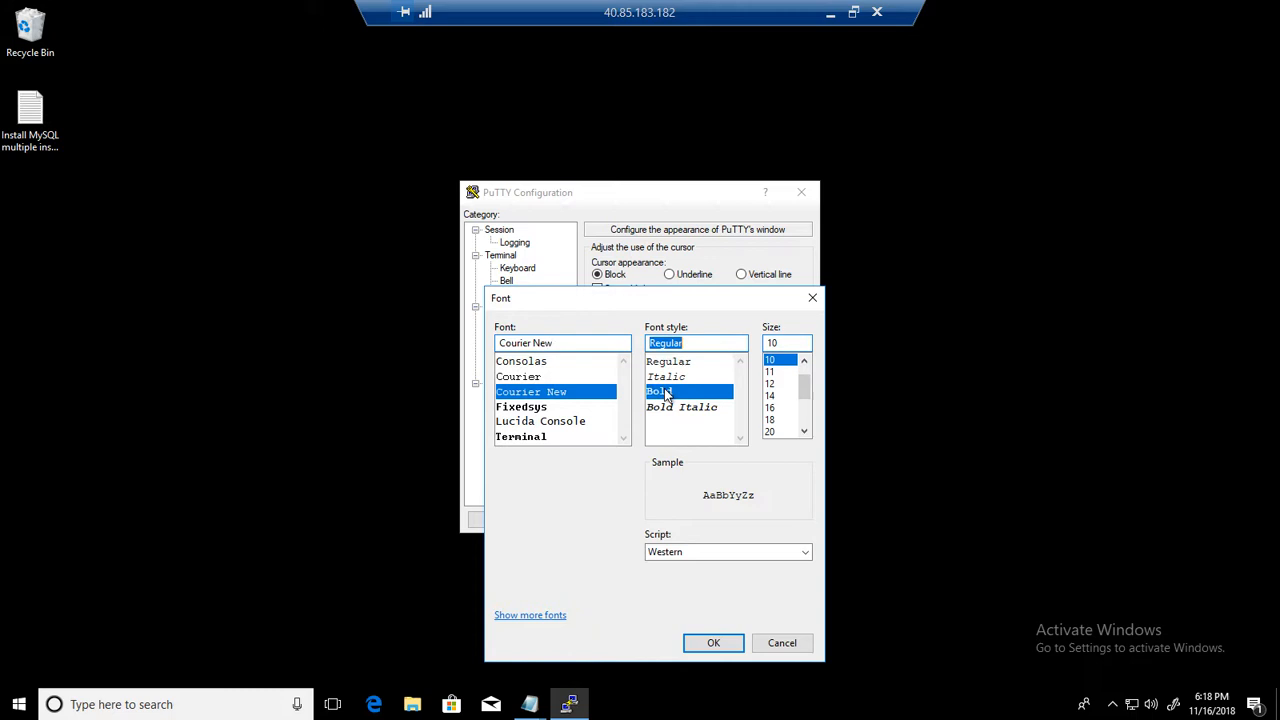
click(712, 644)
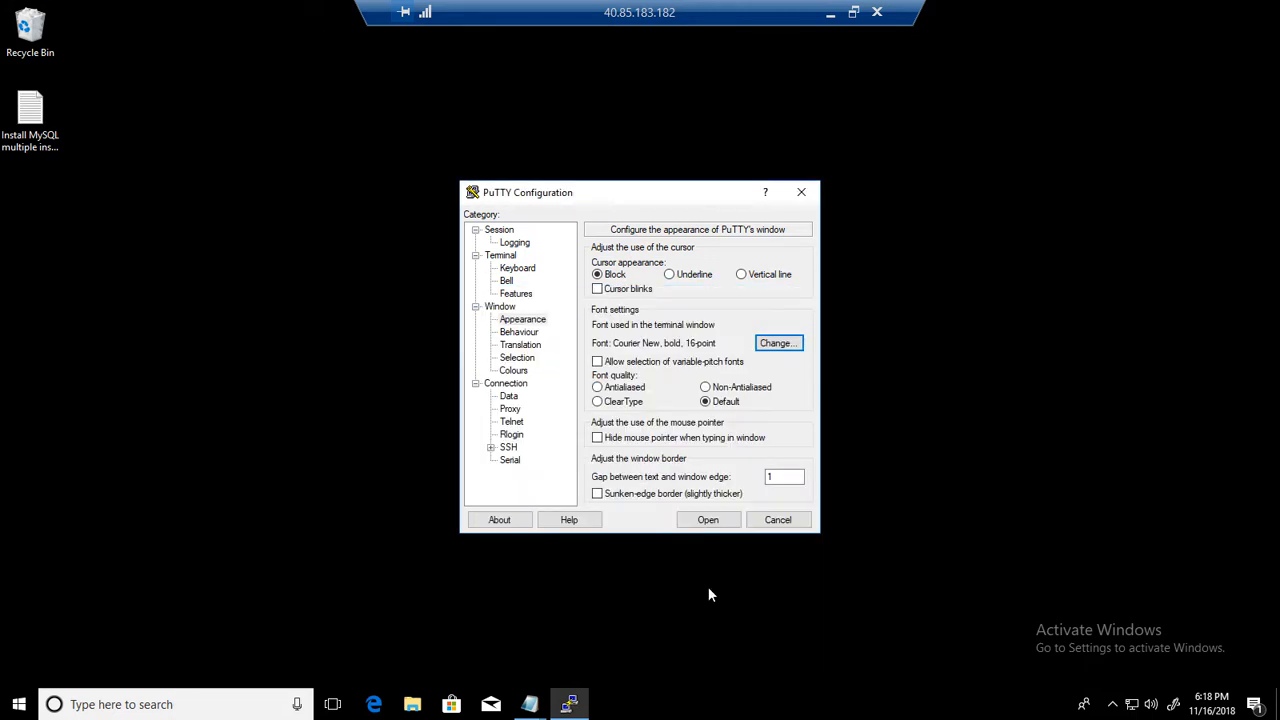
click(708, 520)
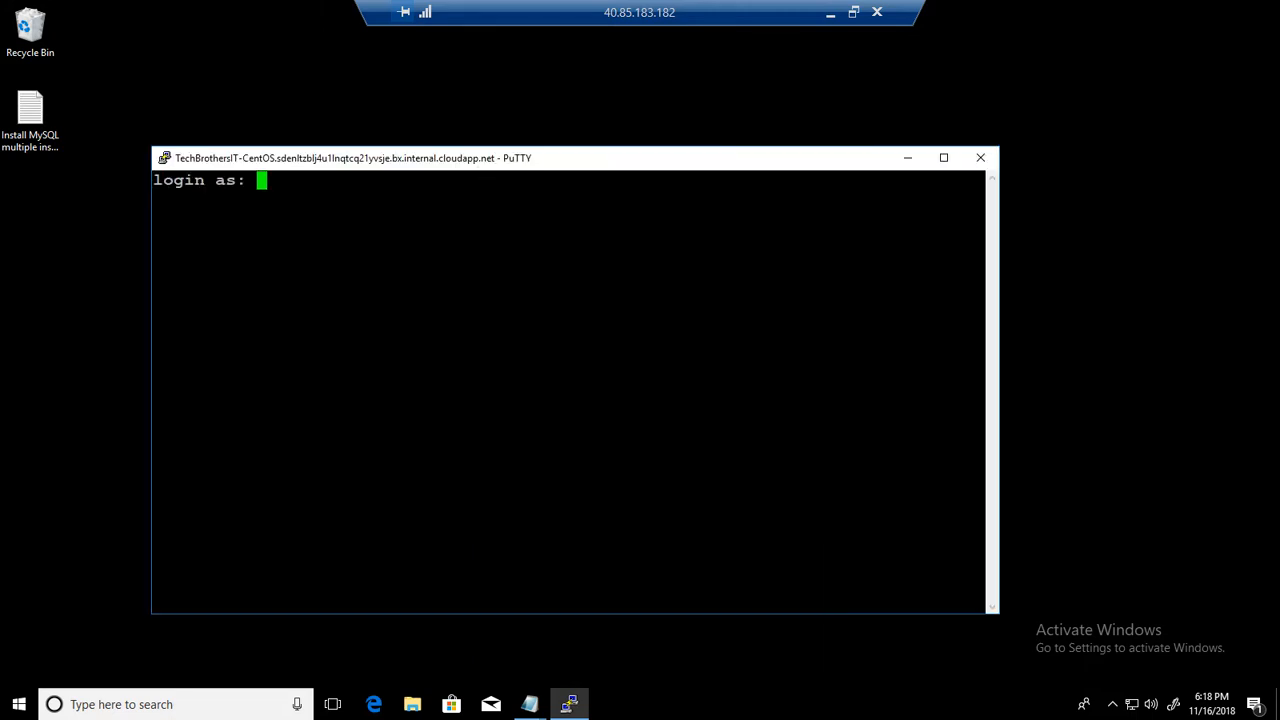
text(ashahzad)
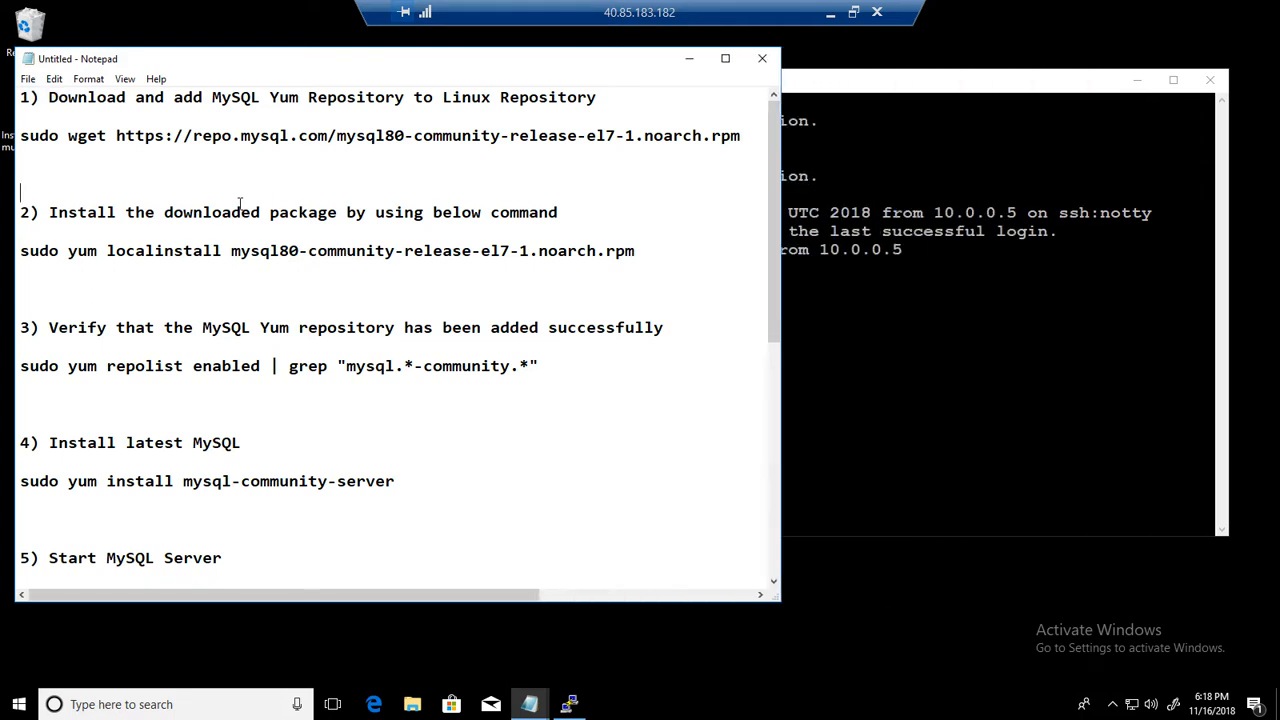
mouse_move(670, 128)
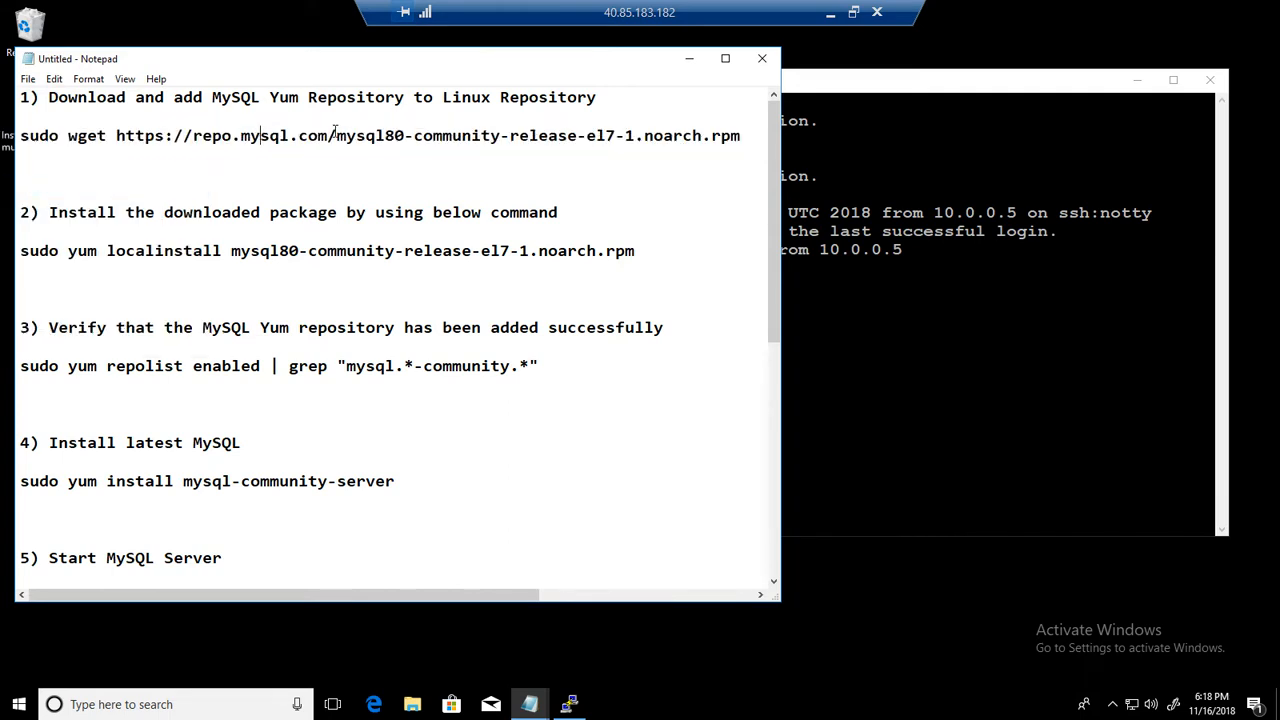
- Copy the step 1 sudo wget command for the MySQL Yum repository from Notepad
double_click(368, 136)
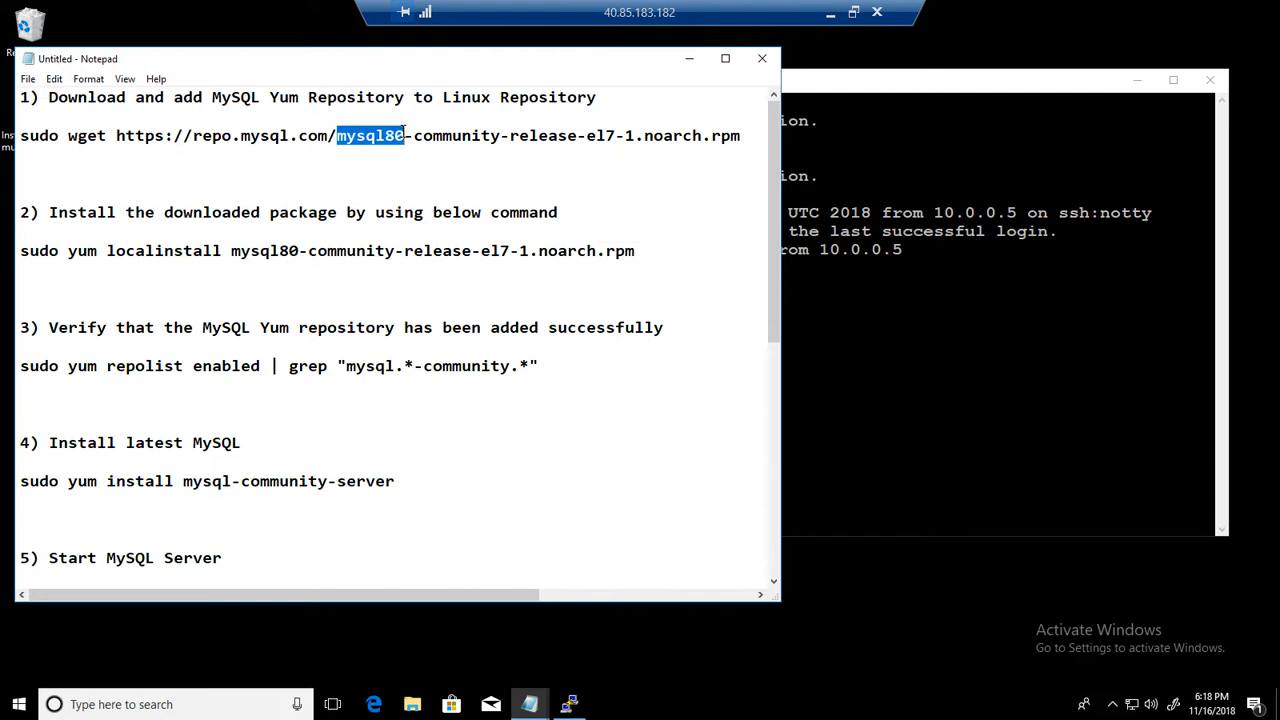
mouse_move(436, 132)
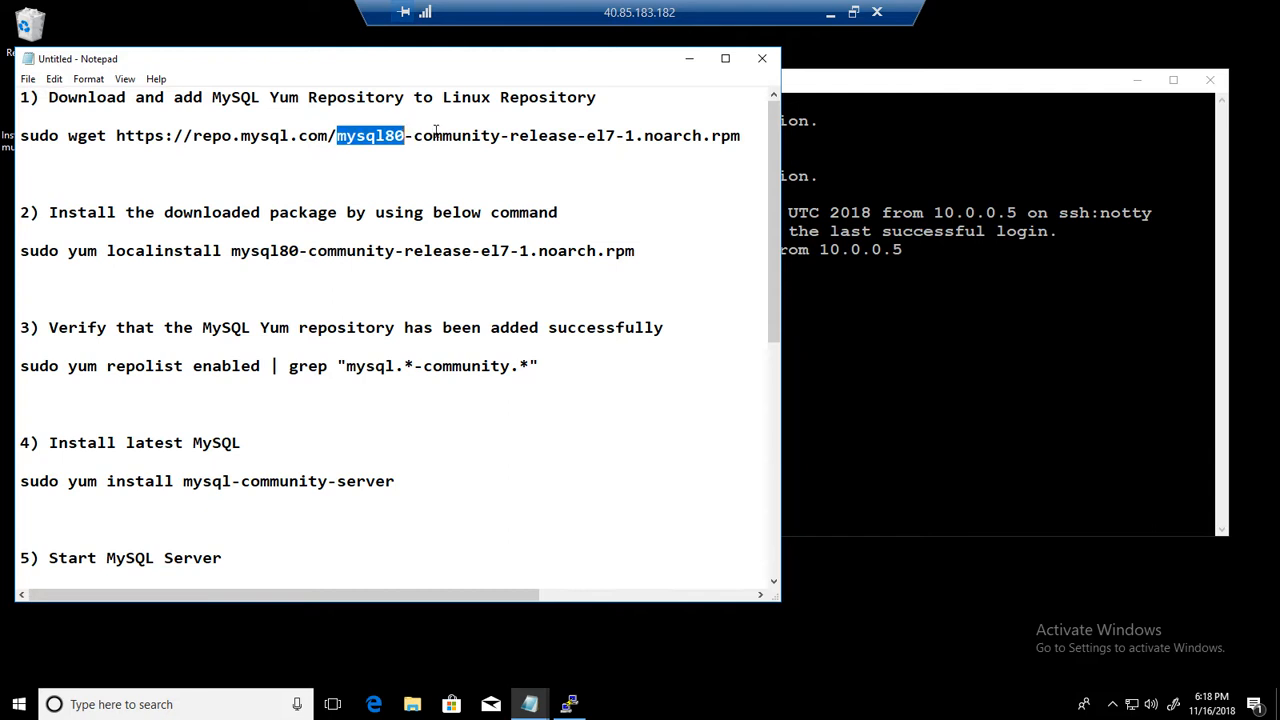
mouse_move(718, 130)
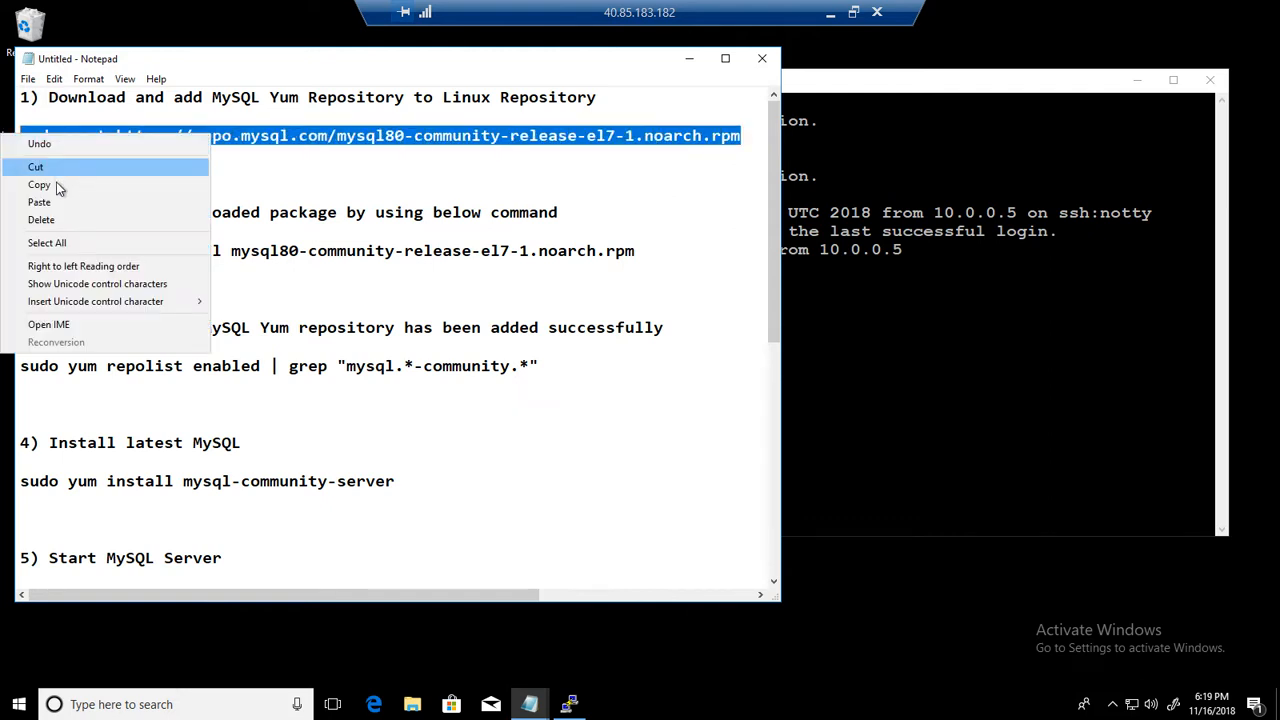
click(40, 184)
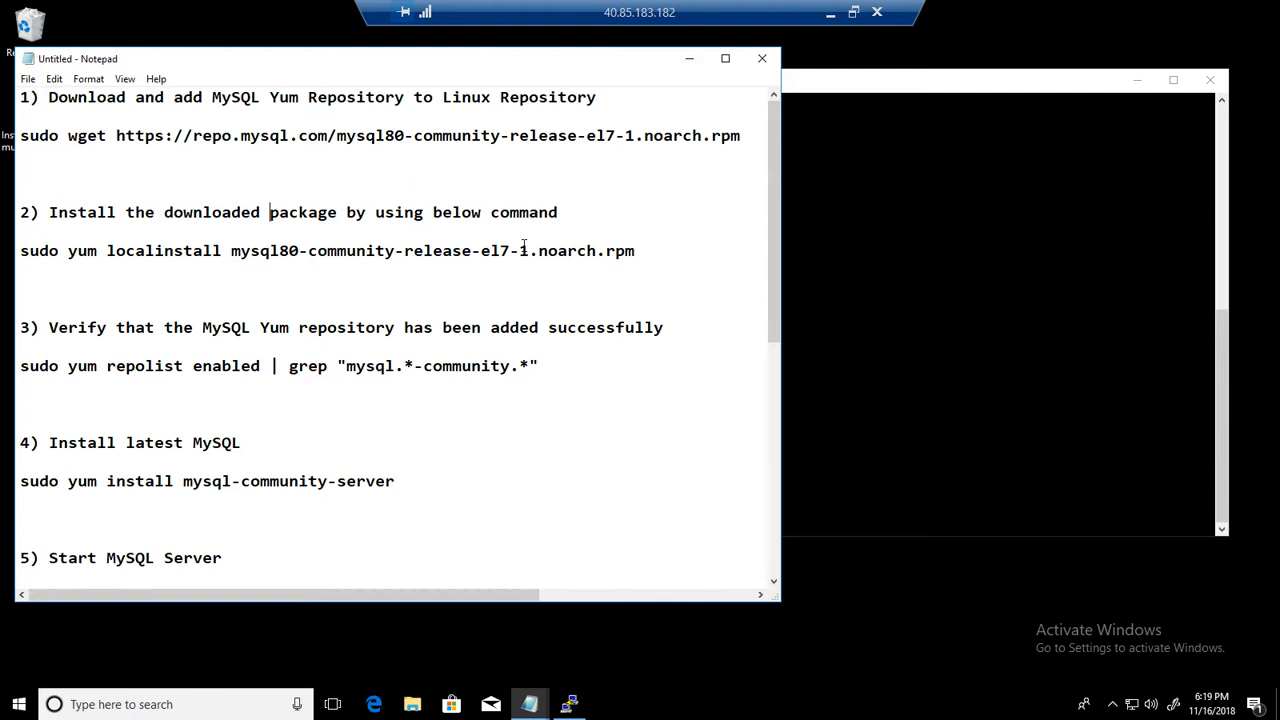
- Run the step 2 sudo yum localinstall command and confirm installing mysql80-community-release with y
drag(232, 250, 634, 250)
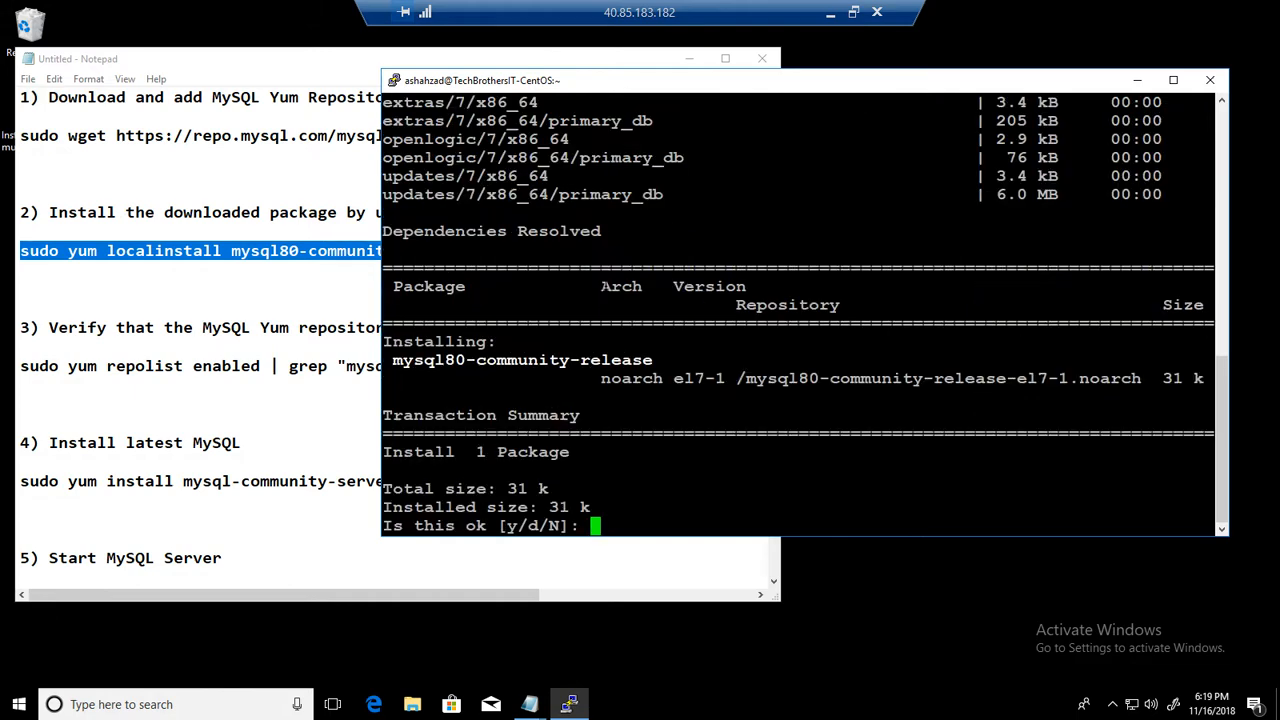
text(y)
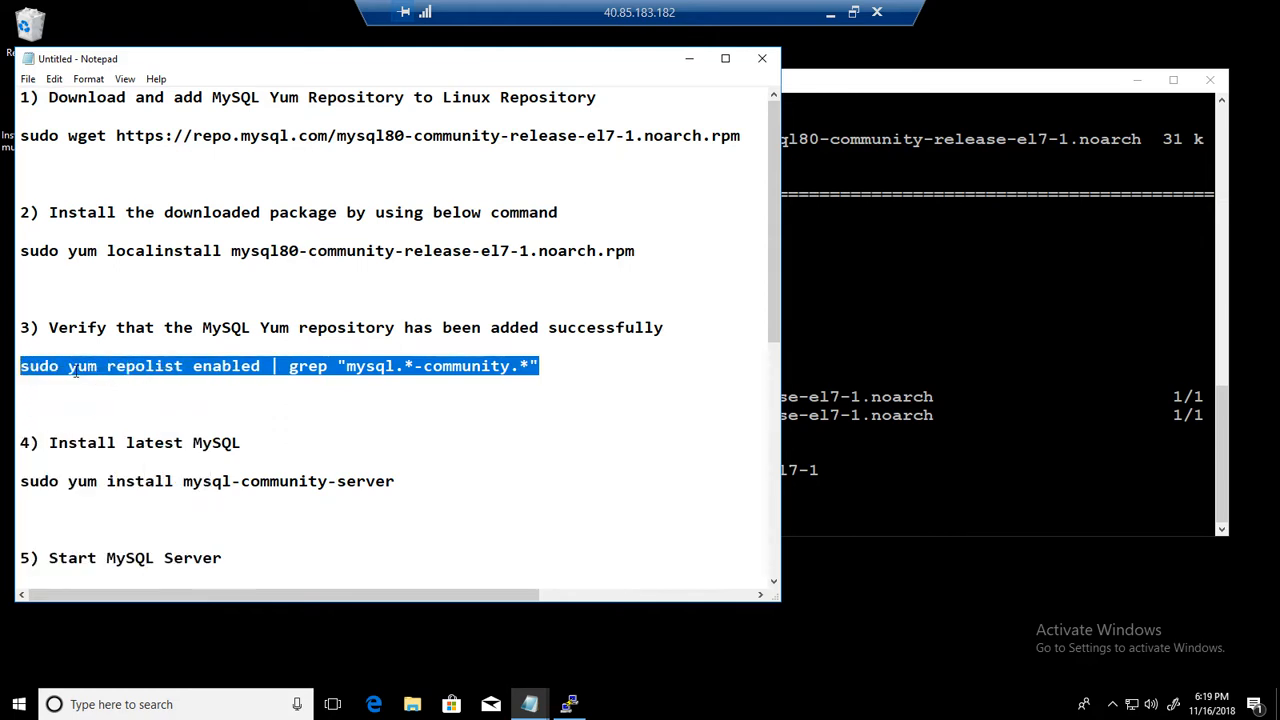
- Run sudo yum repolist enabled | grep "mysql.*-community.*" to verify the MySQL repos, then clear
double_click(144, 366)
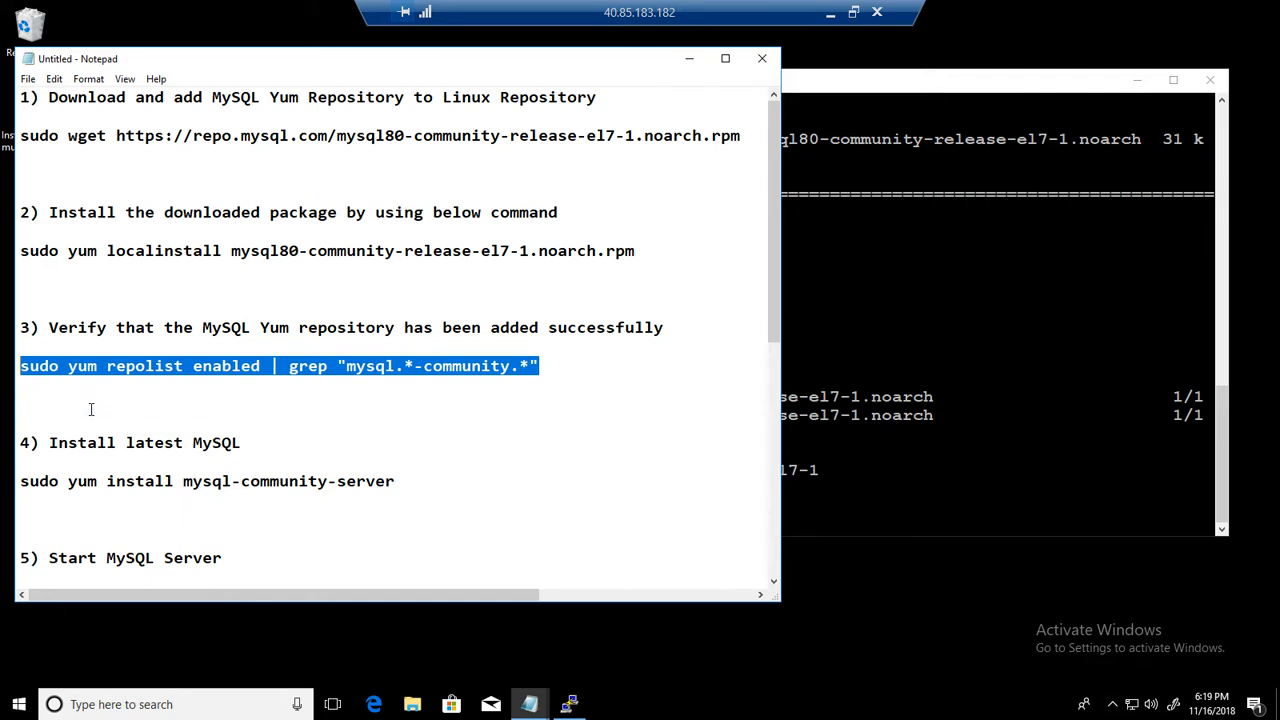
mouse_move(120, 398)
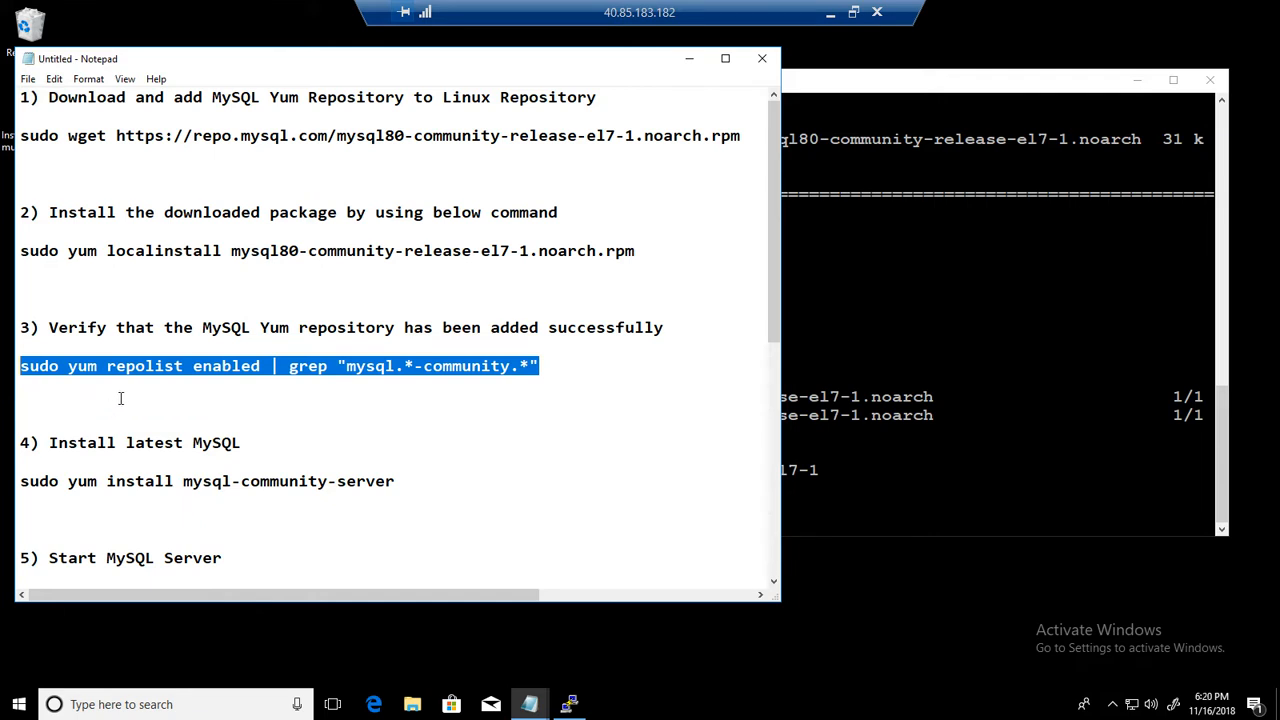
mouse_move(520, 390)
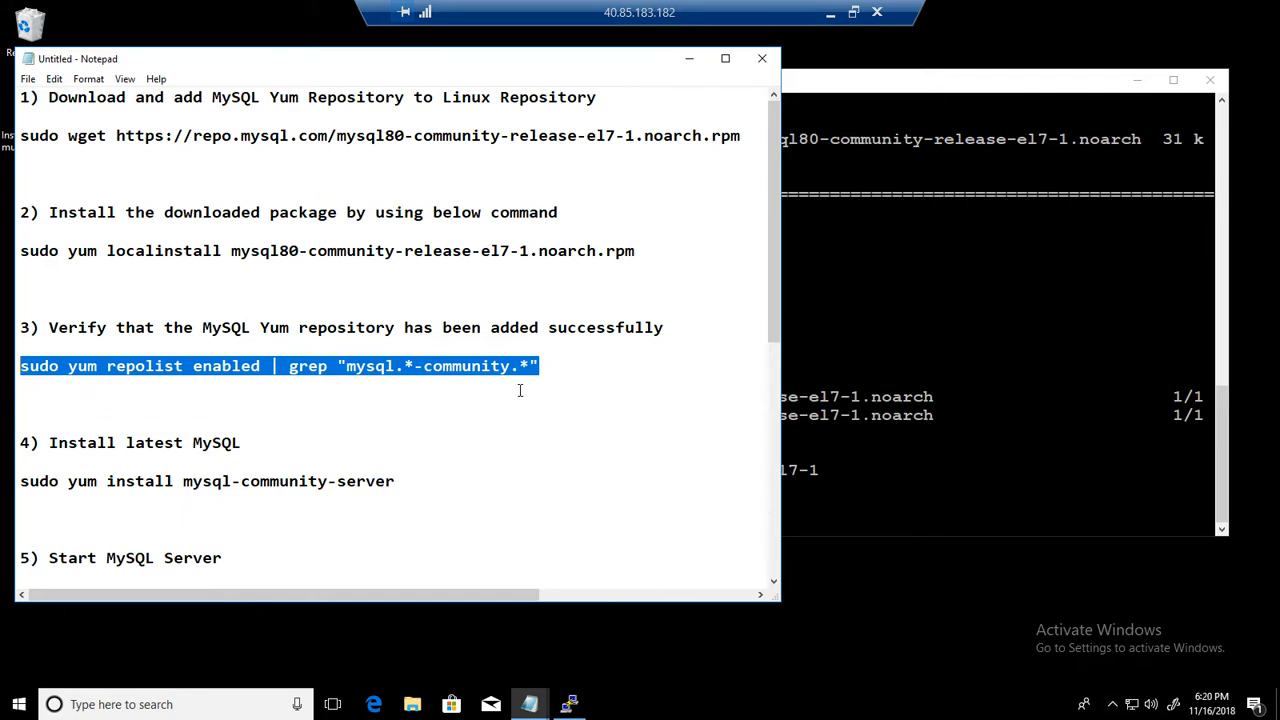
mouse_move(664, 456)
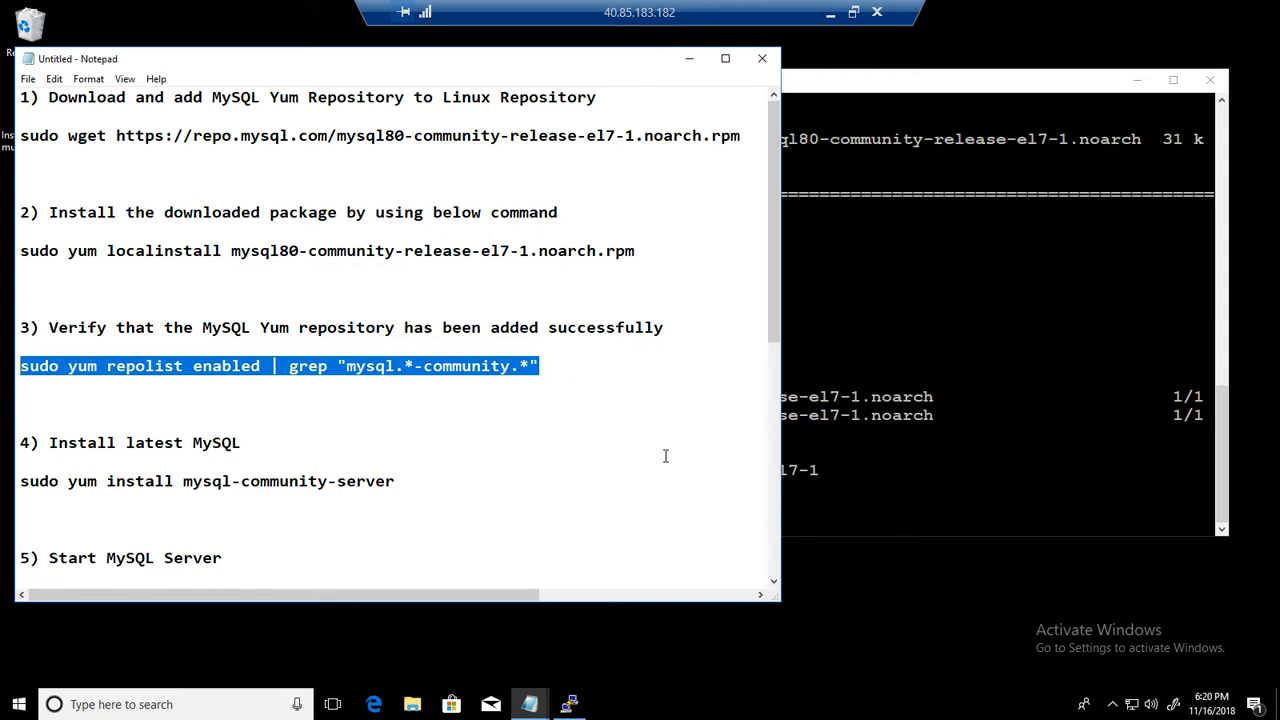
mouse_move(582, 374)
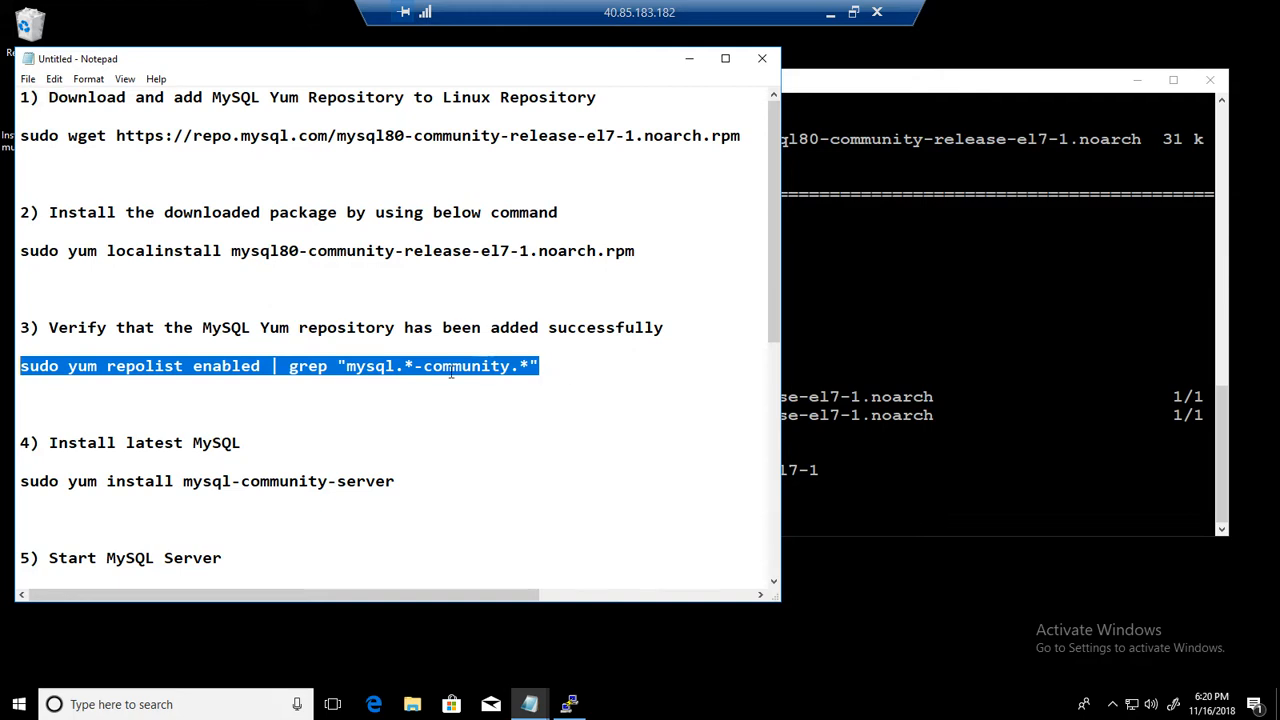
mouse_move(396, 428)
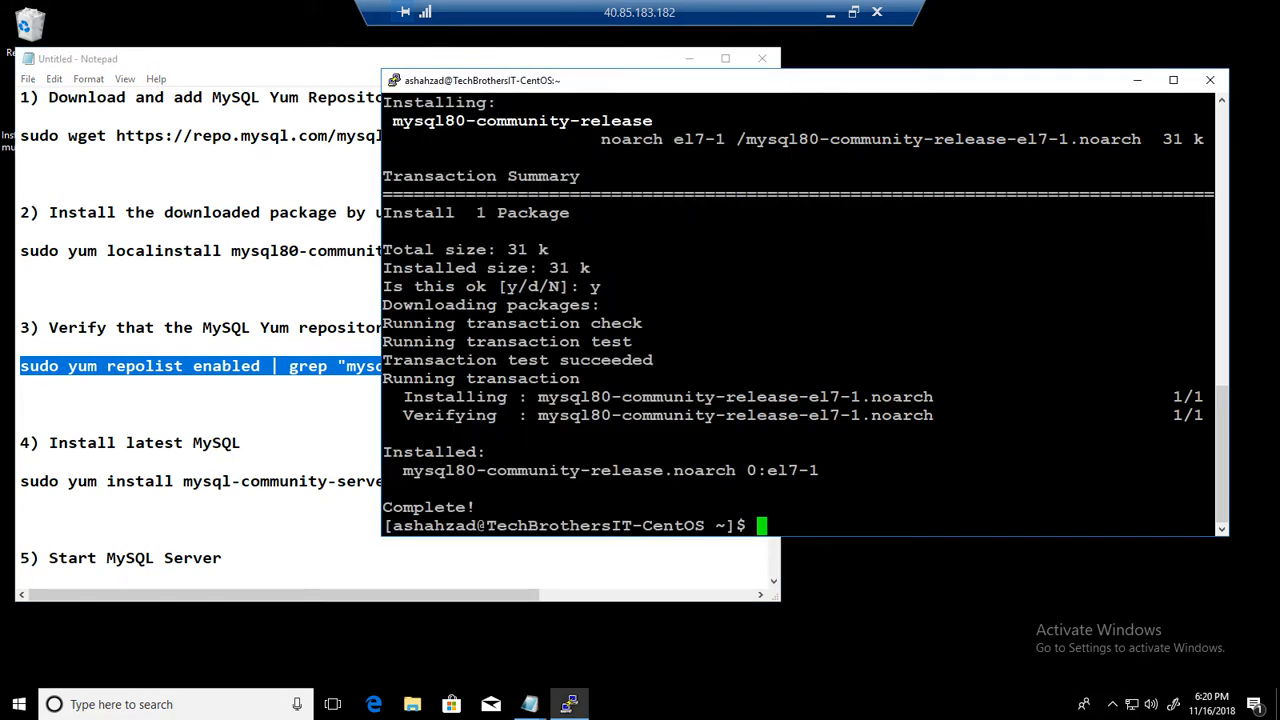
text(sudo yum repolist enabled | grep "mysql.*-community.*")
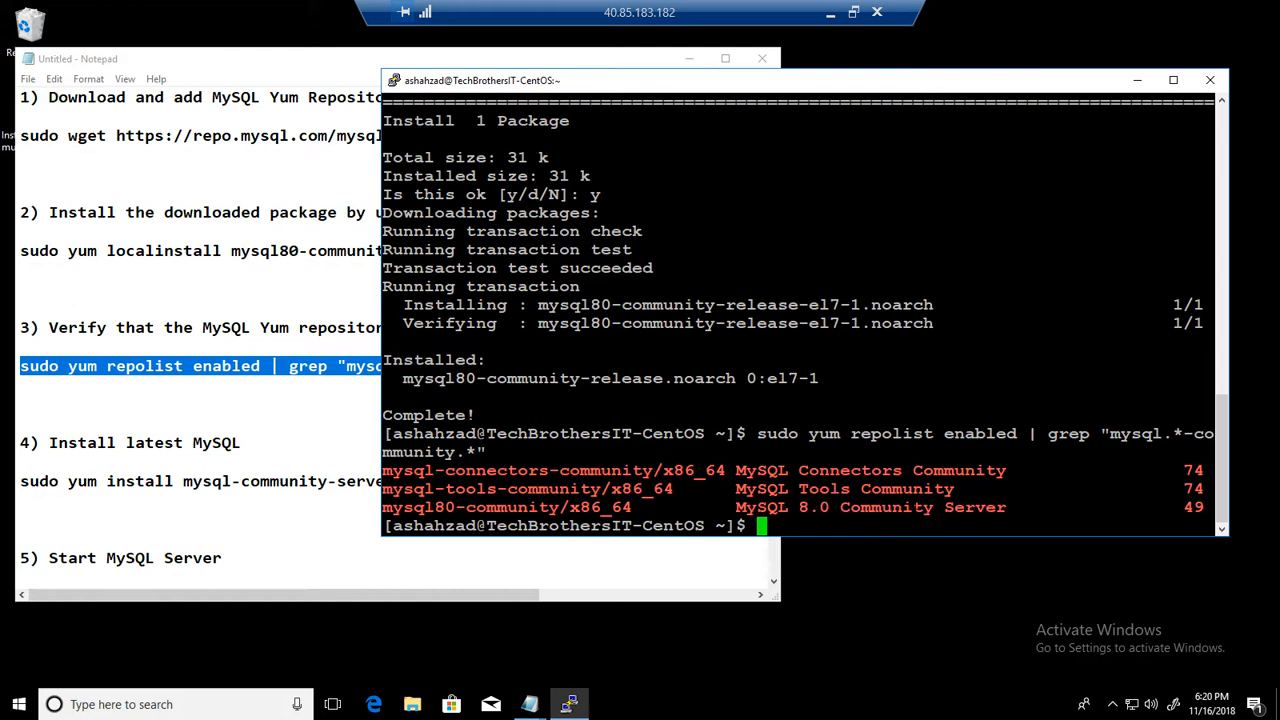
double_click(444, 508)
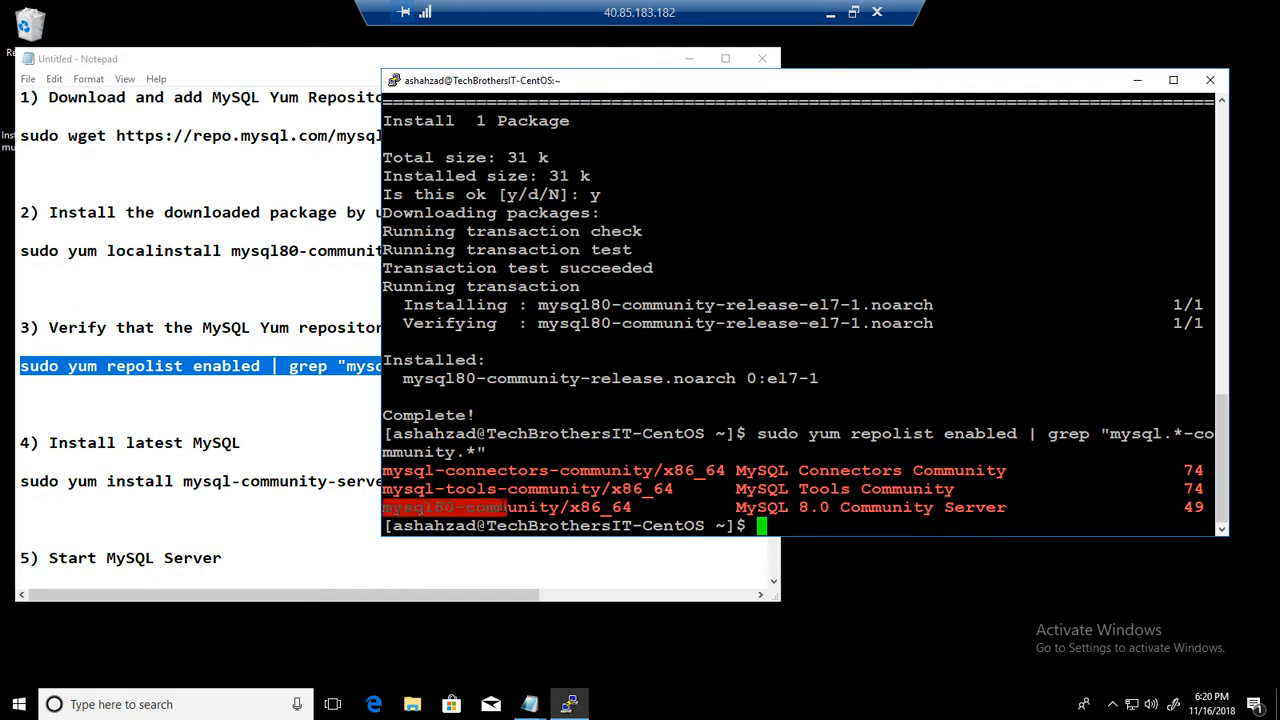
text(clear)
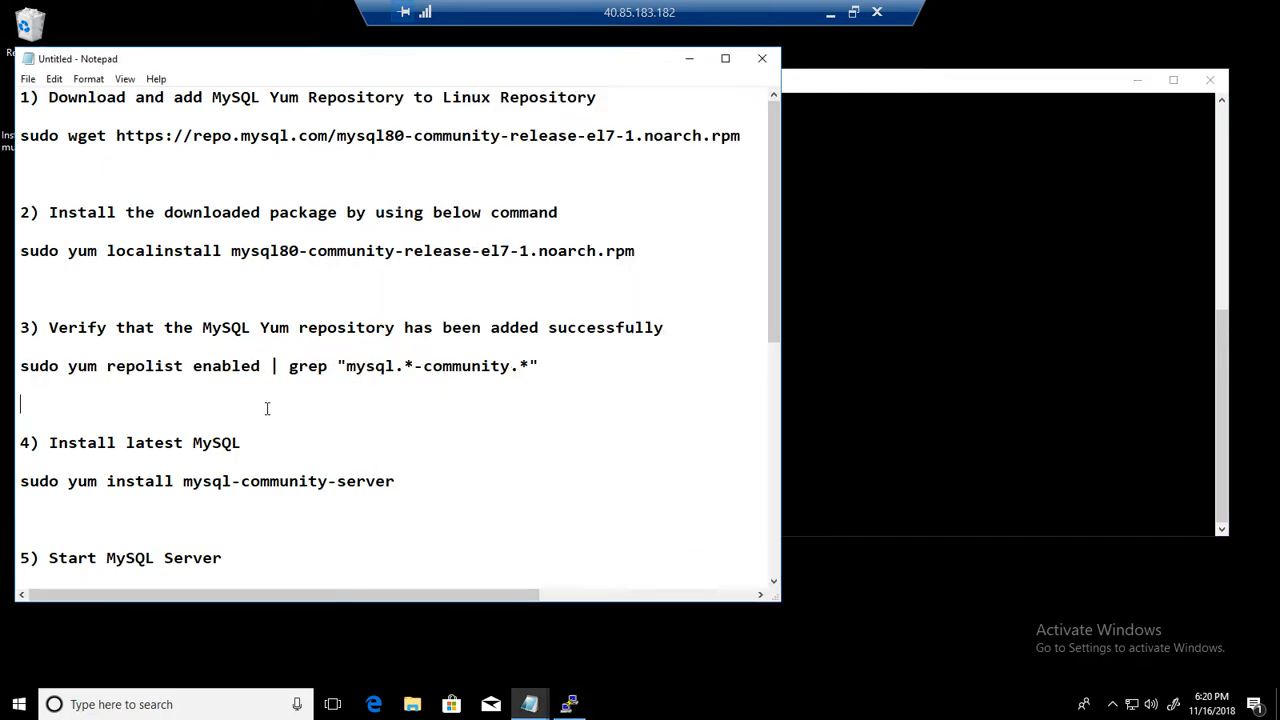
- Run sudo yum install mysql-community-server and answer y to the download and signing-key prompts
scroll(down, 3)
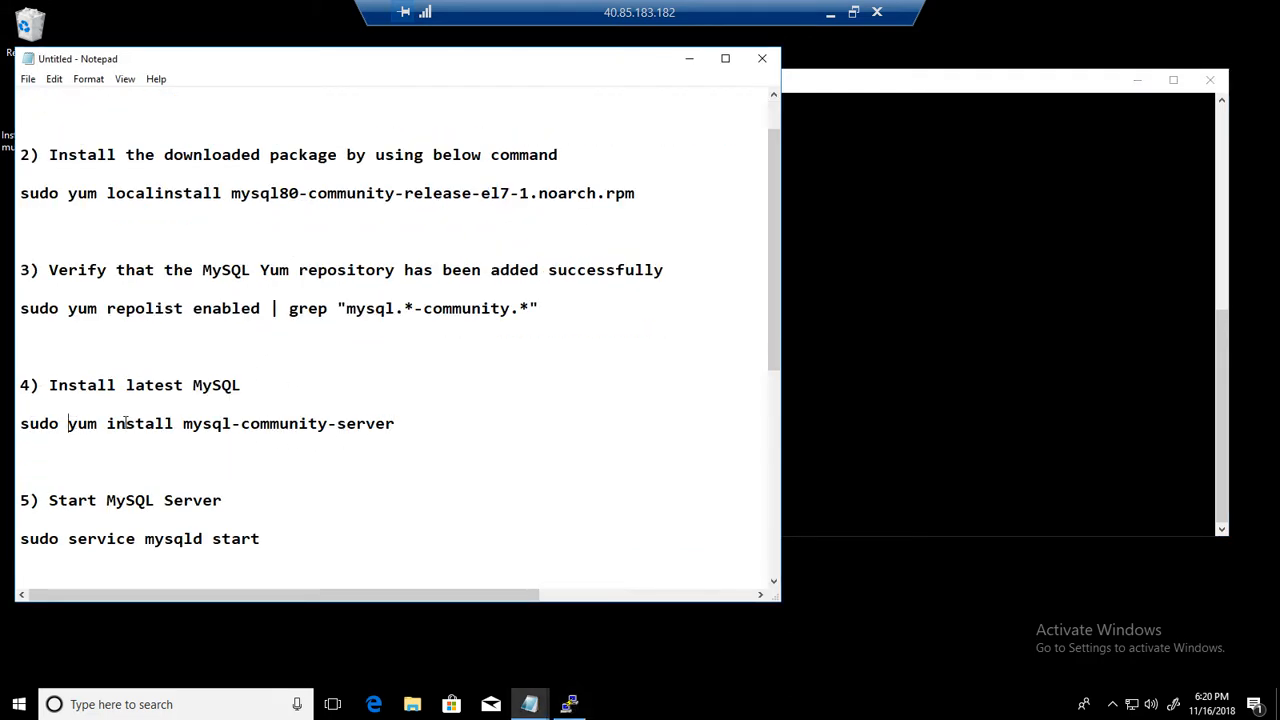
double_click(210, 424)
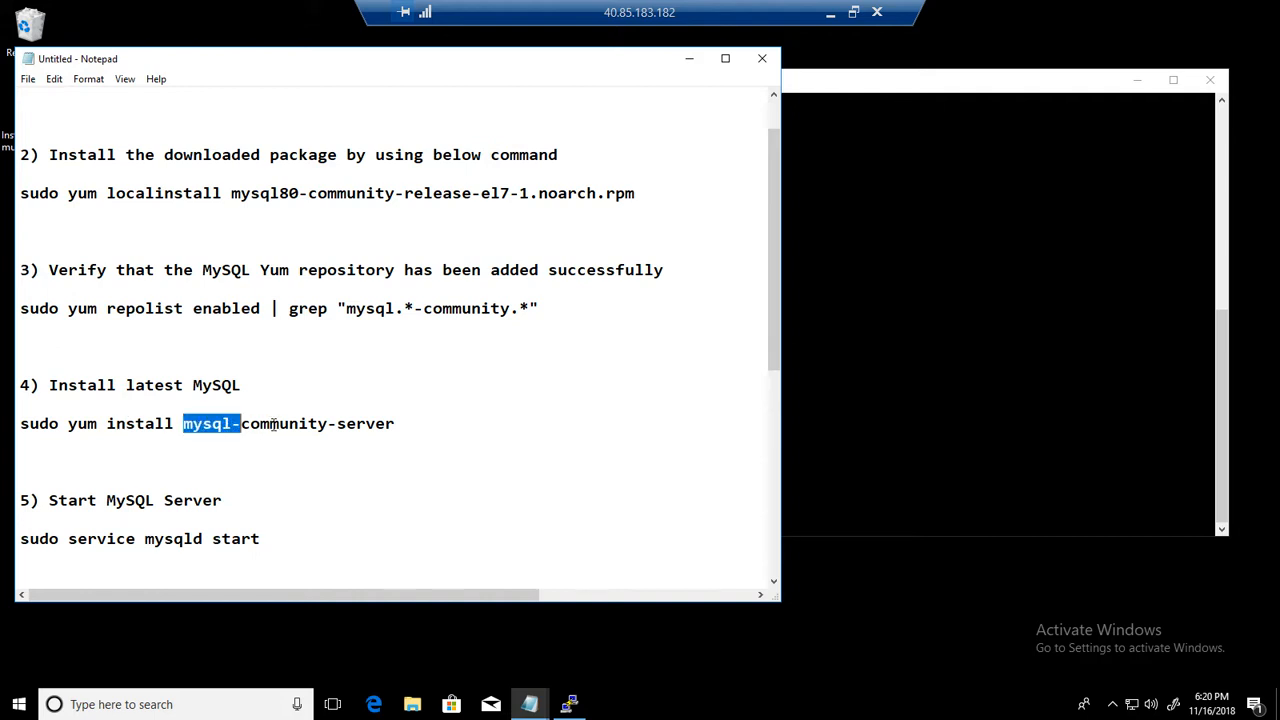
click(384, 424)
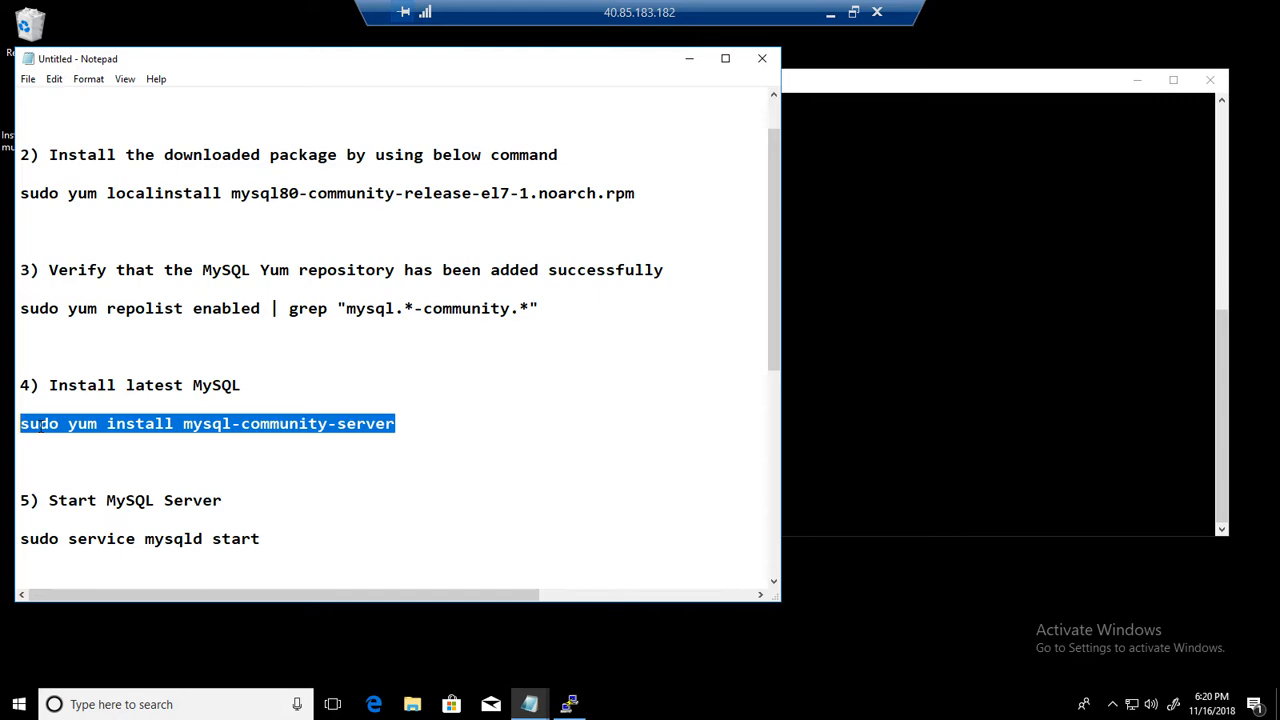
click(568, 704)
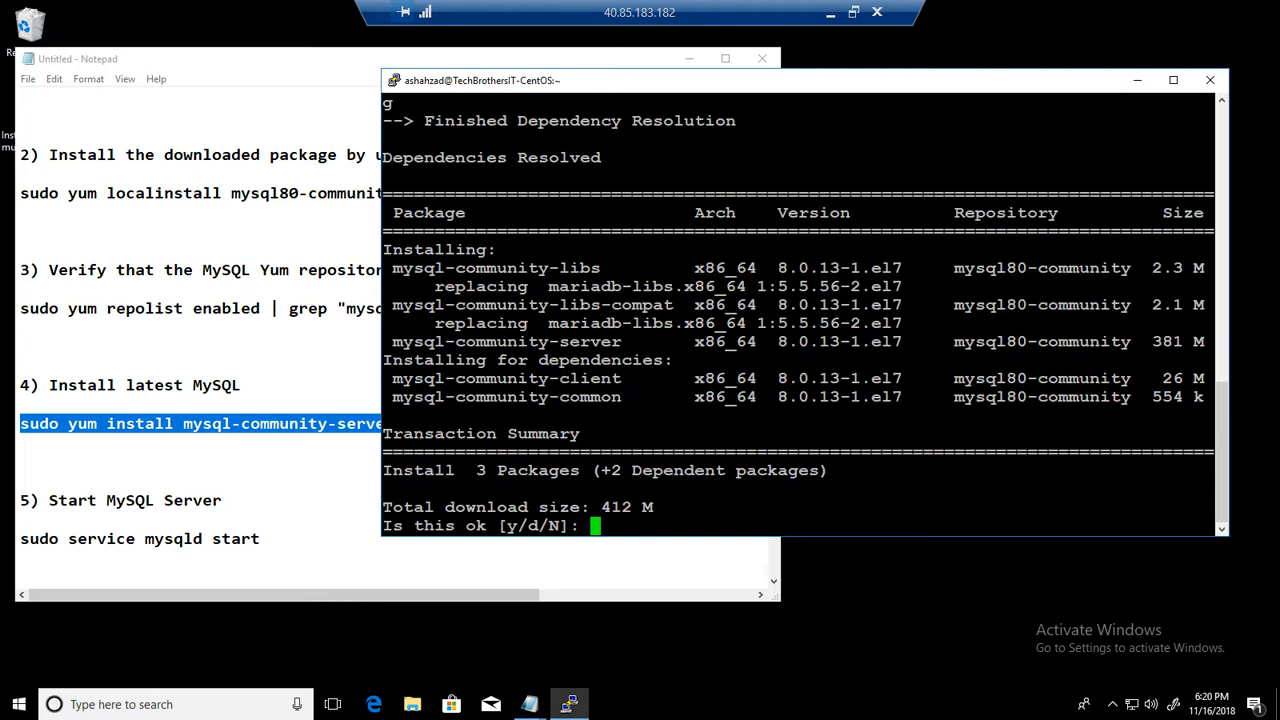
text(y)
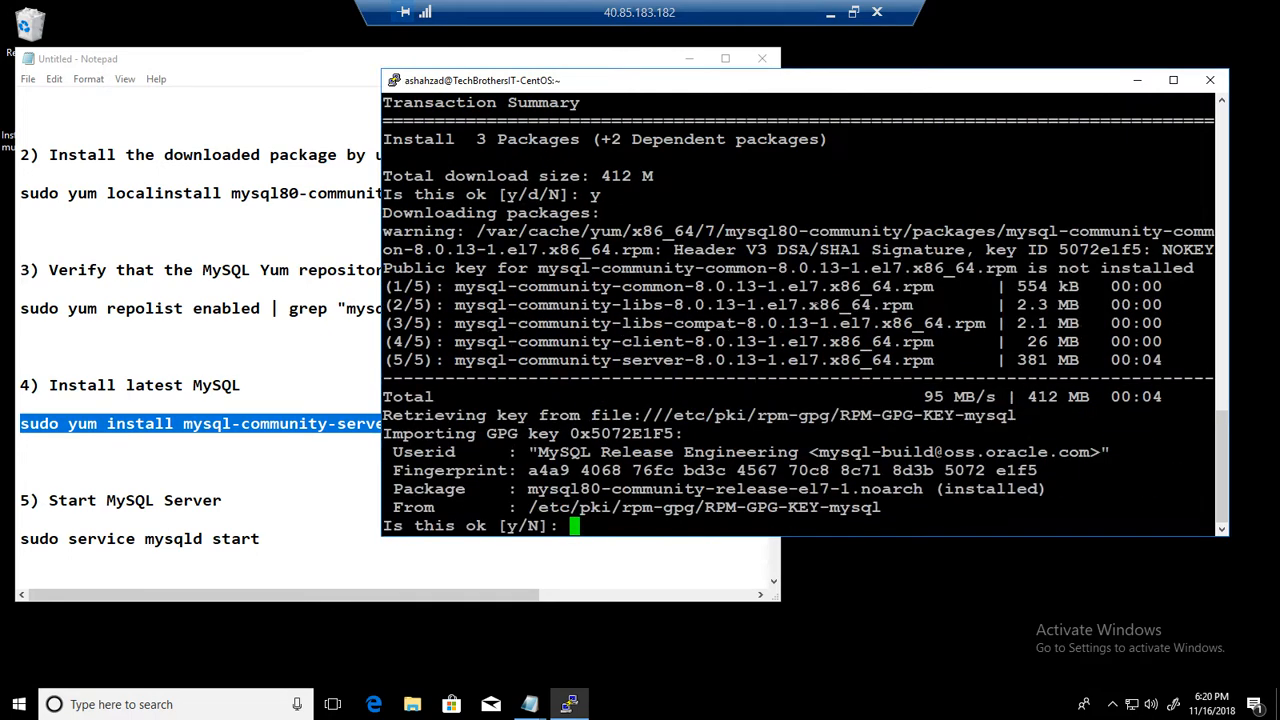
text(y)
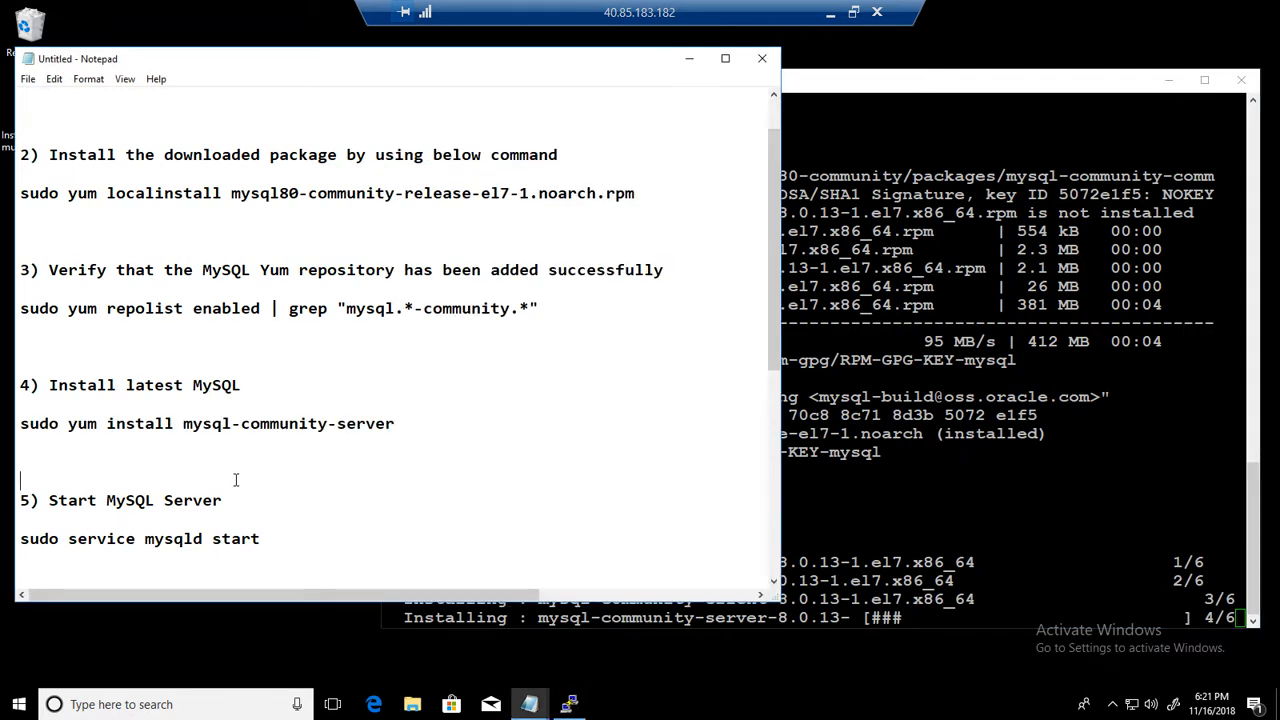
scroll(down, 3)
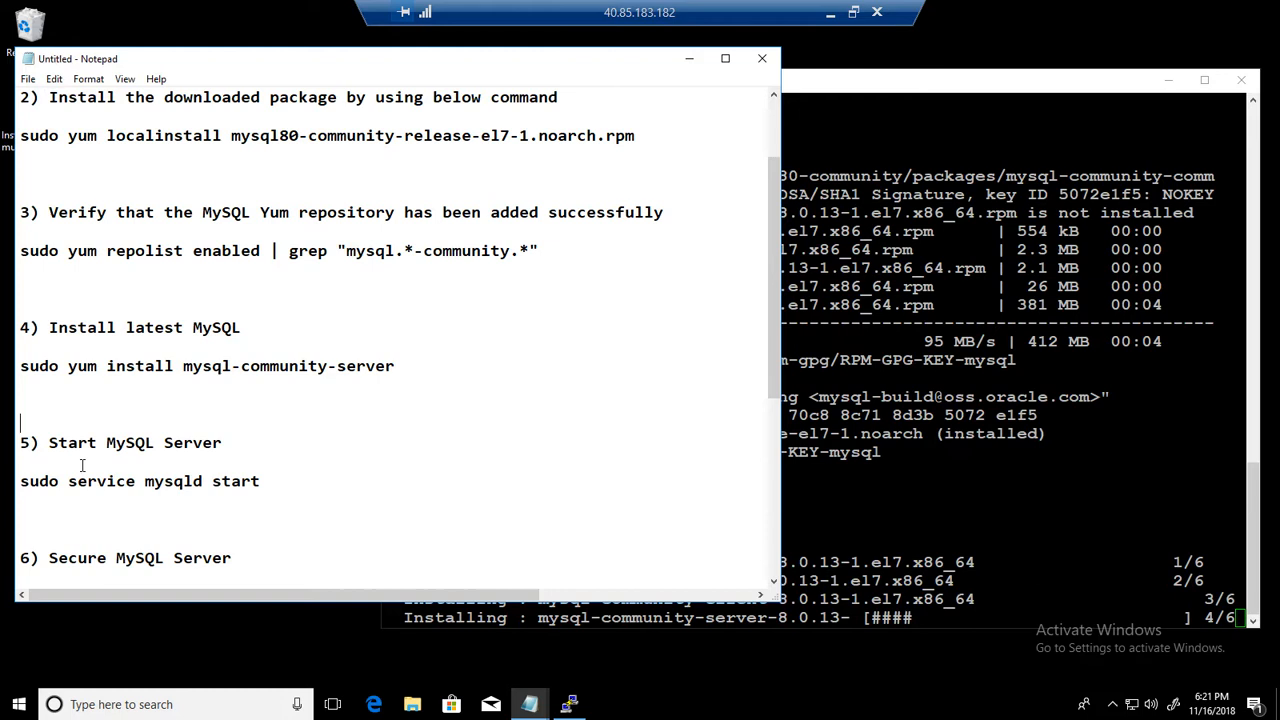
double_click(32, 442)
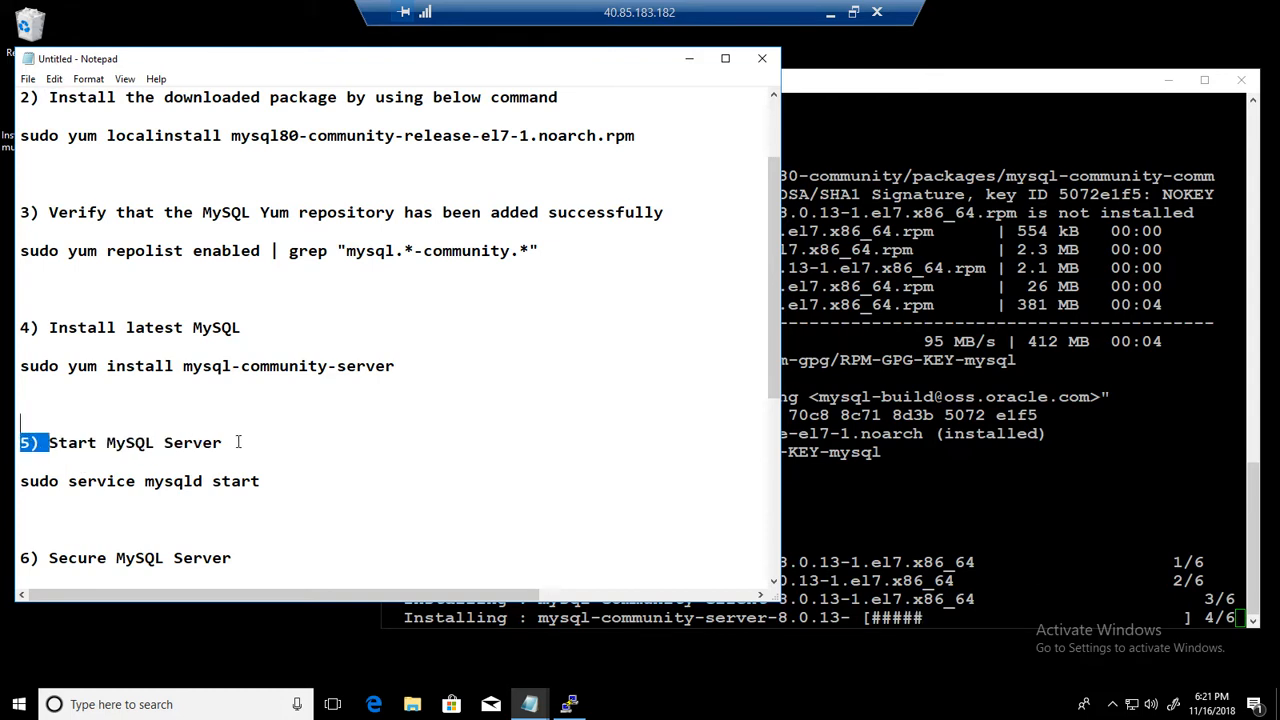
click(68, 480)
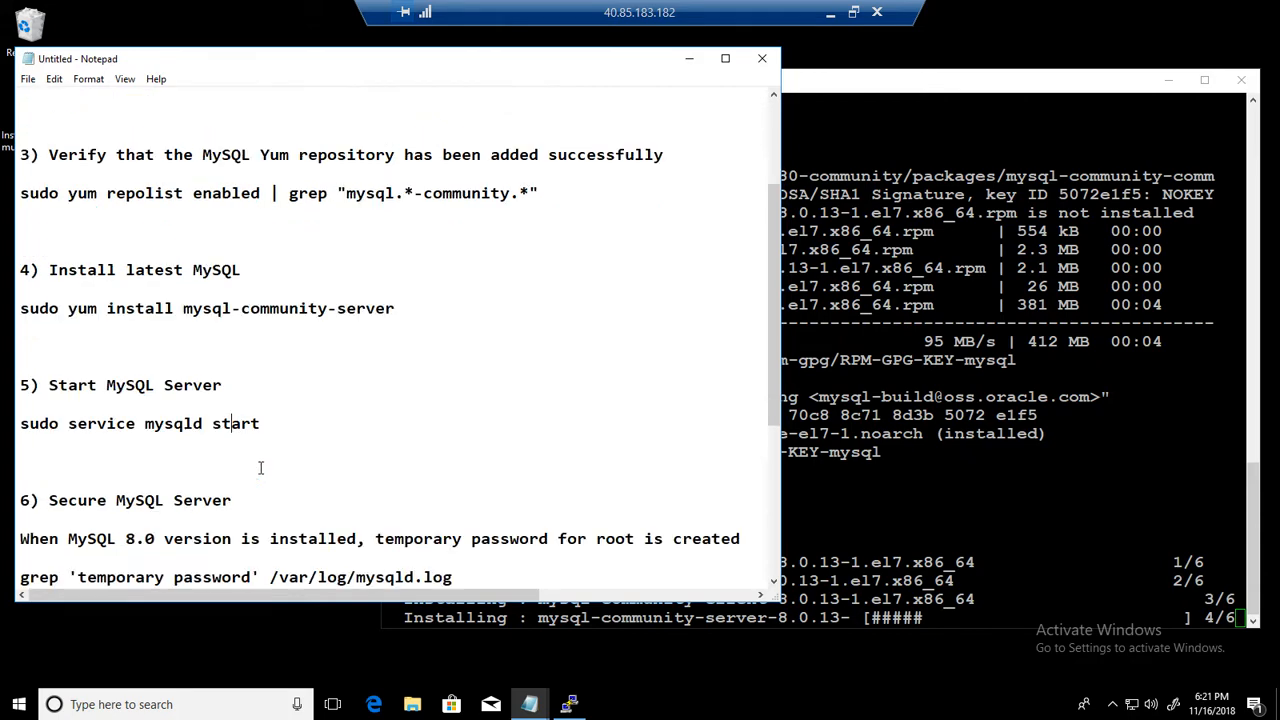
scroll(down, 3)
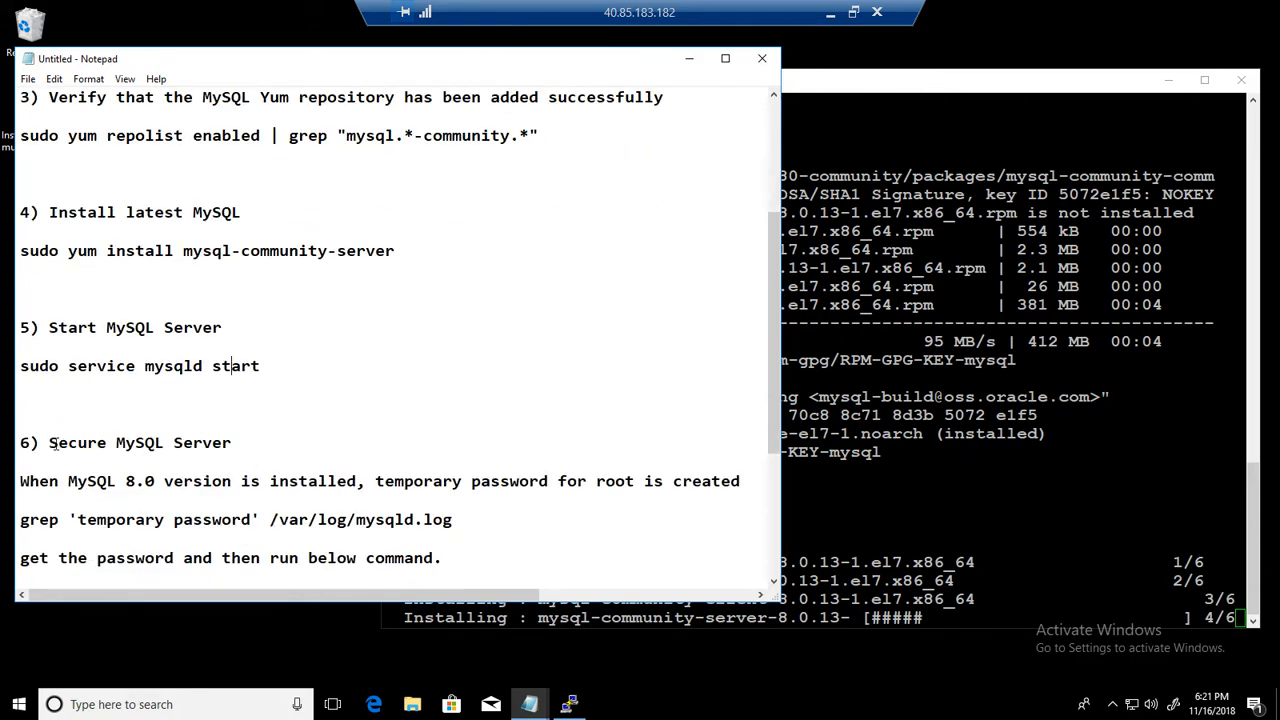
double_click(140, 442)
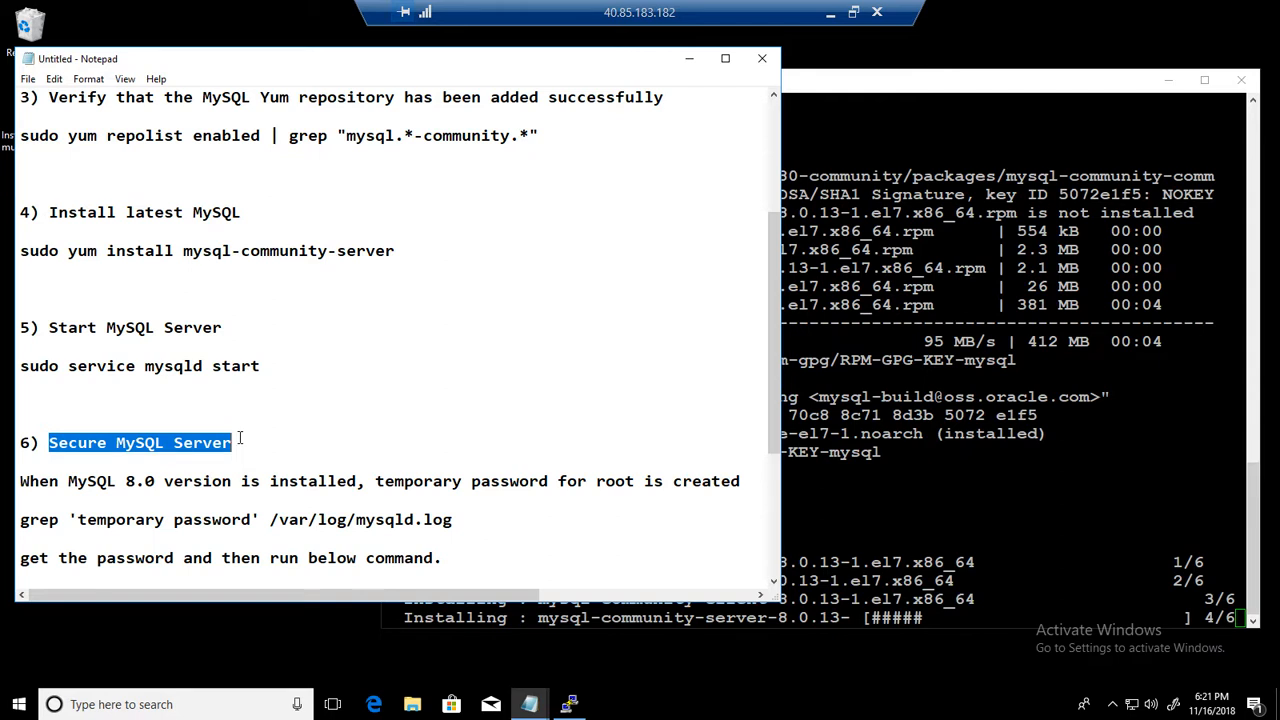
scroll(down, 3)
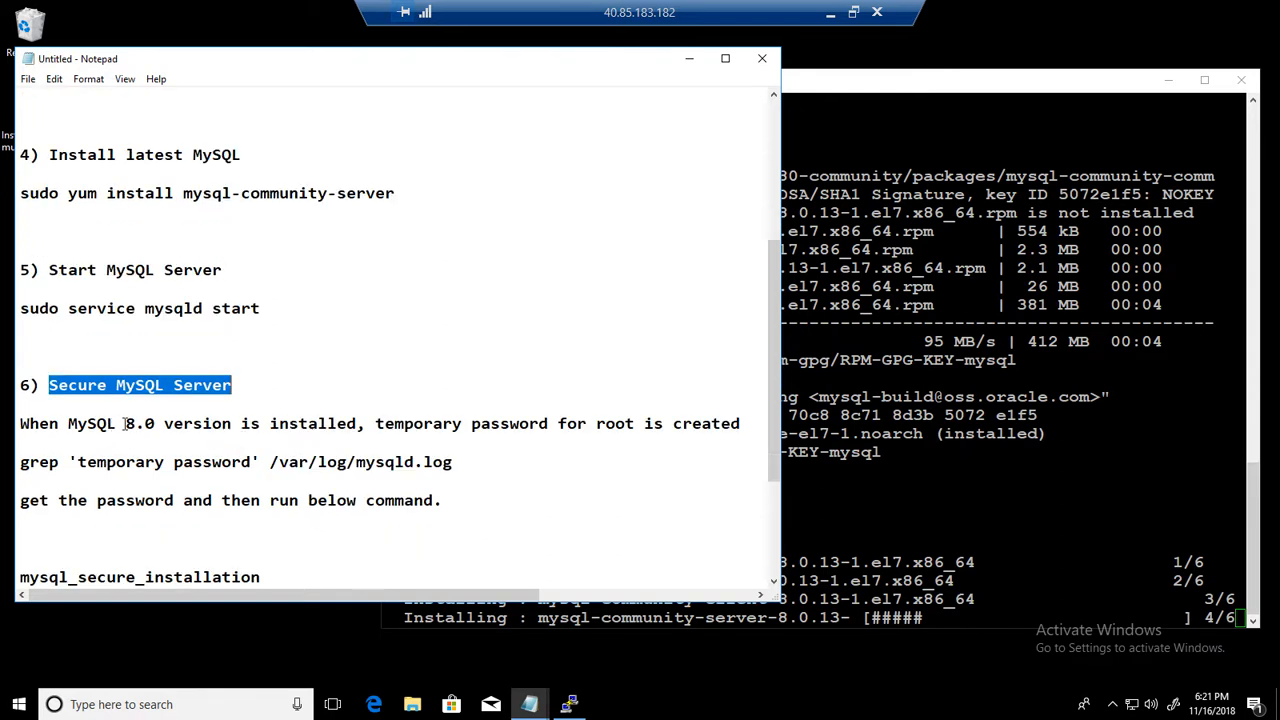
click(168, 384)
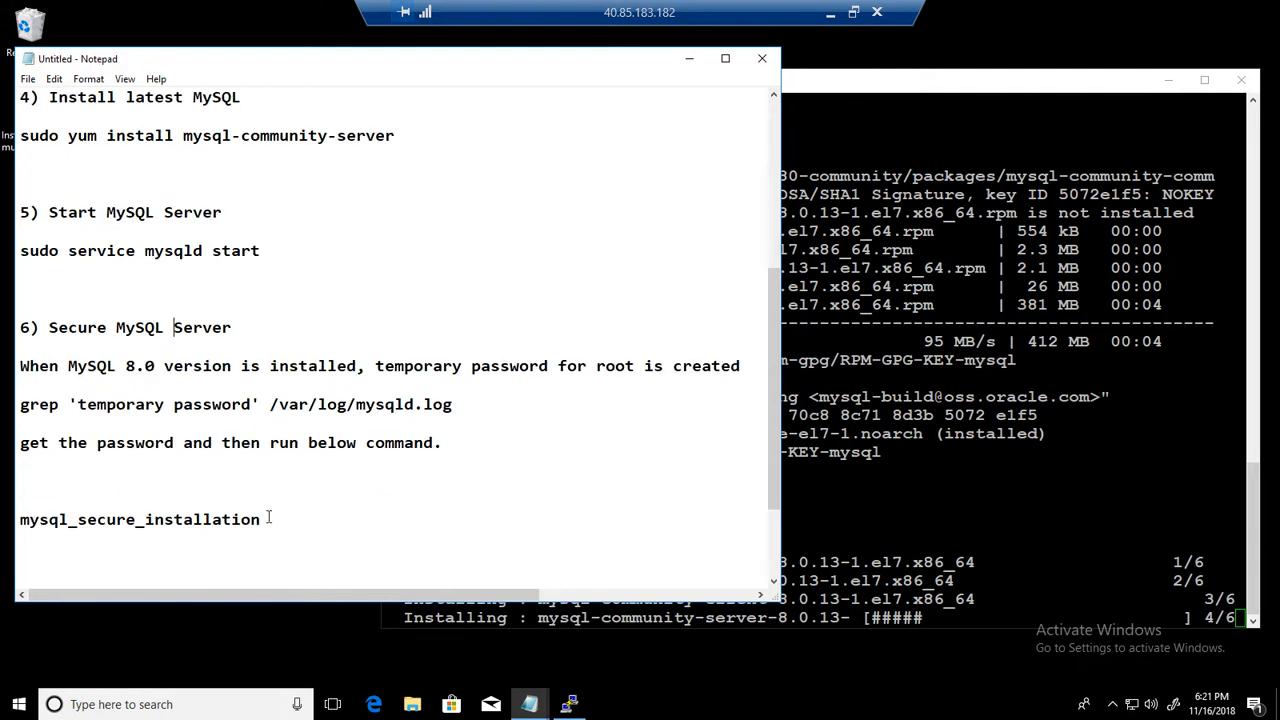
double_click(140, 520)
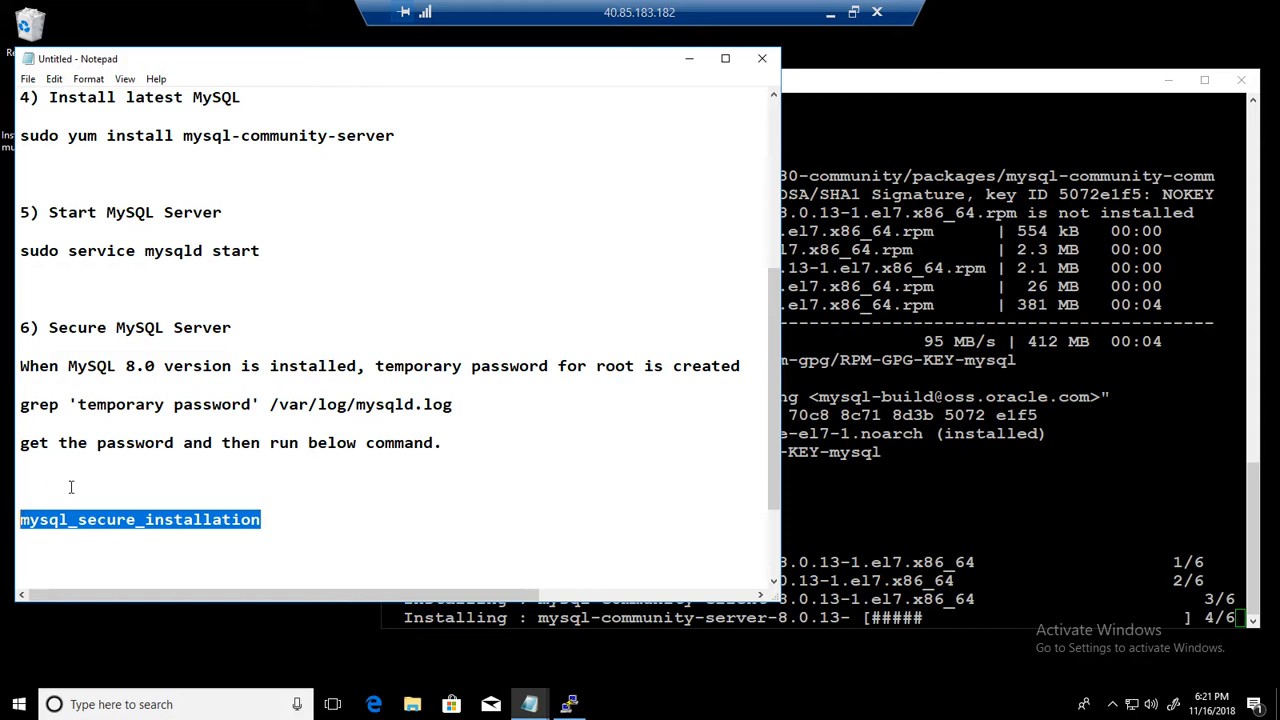
mouse_move(150, 456)
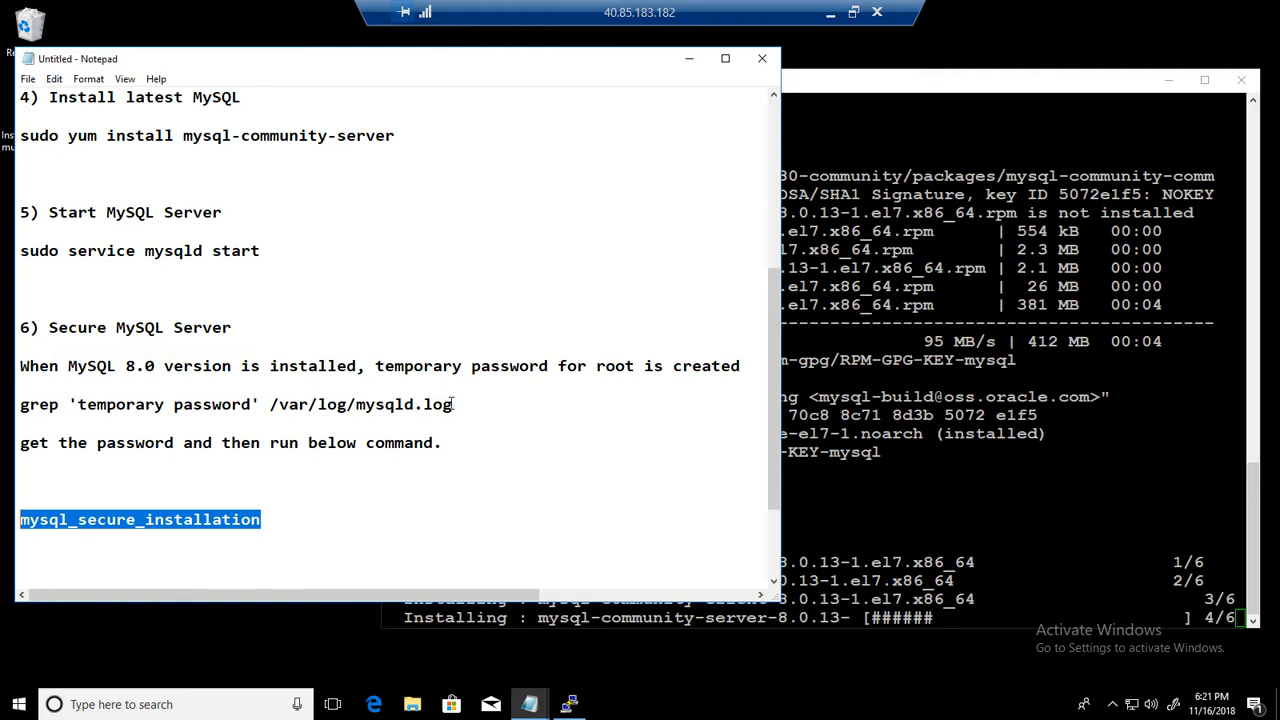
drag(270, 404, 452, 404)
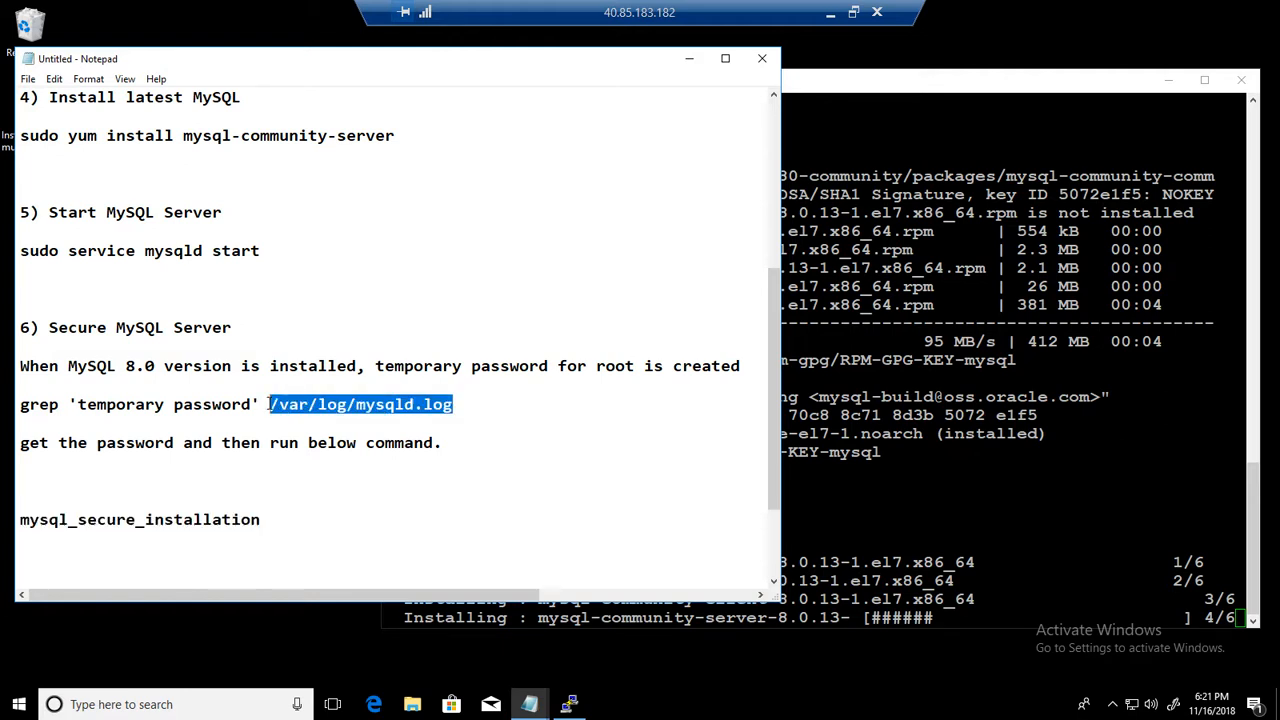
click(290, 520)
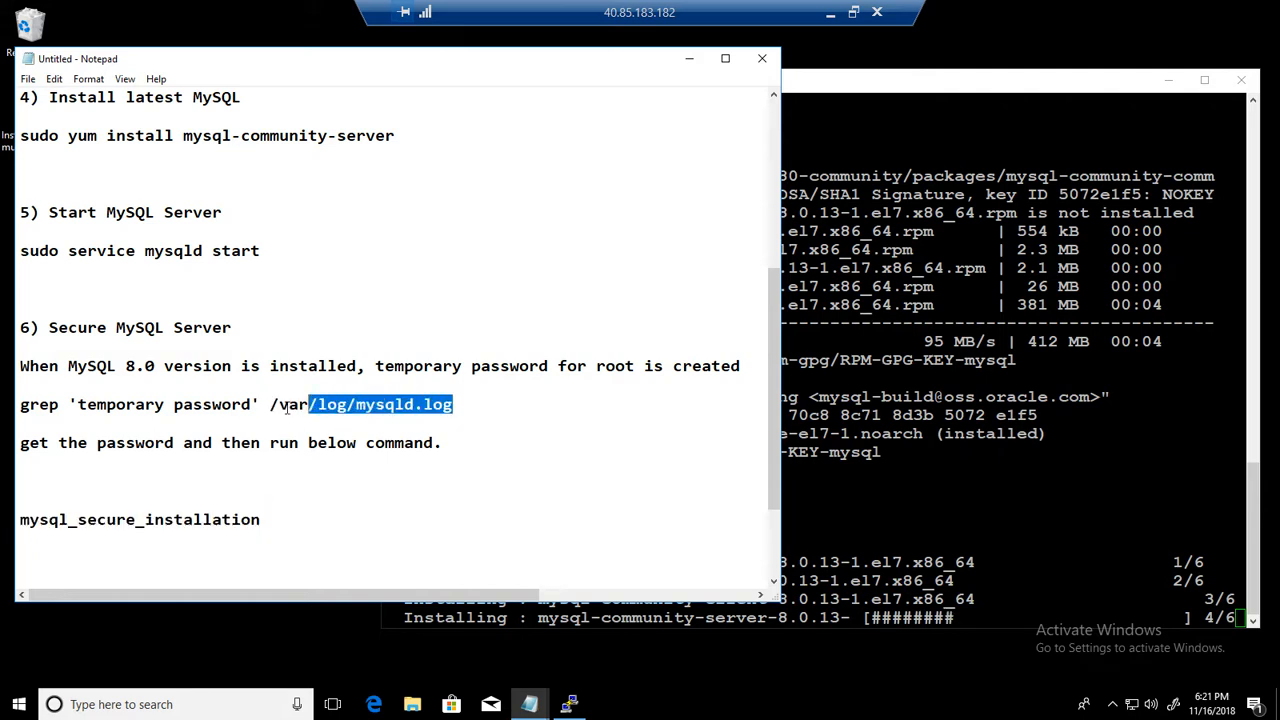
drag(310, 404, 270, 404)
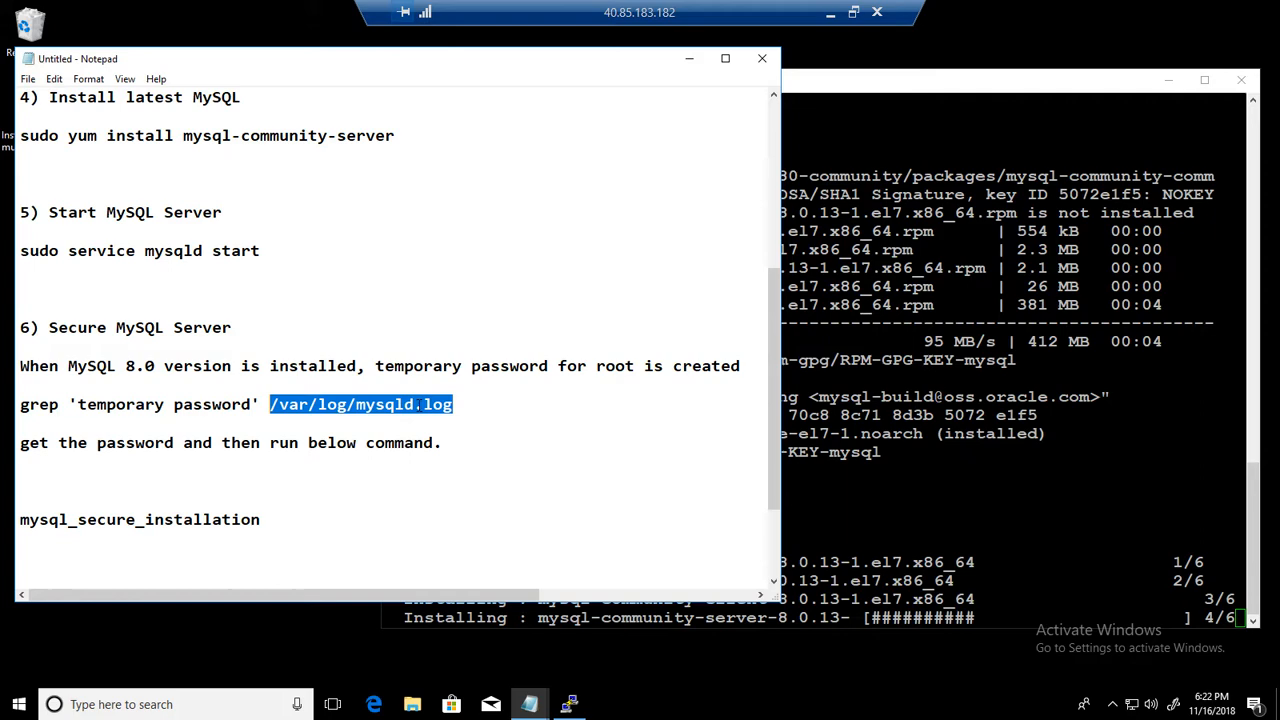
scroll(down, 3)
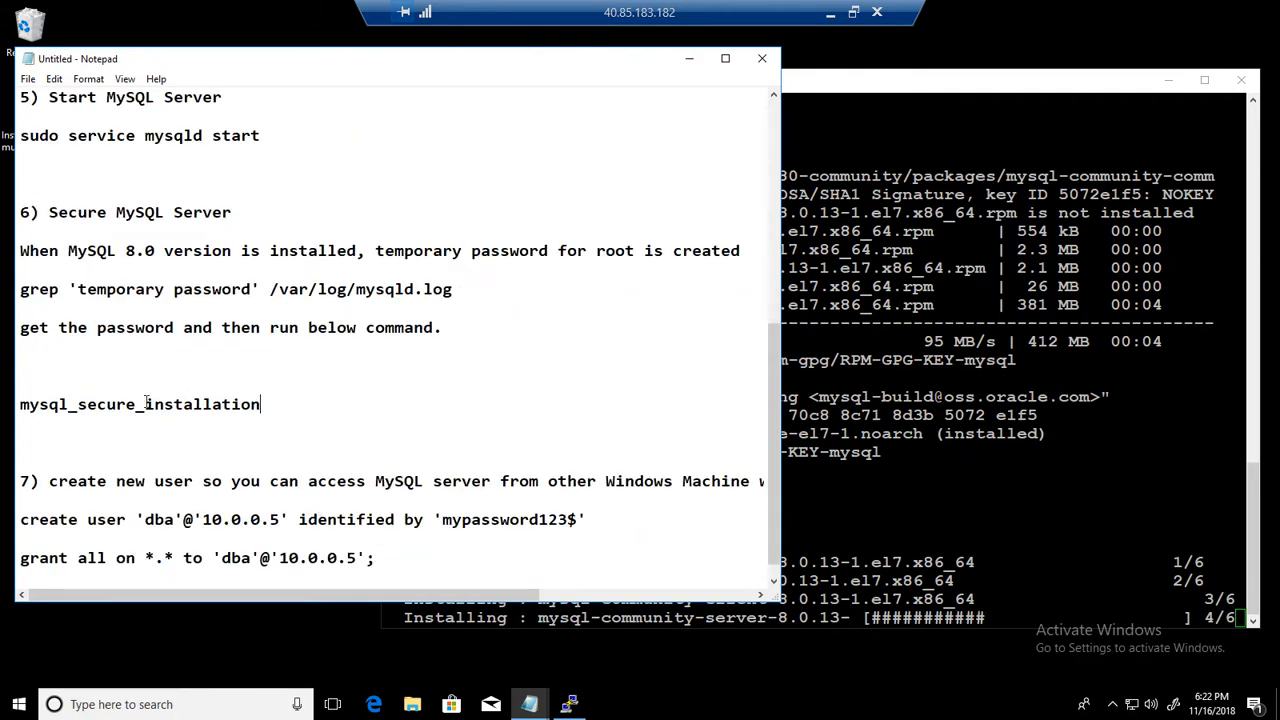
scroll(down, 3)
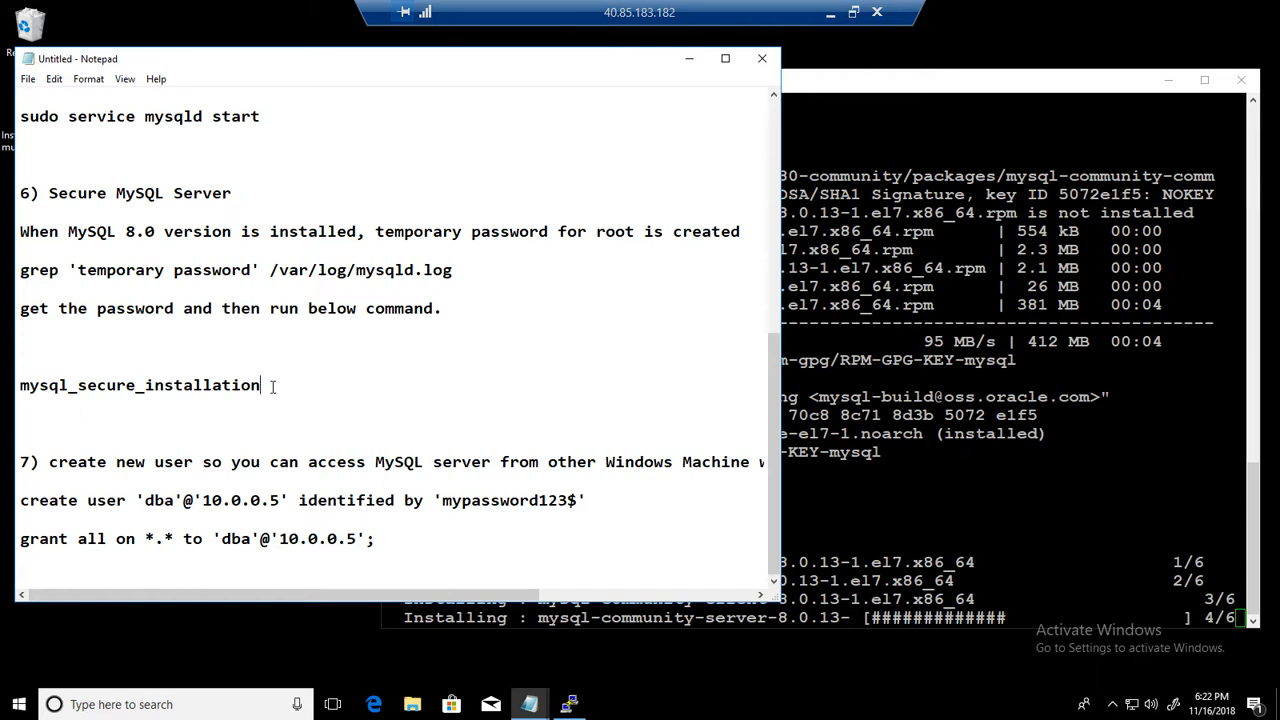
double_click(140, 384)
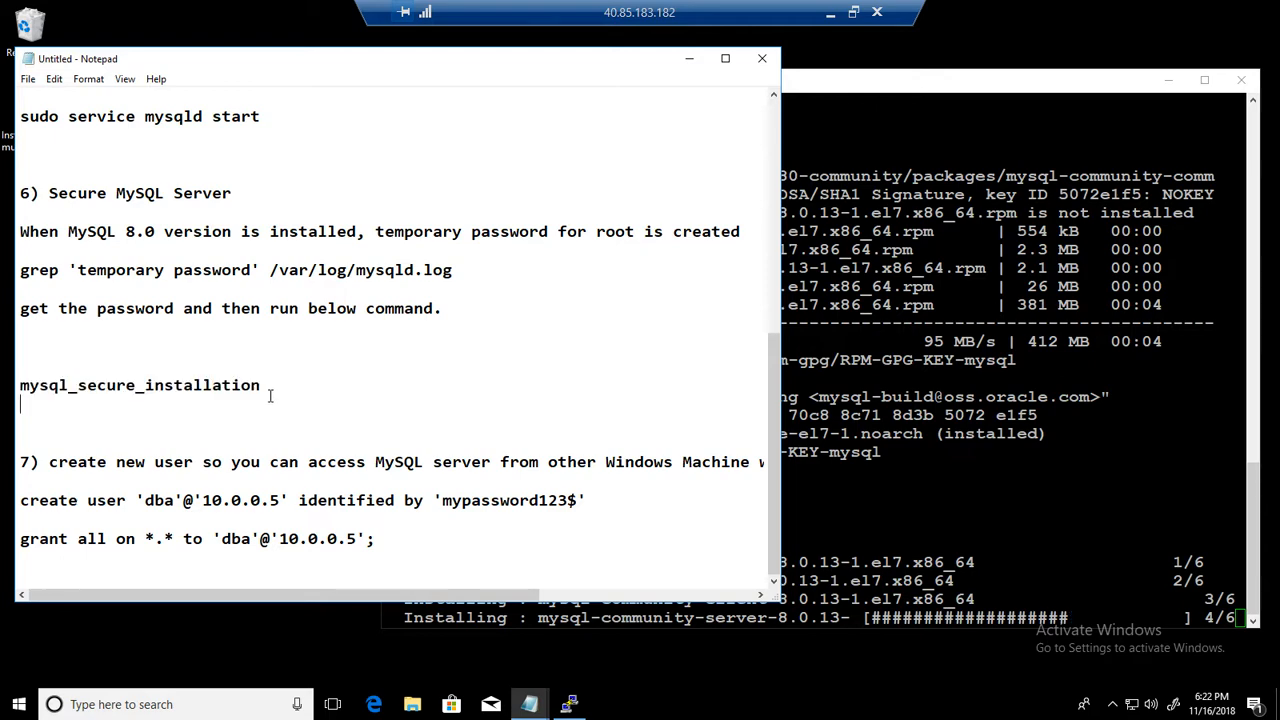
scroll(up, 3)
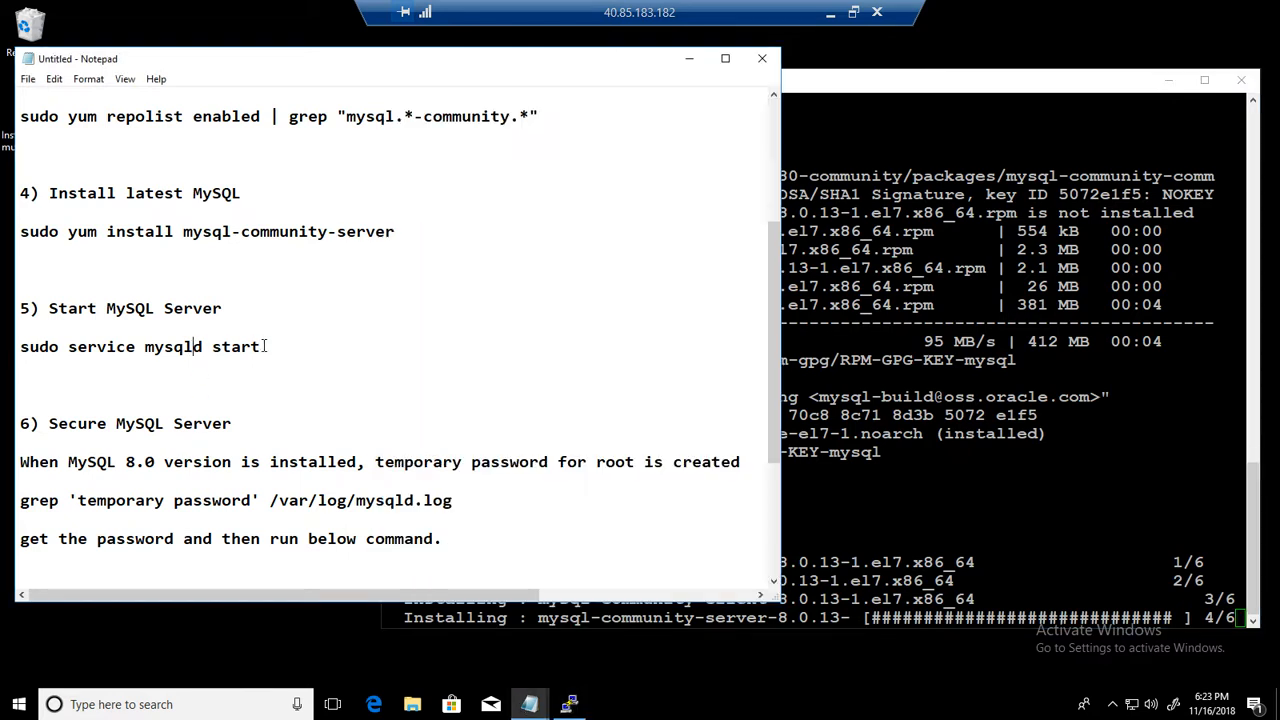
- Copy the sudo service mysqld start command from Notepad
right_click(140, 346)
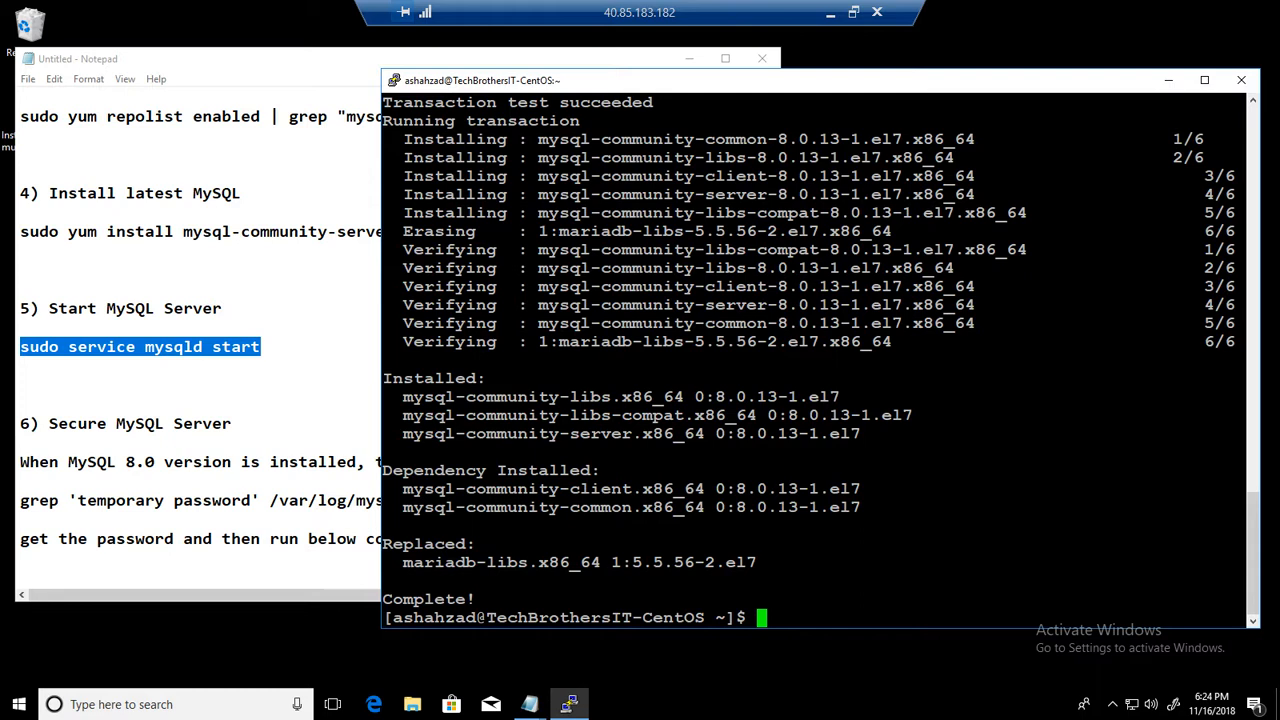
- Start the MySQL service with sudo service mysqld start and clear the terminal
text(sudo service mysqld start)
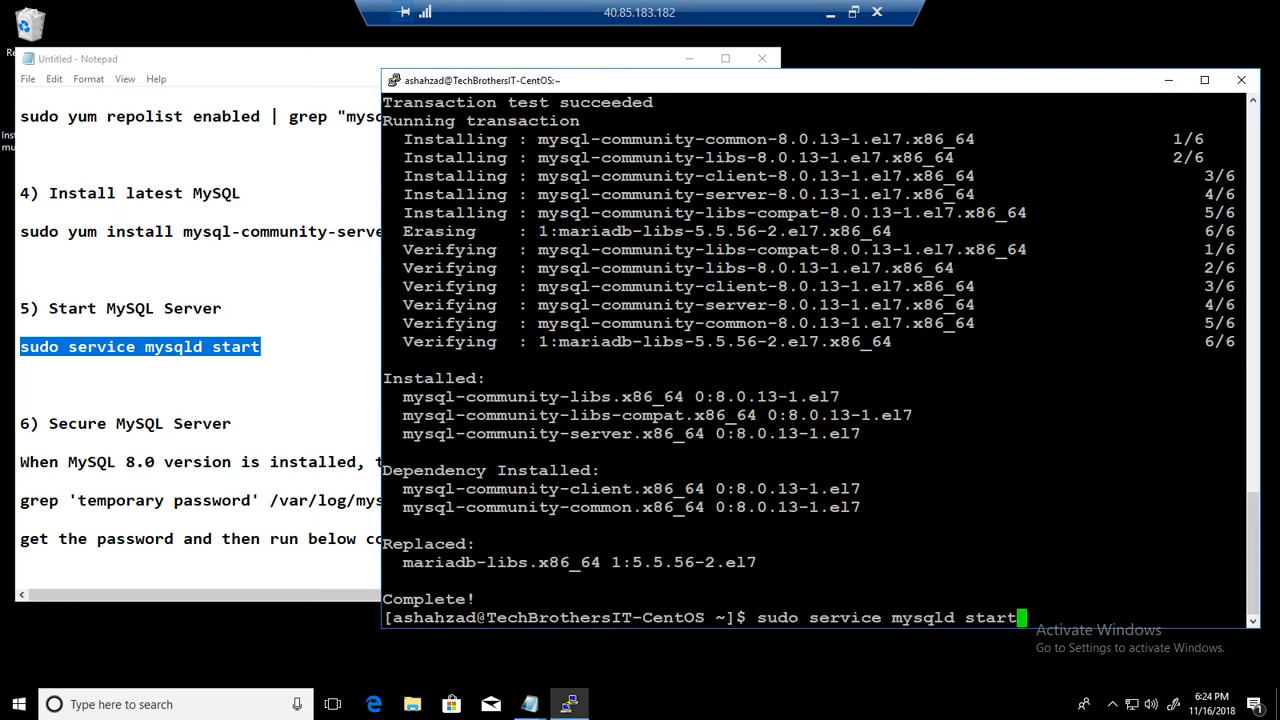
key(Return)
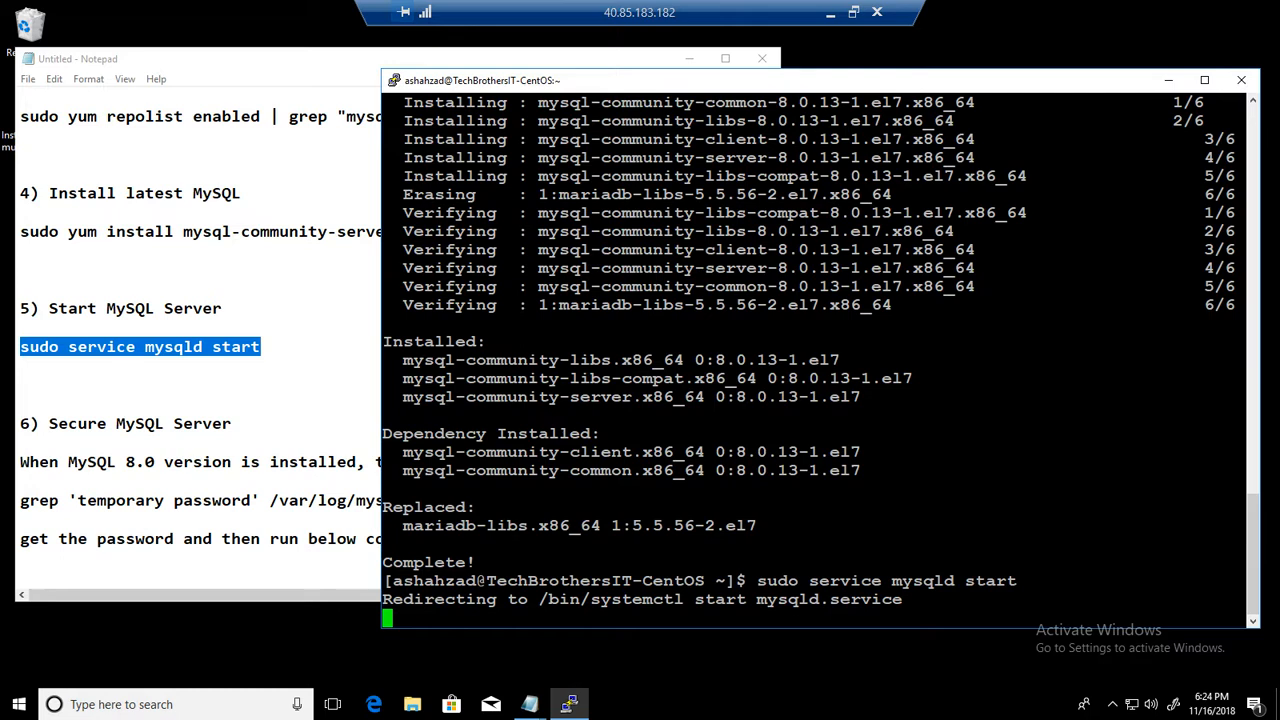
double_click(720, 600)
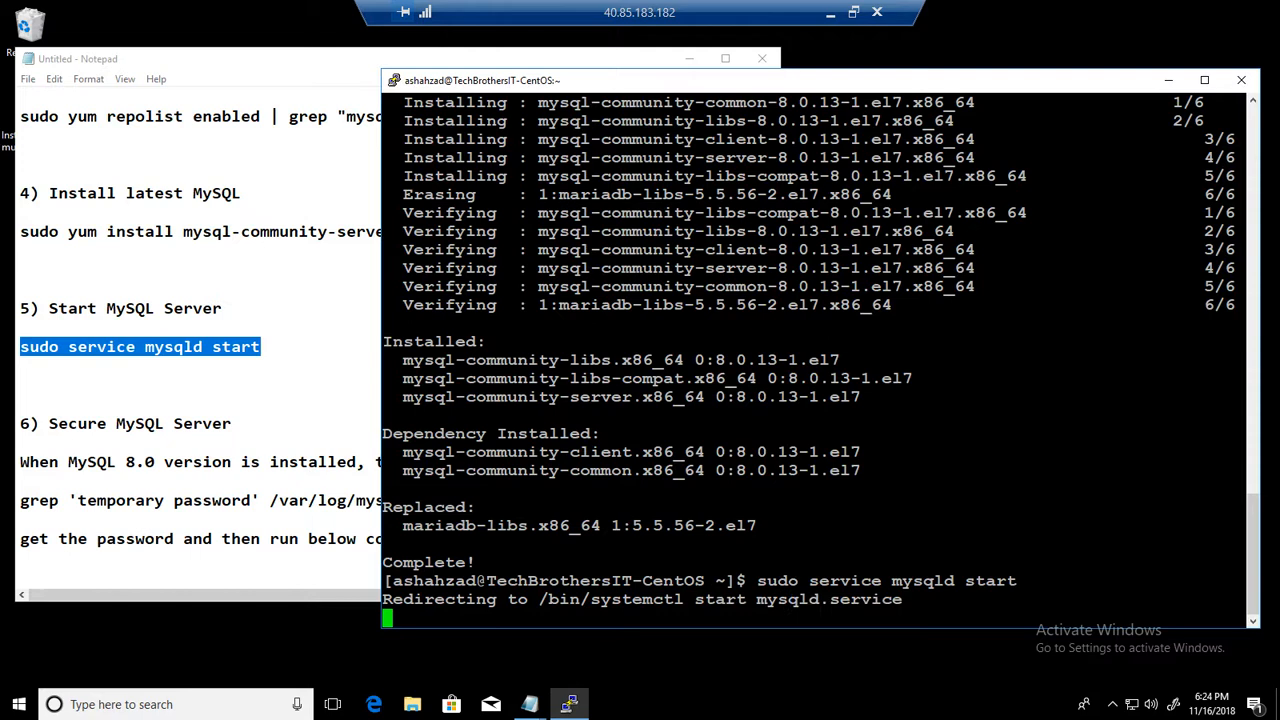
double_click(990, 580)
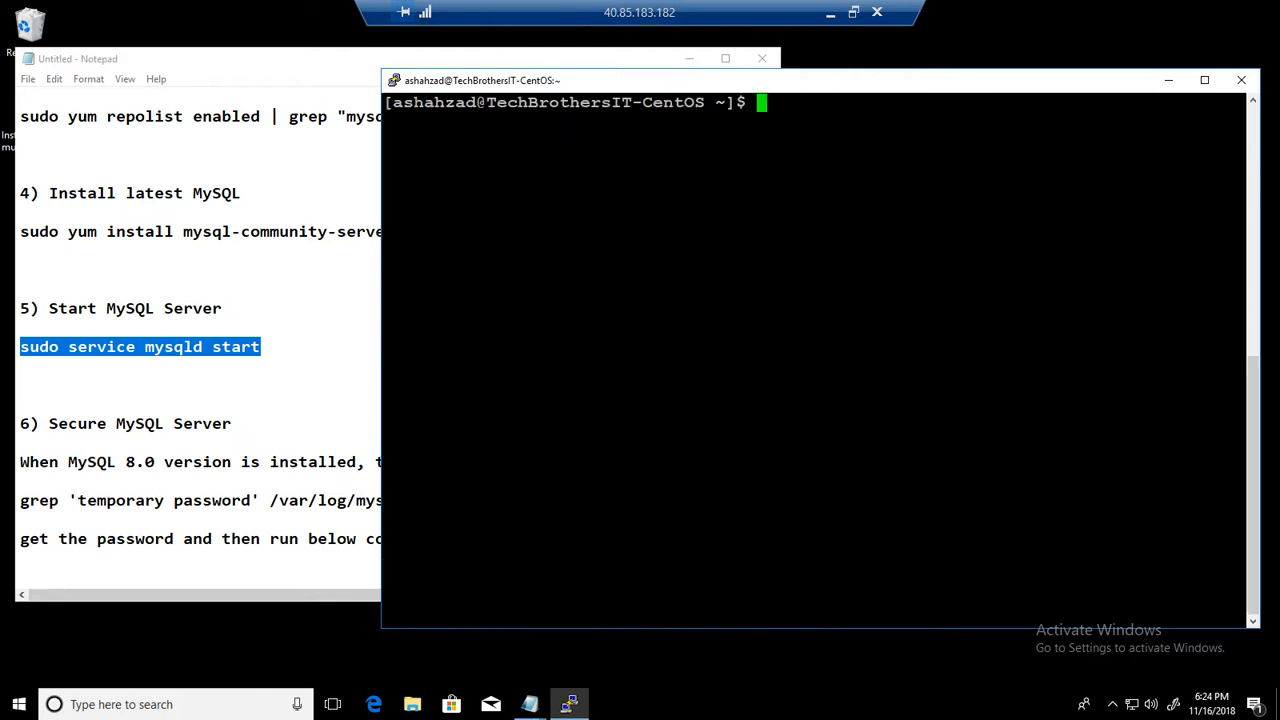
- Check sudo systemctl status mysqld, then select the grep command for the temporary password
text(sudo syste)
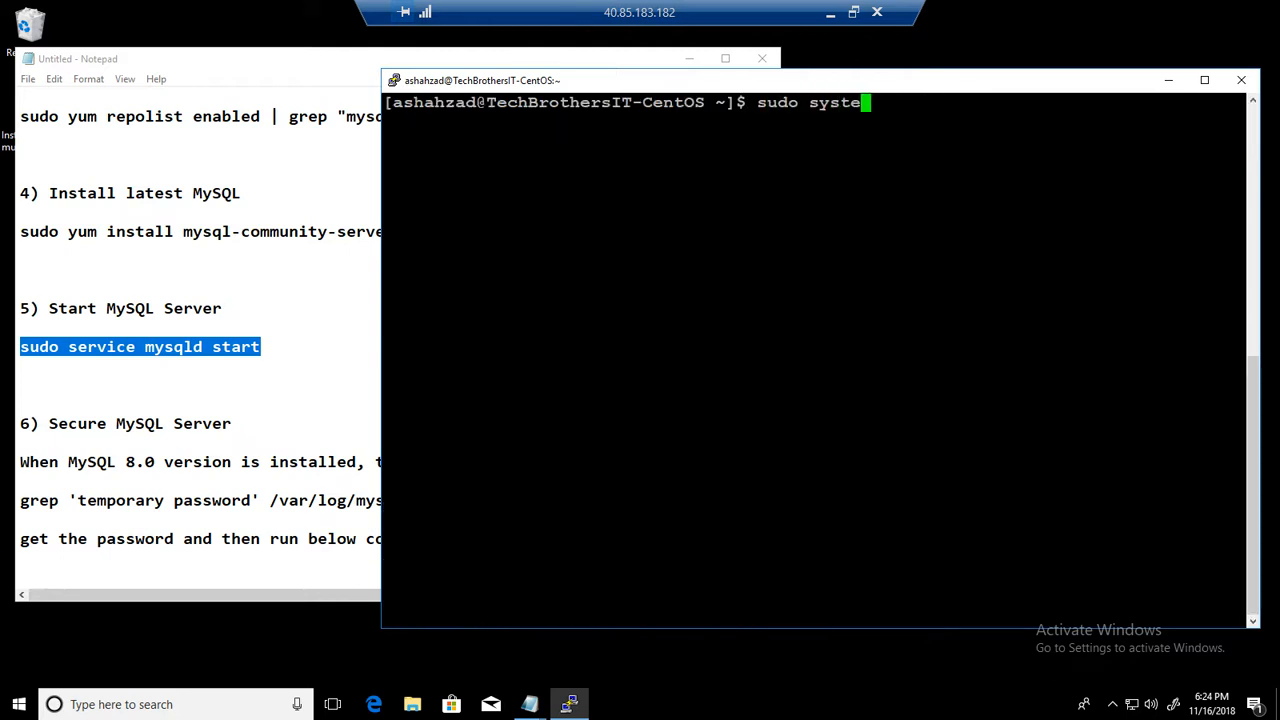
text(mctl status mysqld)
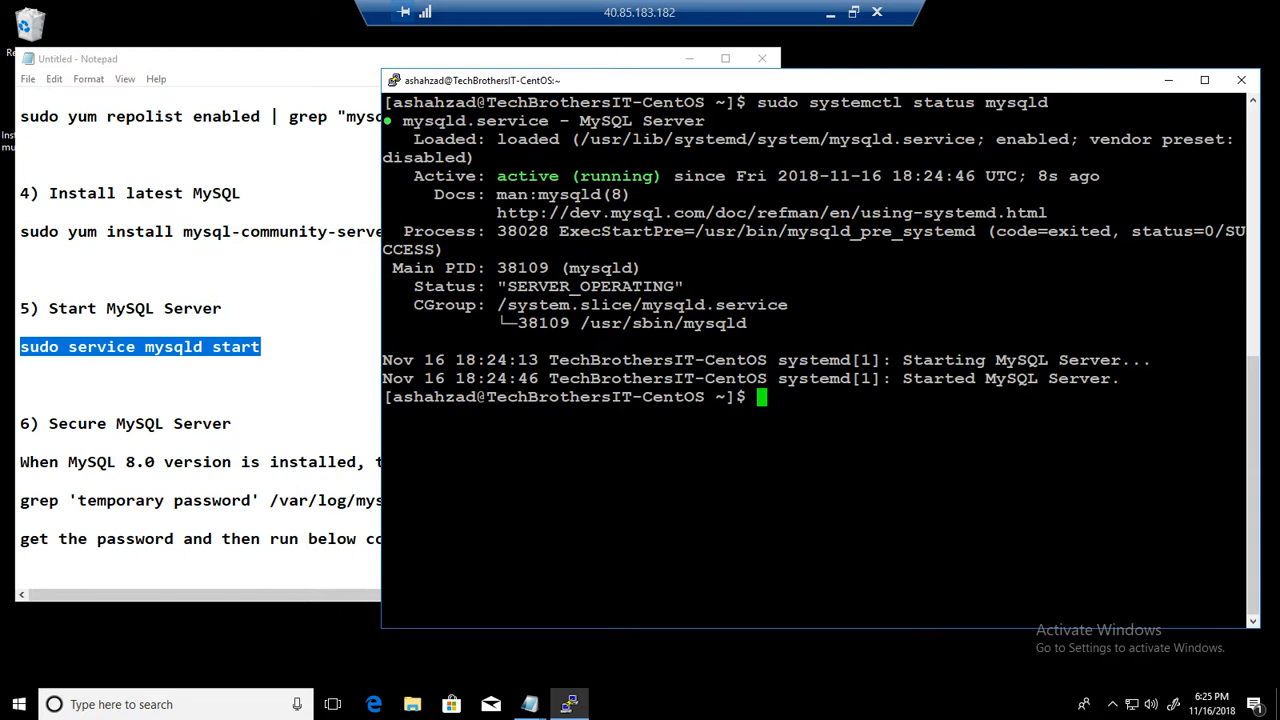
click(290, 448)
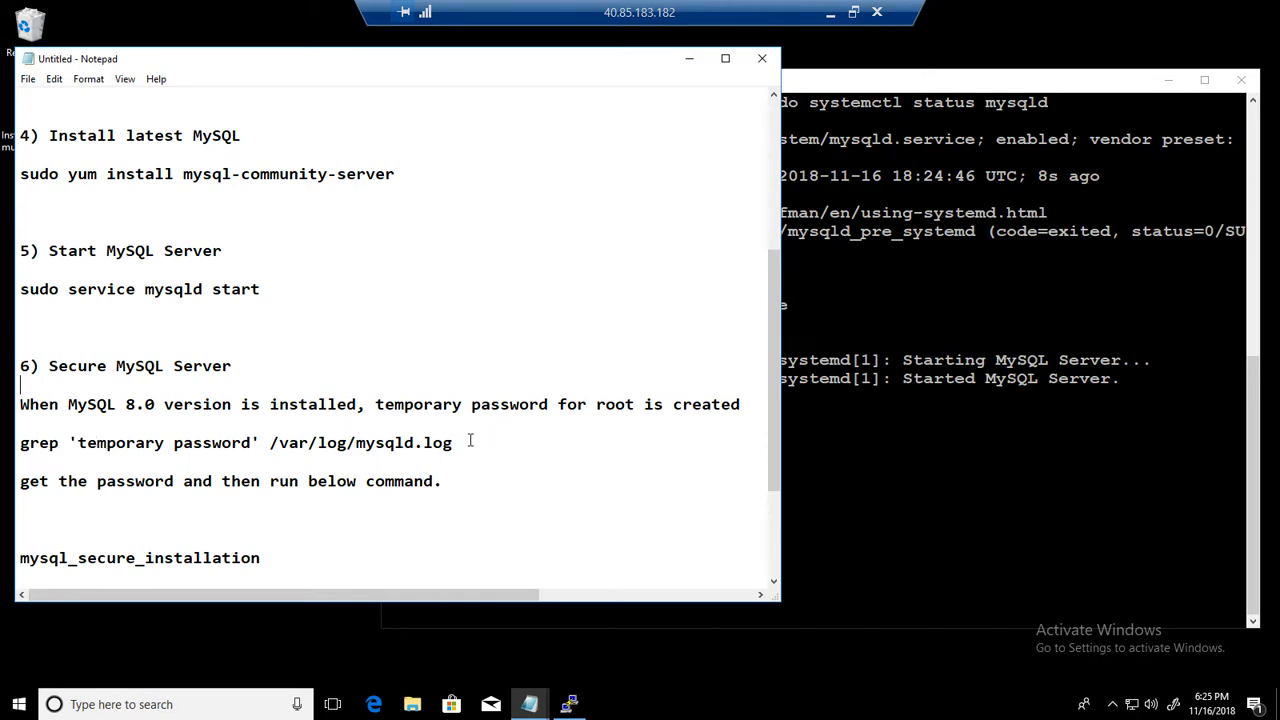
drag(20, 442, 452, 442)
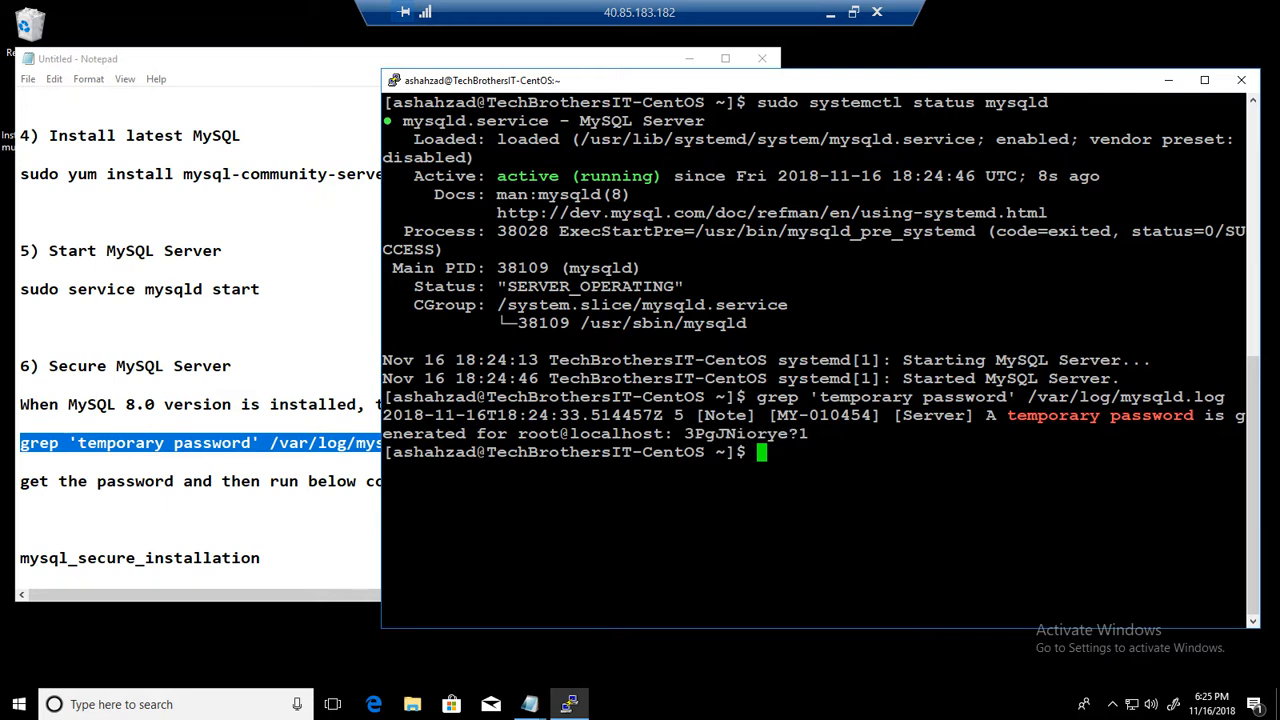
- Run sudo mysql_secure_installation and submit the temporary and new root passwords
text(sudo m)
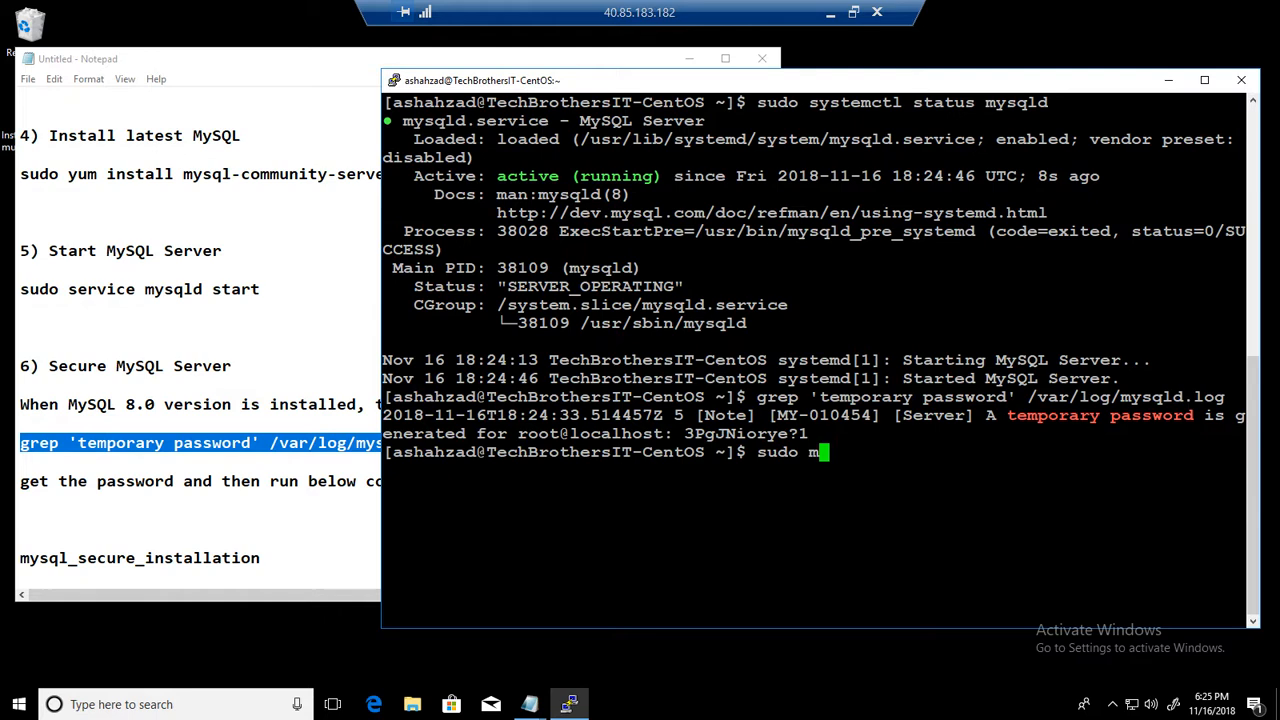
text(ysql_)
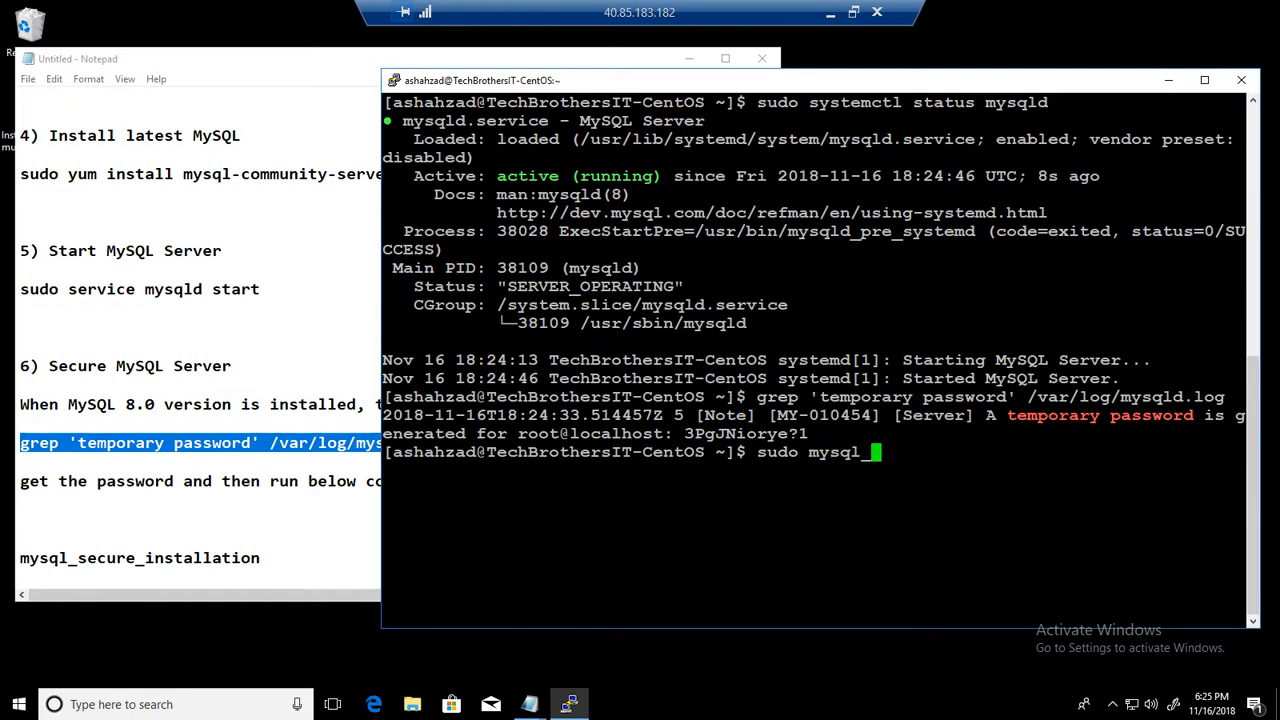
text(se)
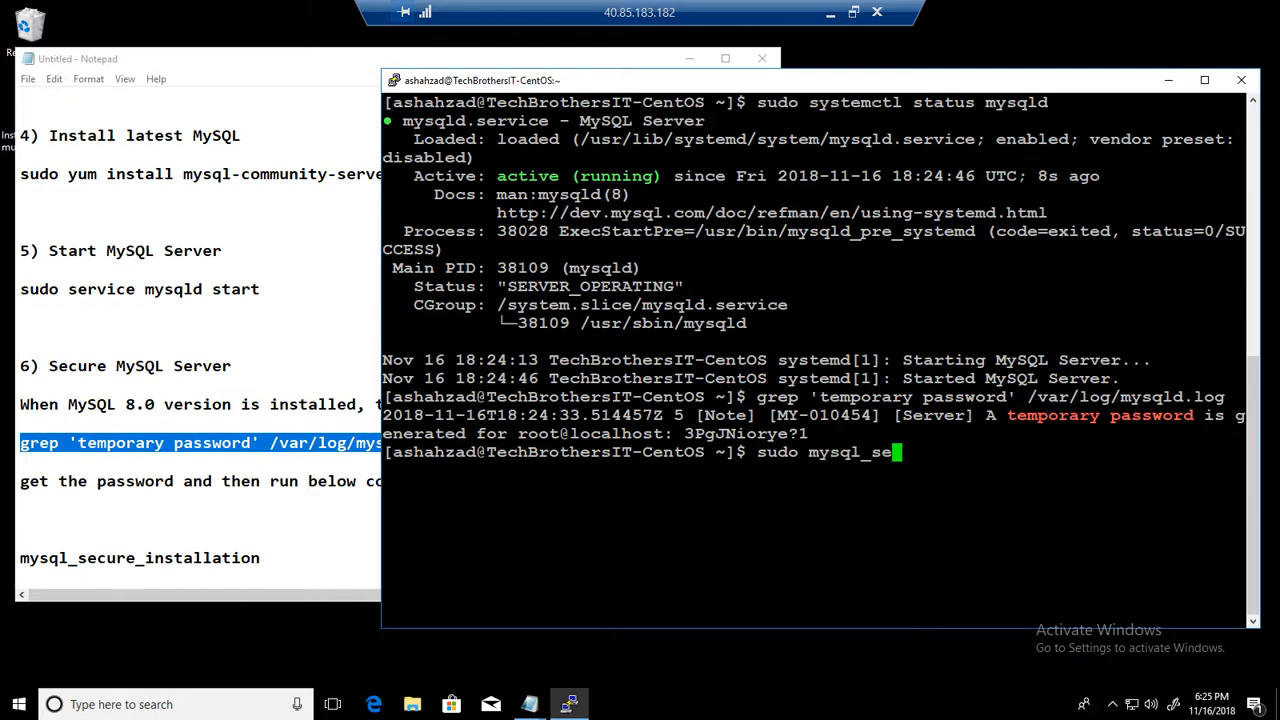
text(cu)
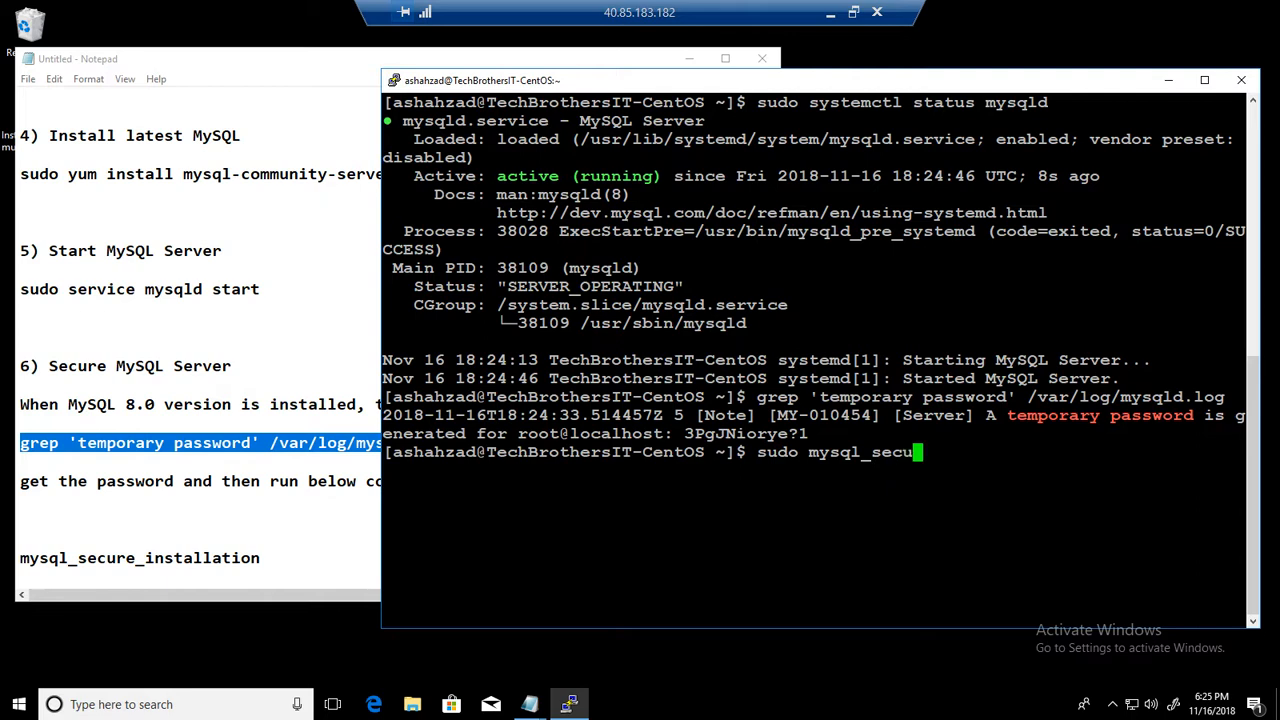
text(re_)
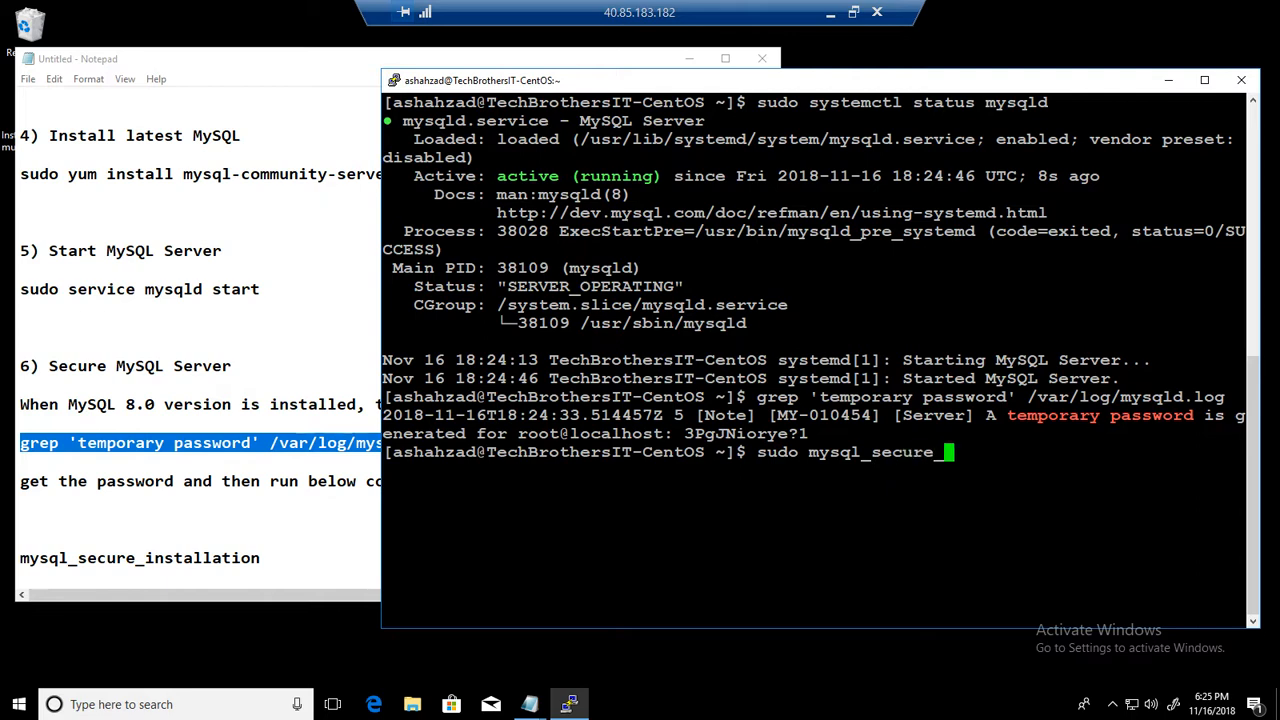
text(installation)
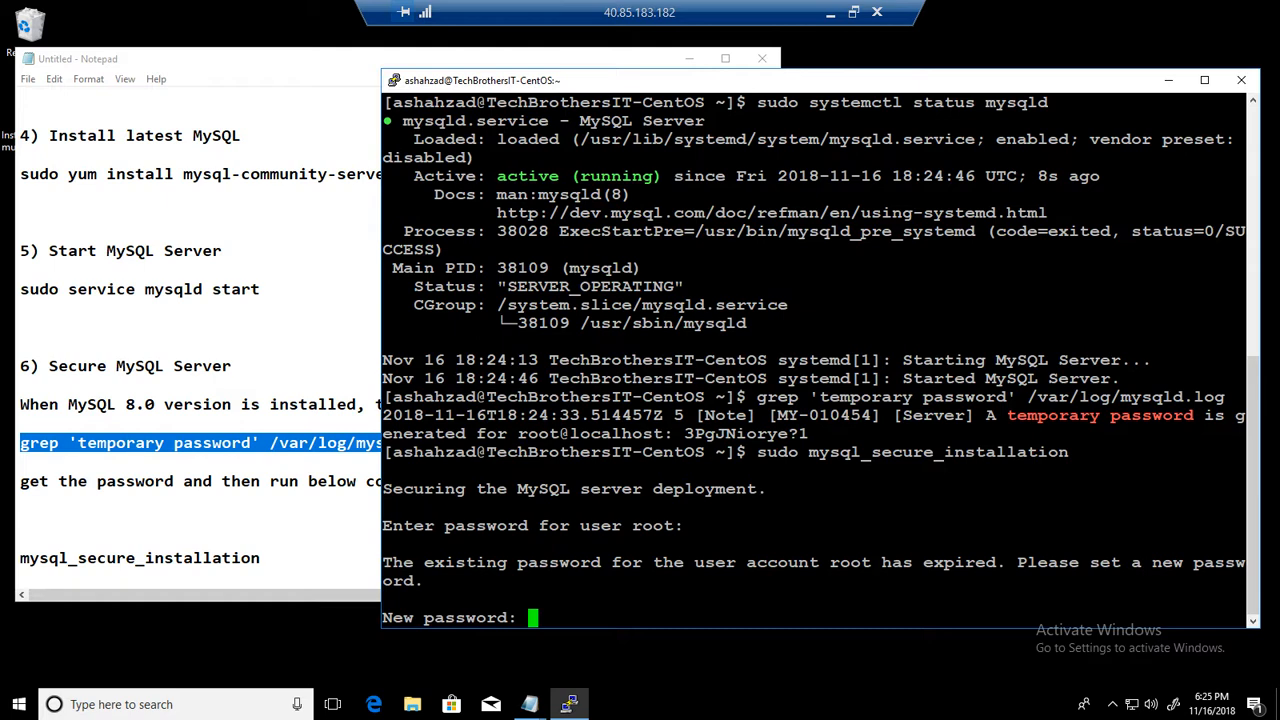
key(Enter)
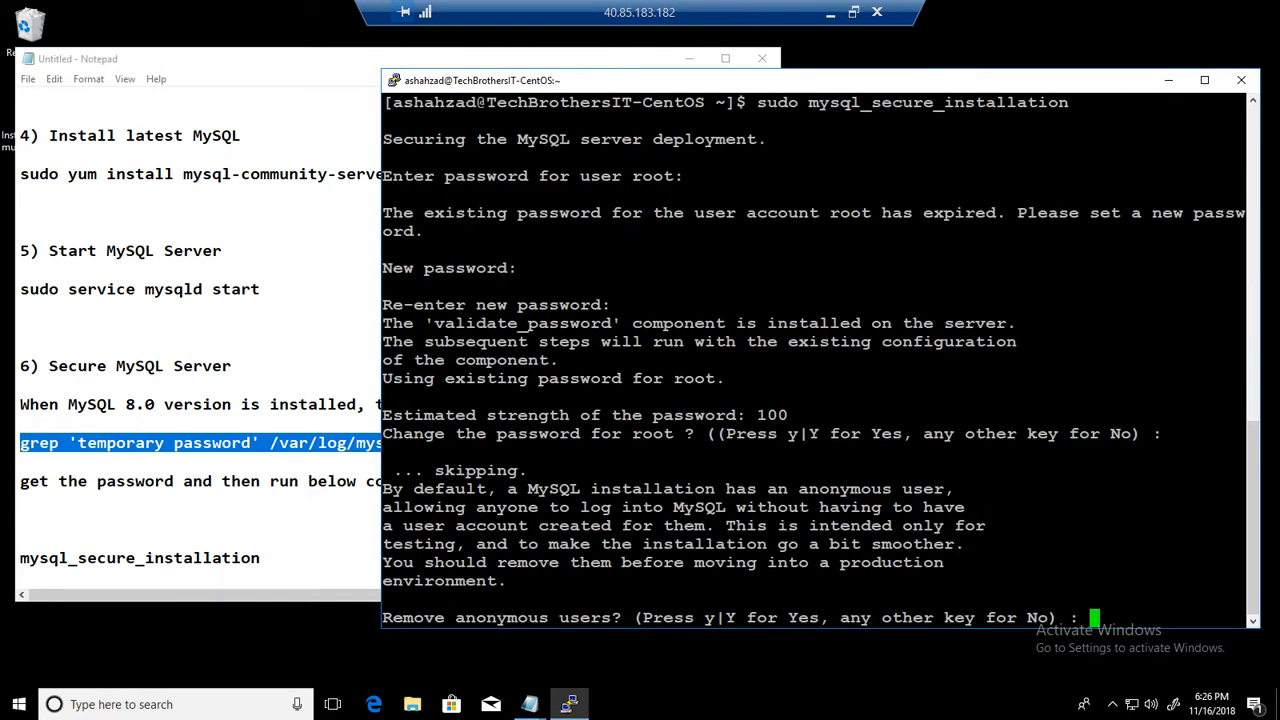
- Answer y to remove anonymous users and test database, disallow remote root, reload privileges
text(y)
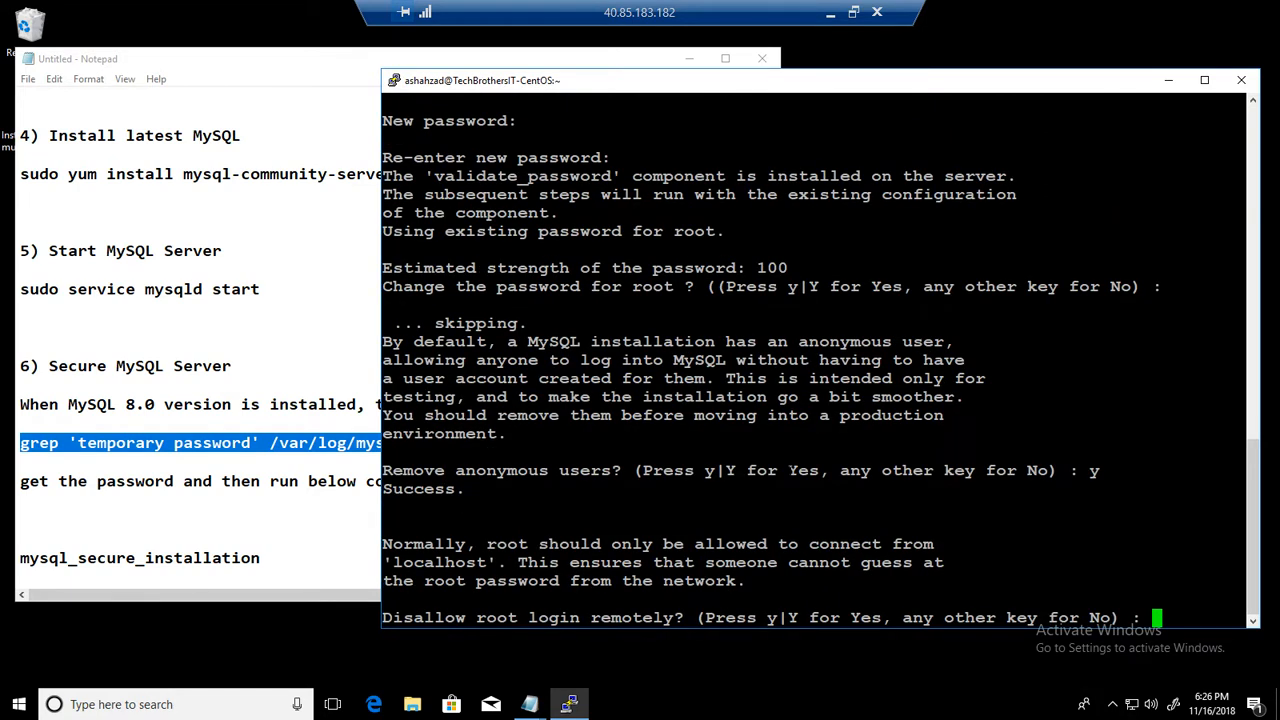
text(y)
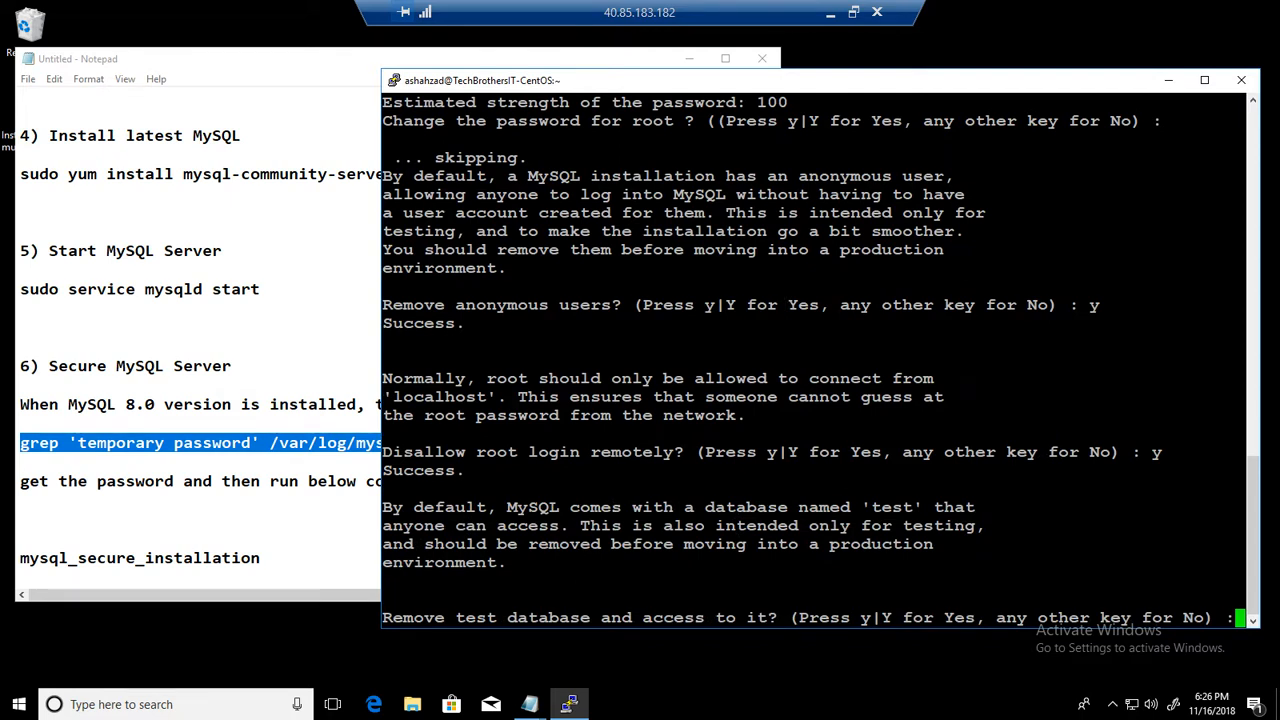
text(y)
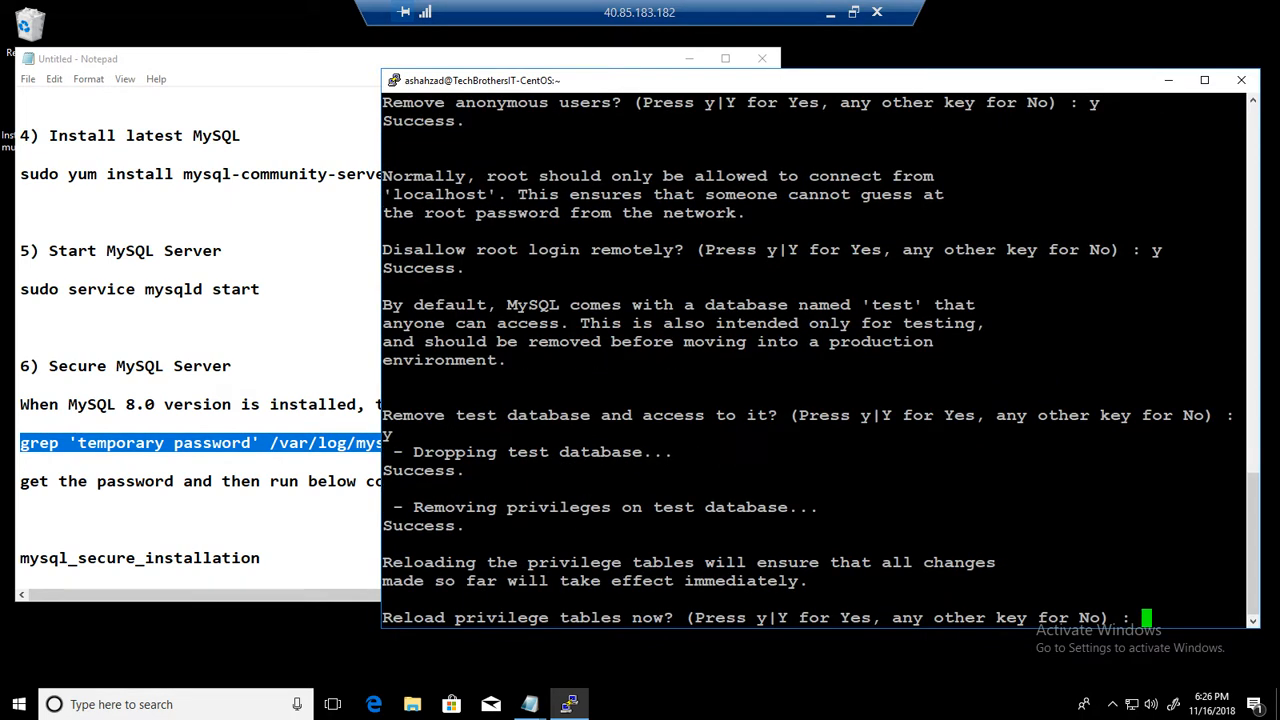
text(y)
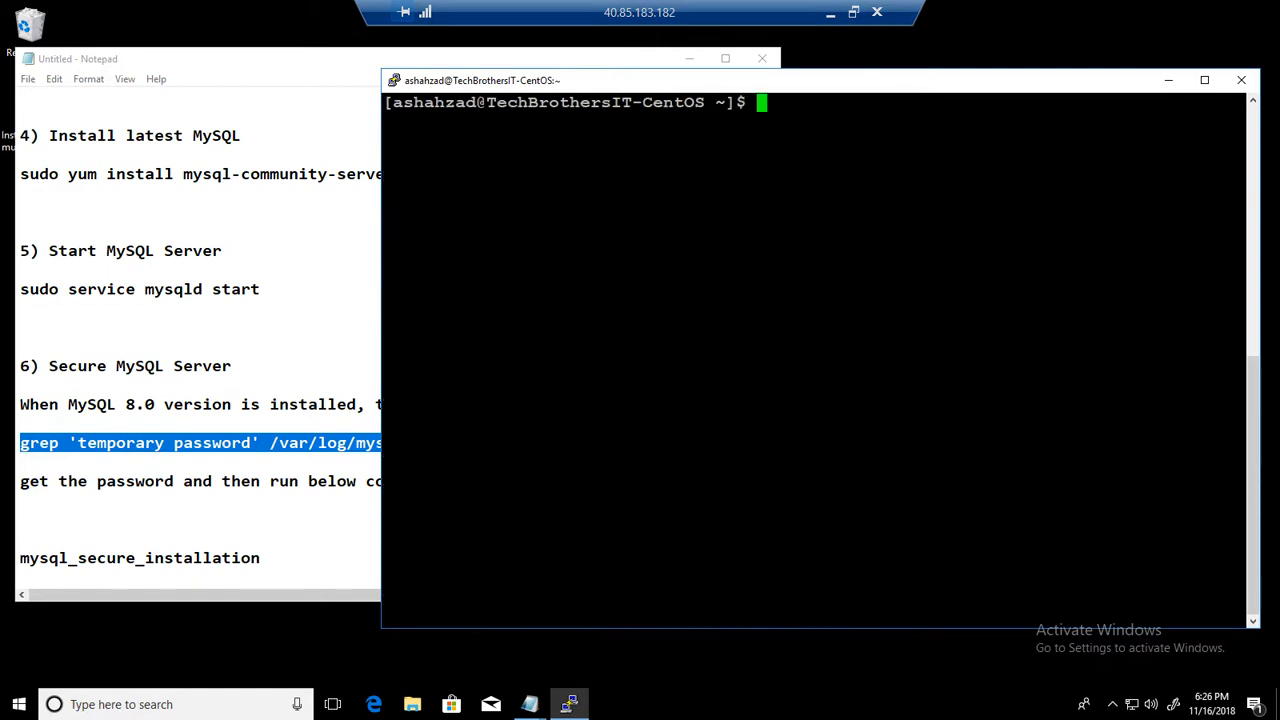
- Log into the MySQL monitor with mysql -u root -p and list databases with show databases;
text(m)
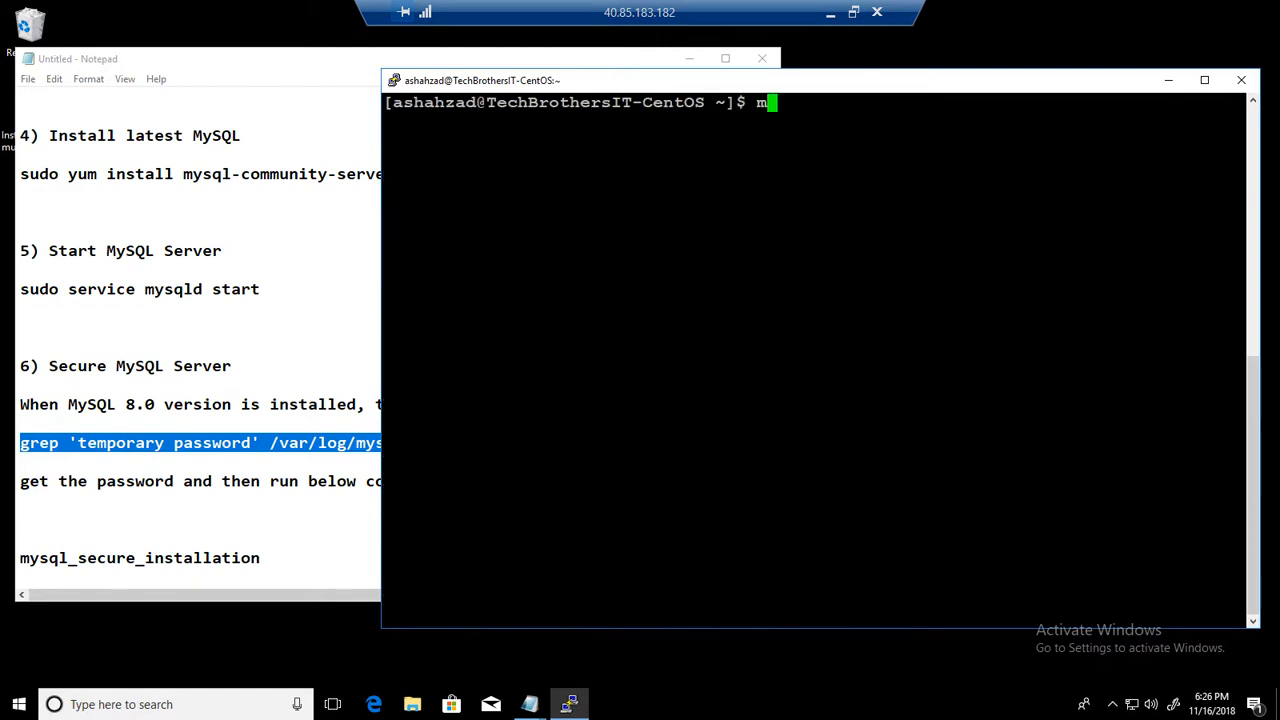
text(ysql)
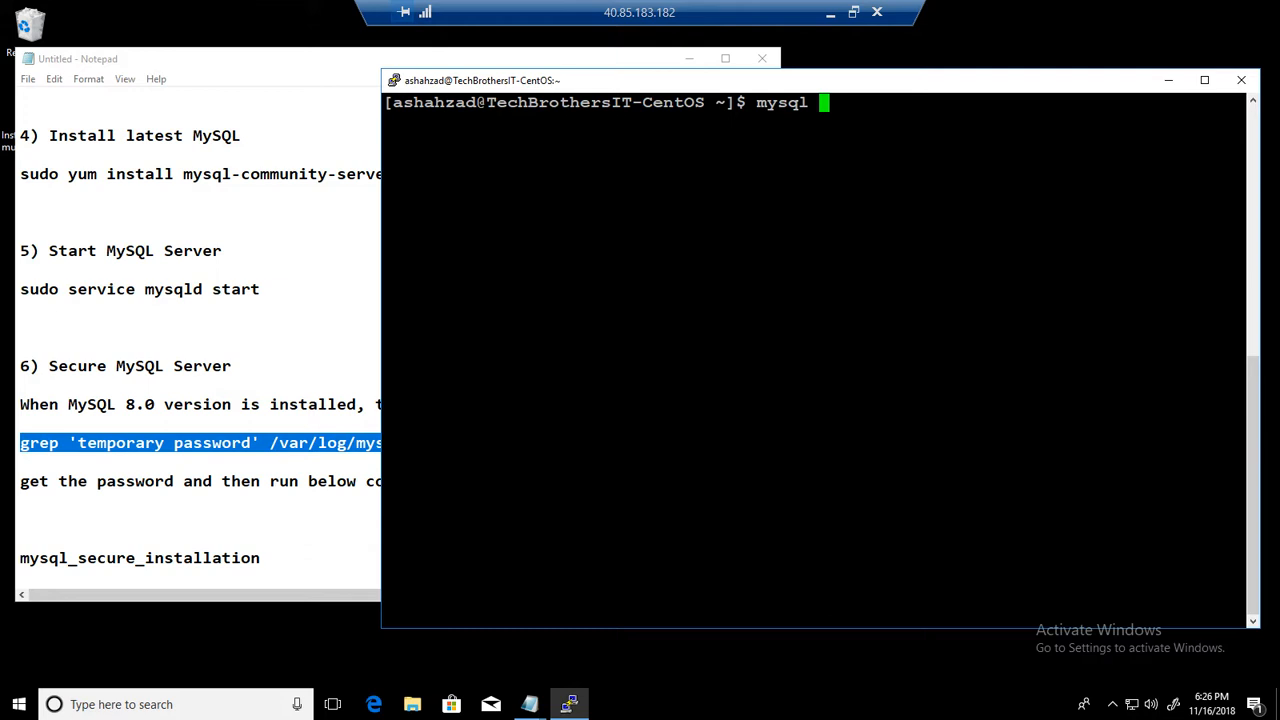
text(-u)
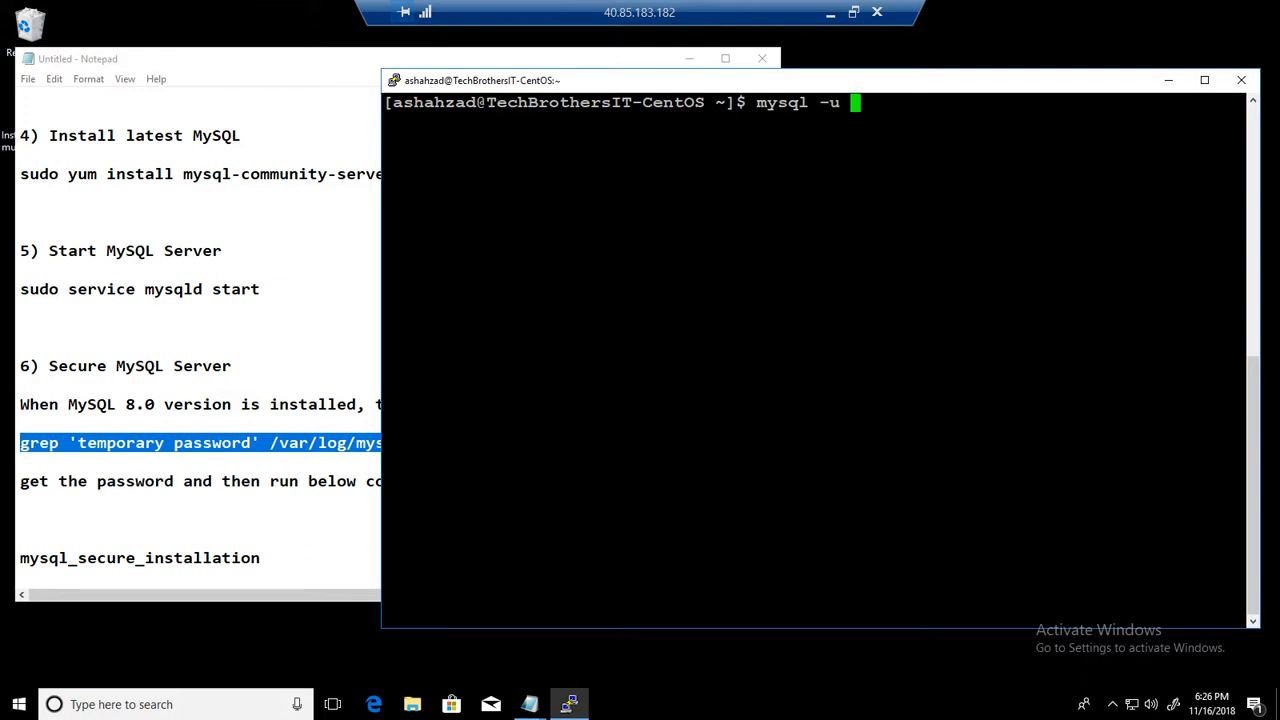
text(root -p)
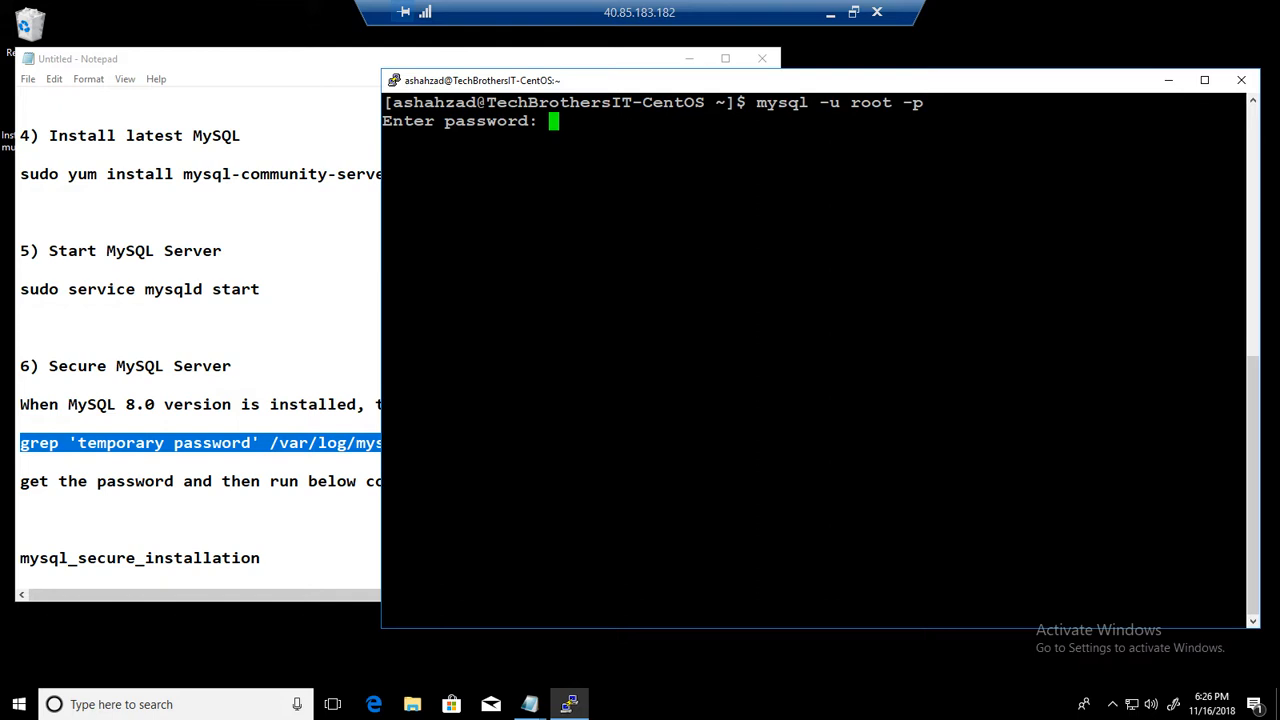
text(show da)
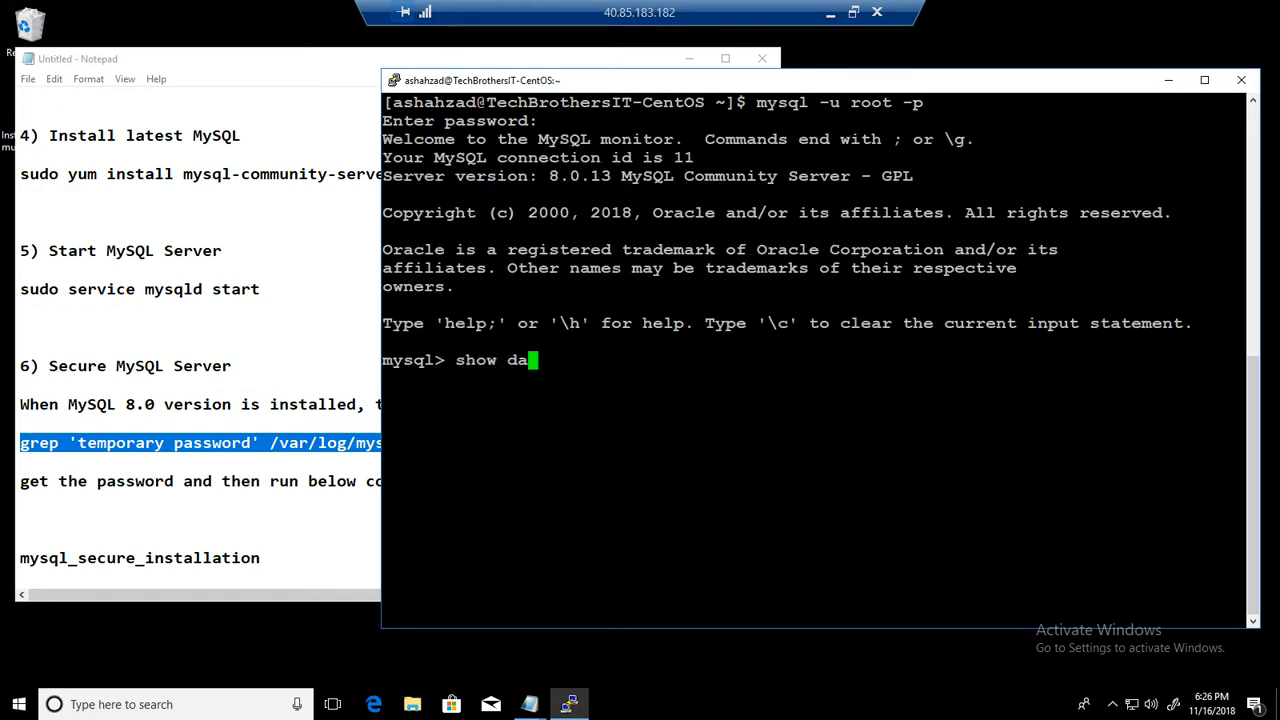
text(tabases;)
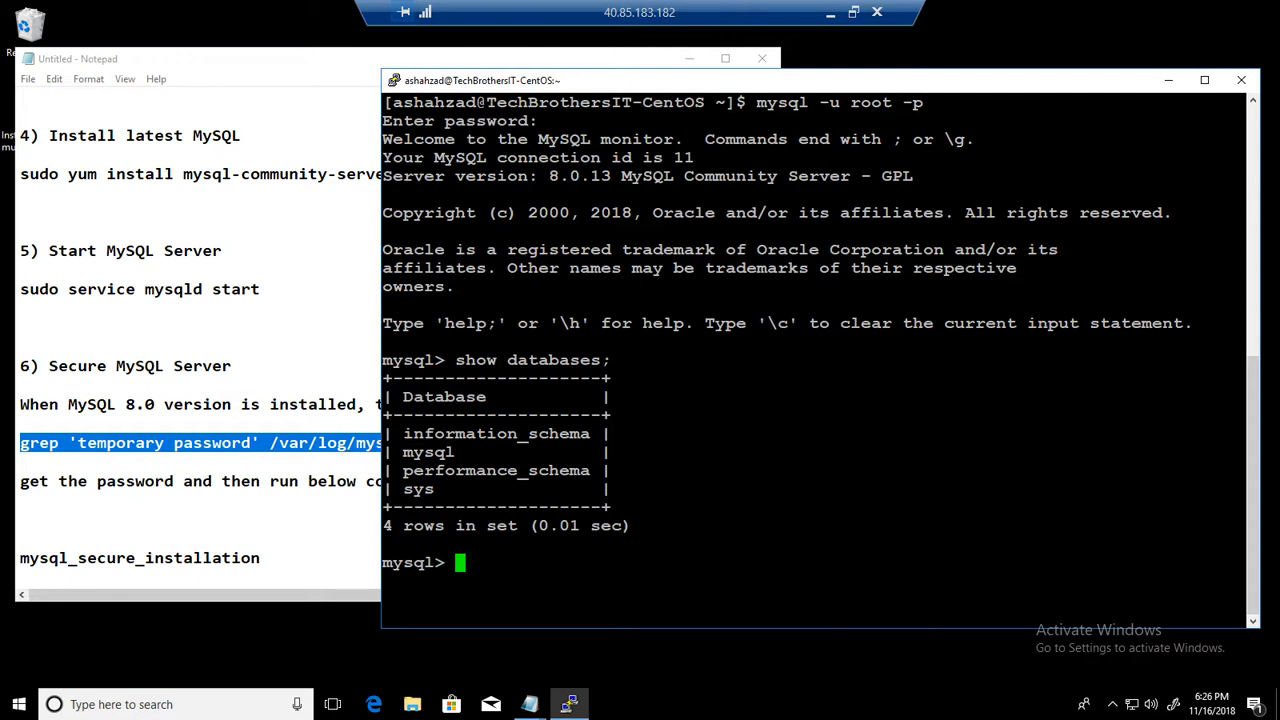
- Enter the statement create database test;
text(create)
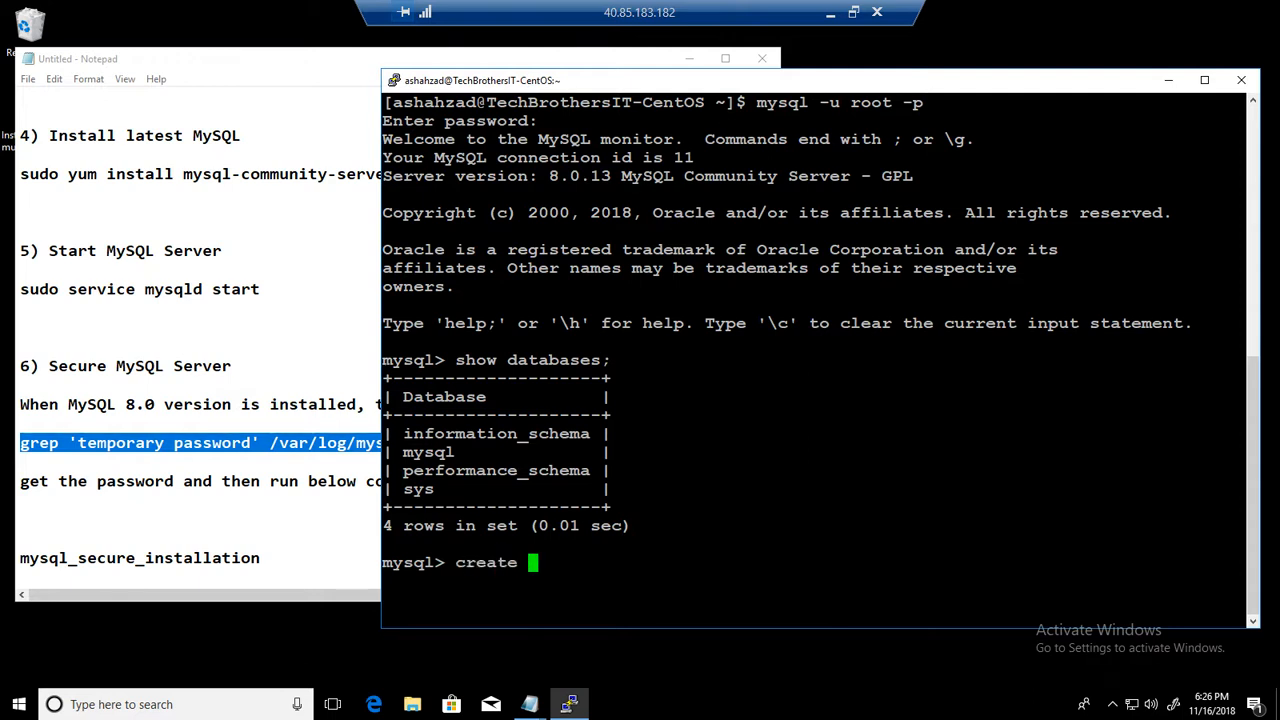
text(database)
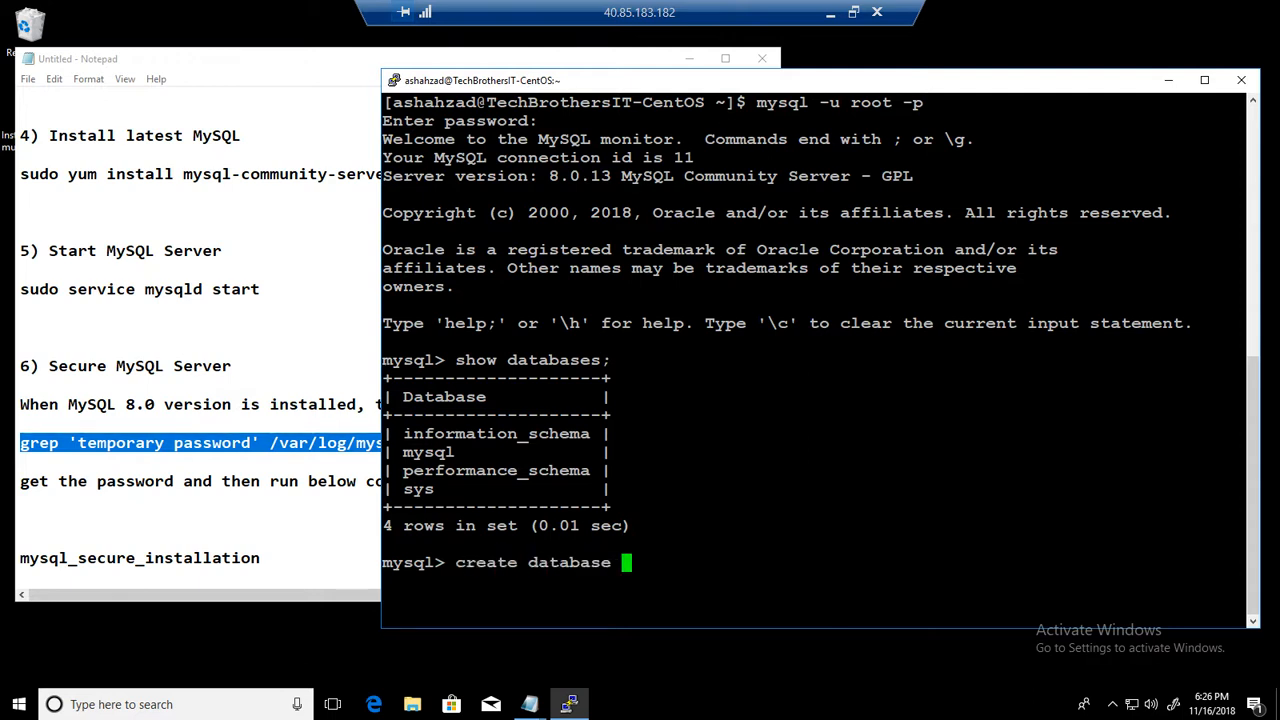
text(test;)
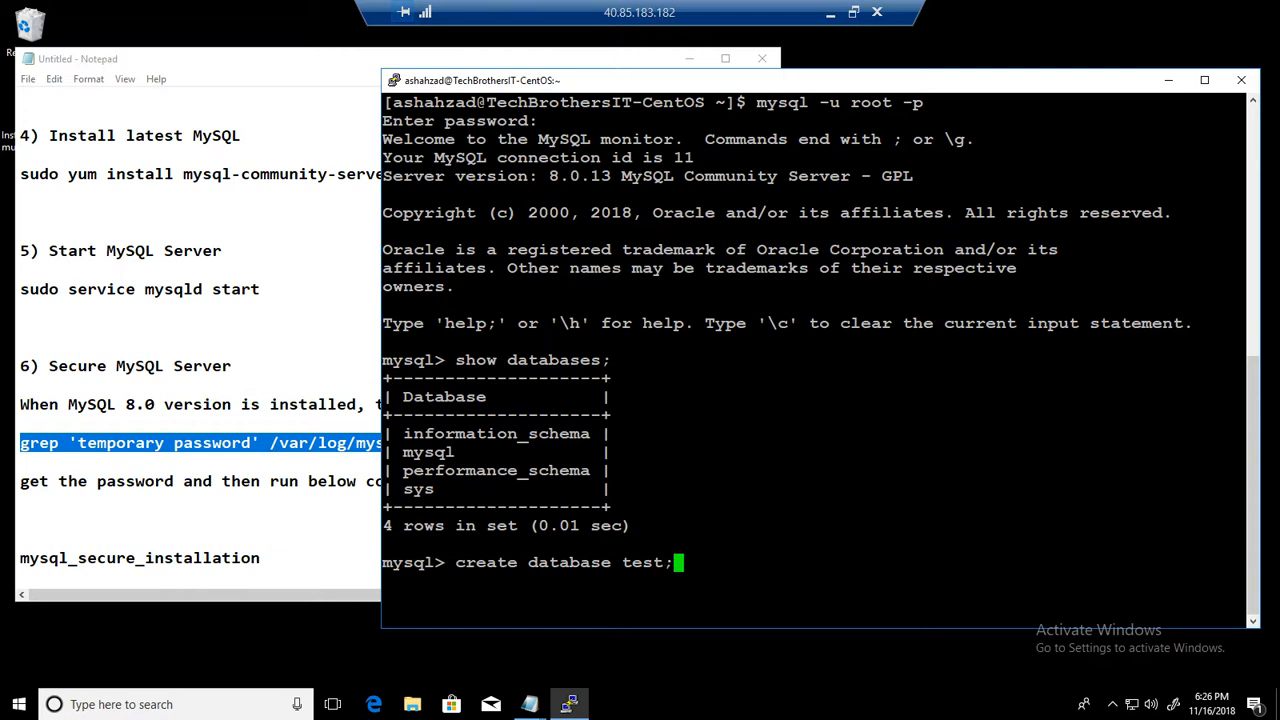